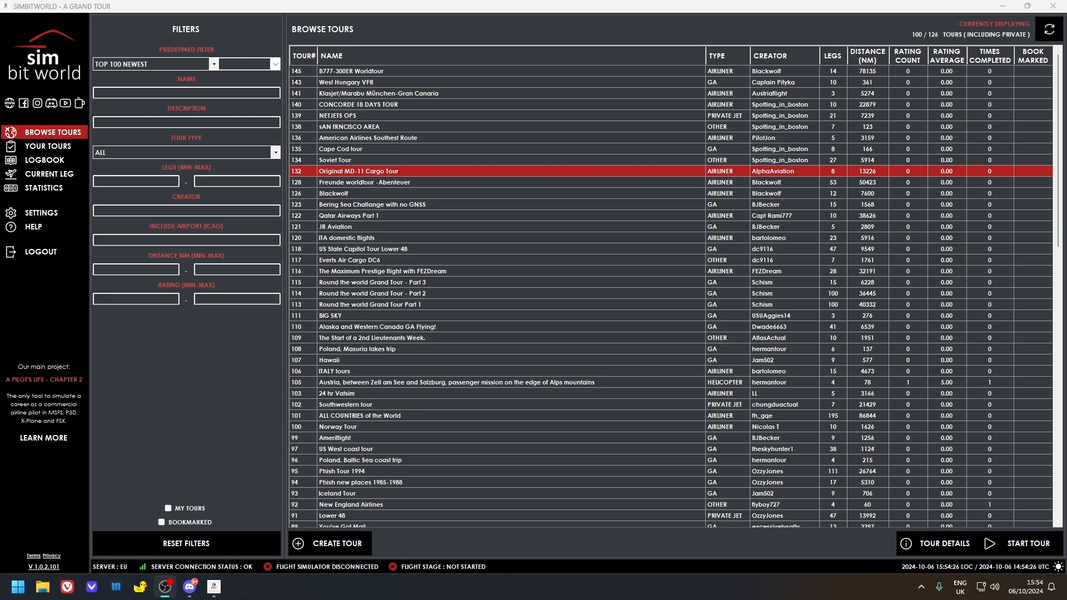
mouse_move(214, 400)
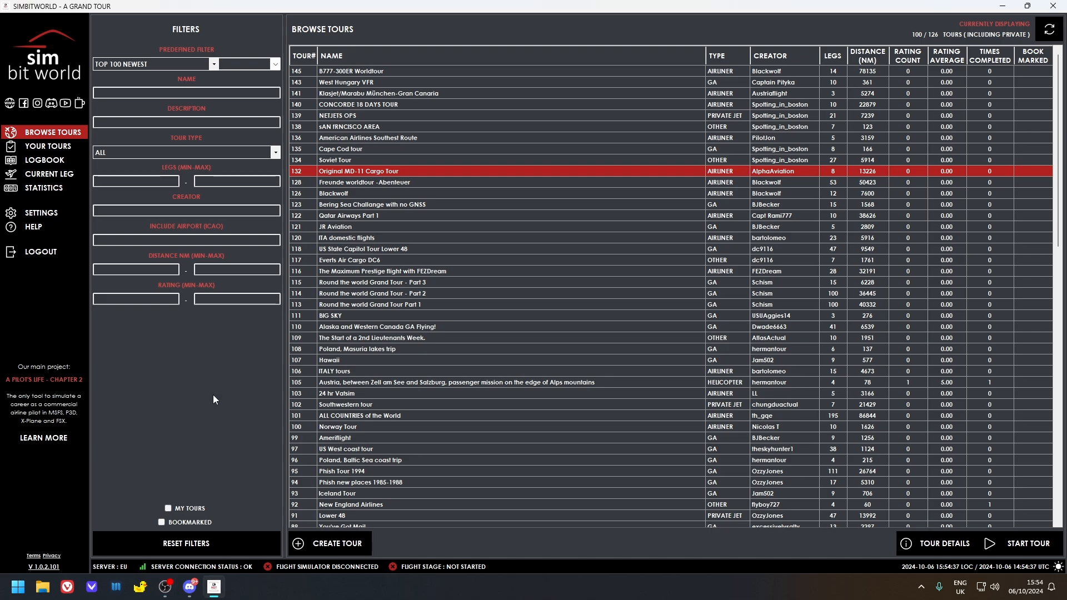
mouse_move(48, 145)
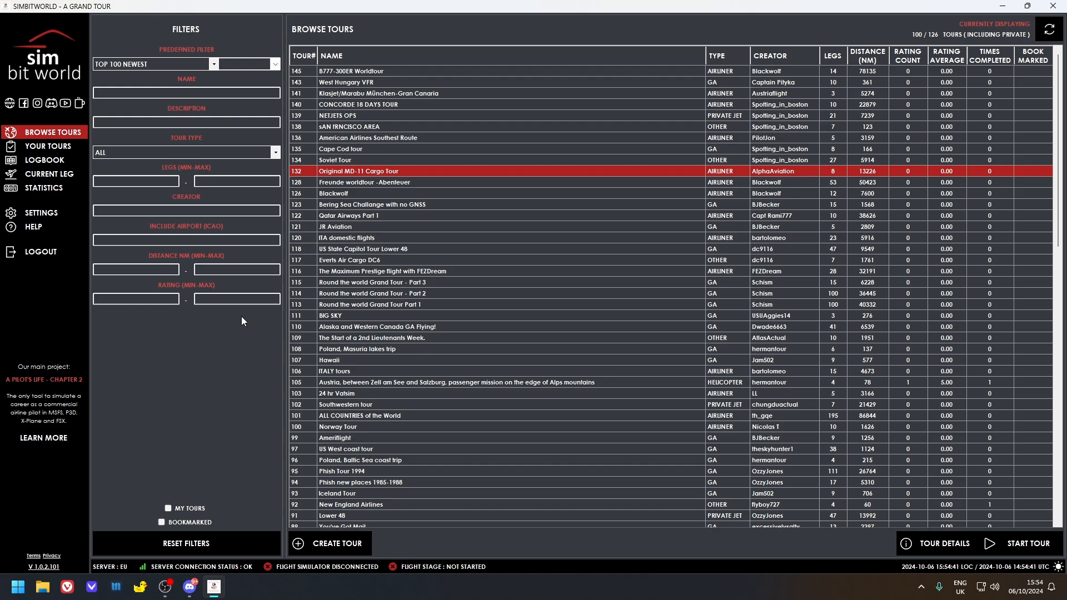
mouse_move(244, 333)
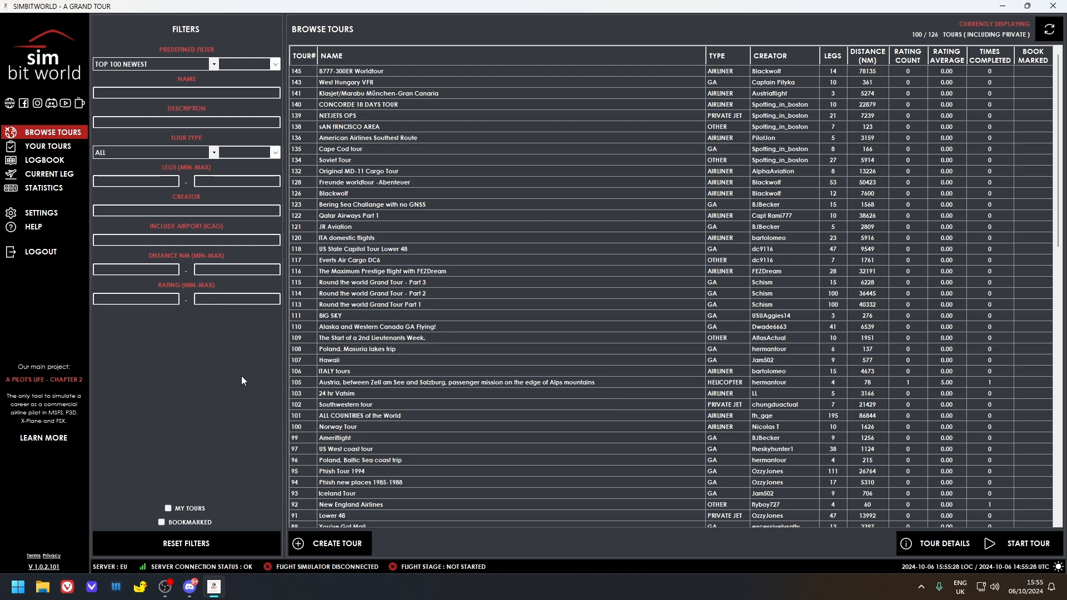
mouse_move(135, 427)
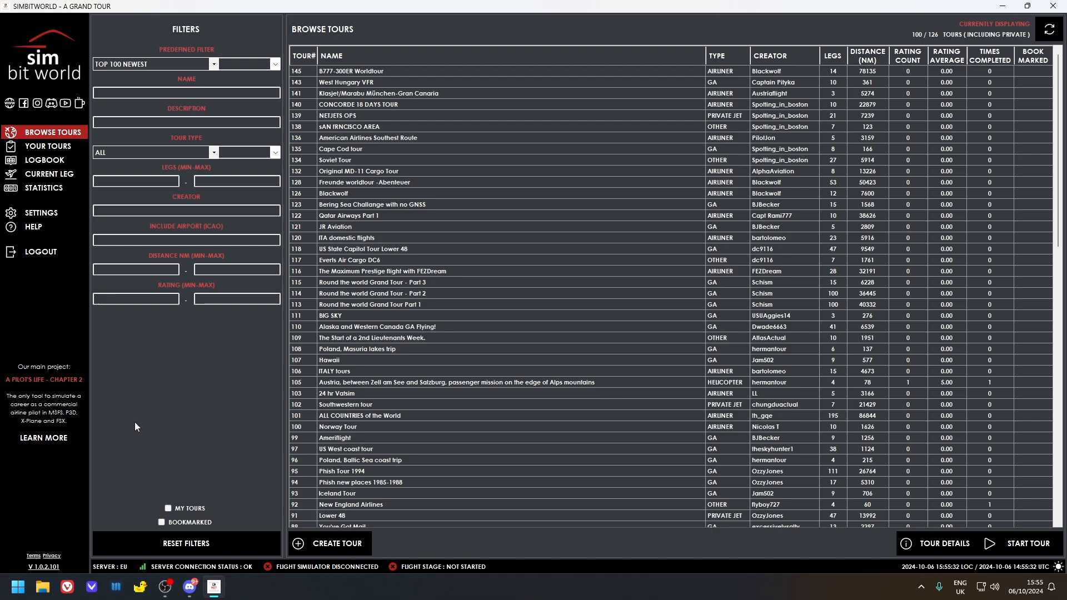
mouse_move(570, 230)
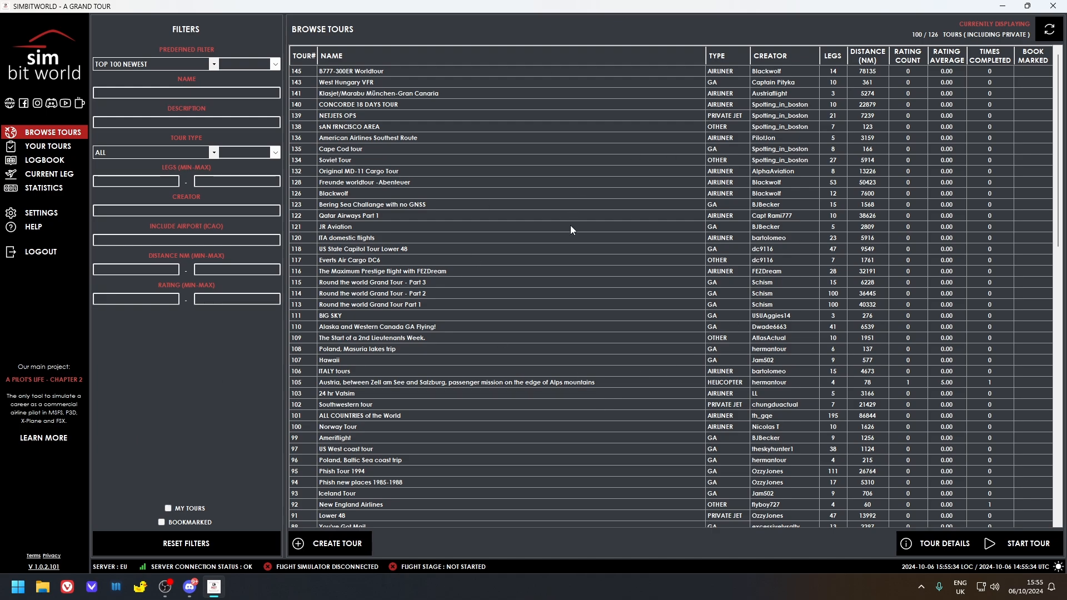
mouse_move(387, 276)
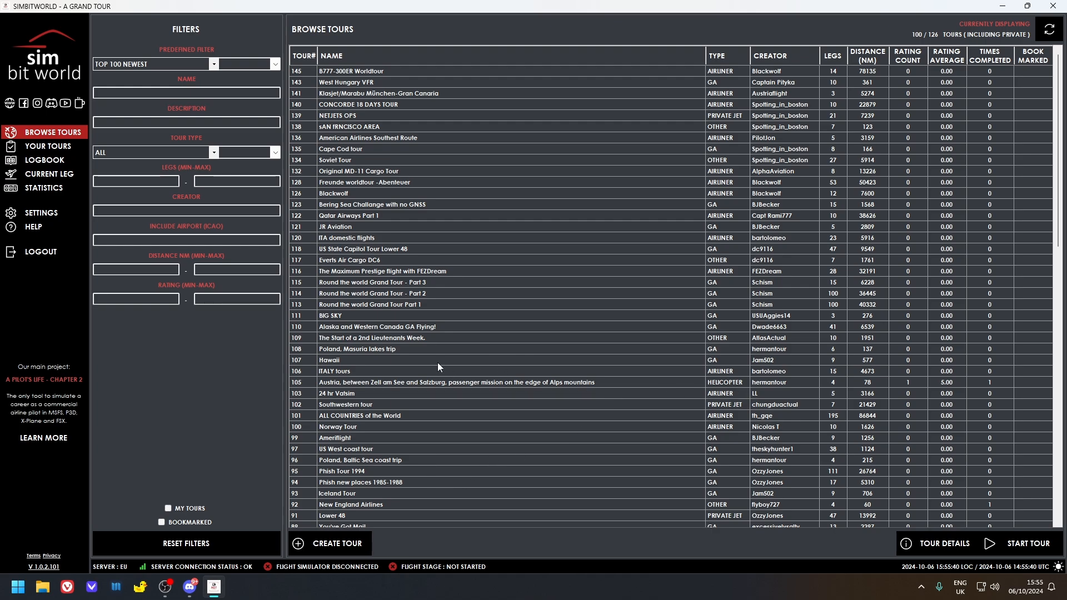
Step: Filter tours by name 'formu' and select the 2024 Season Formula 1 world Tour
scroll("down", 3)
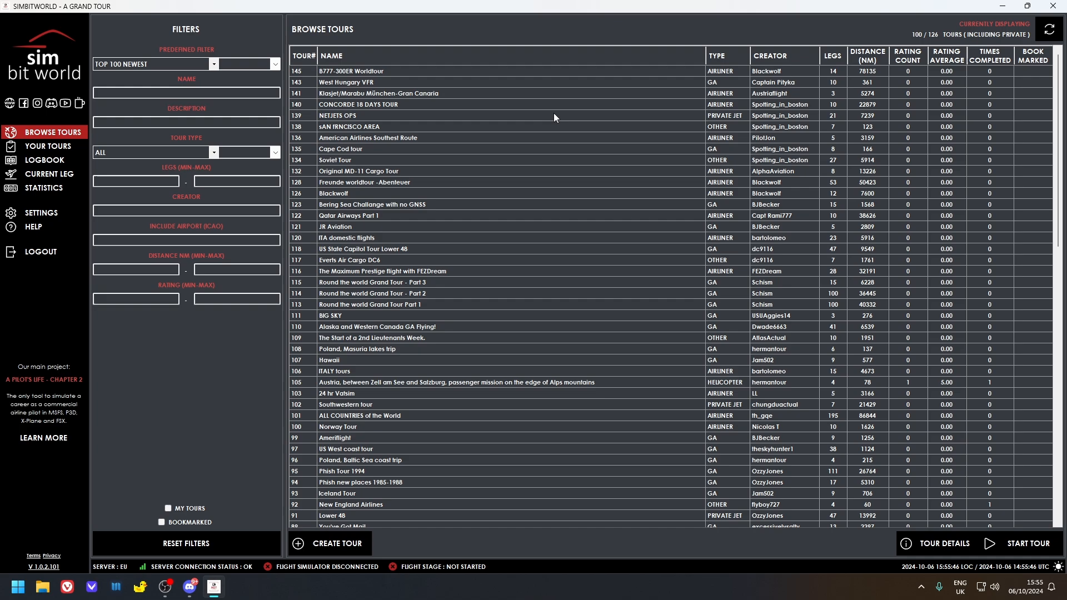
mouse_move(482, 387)
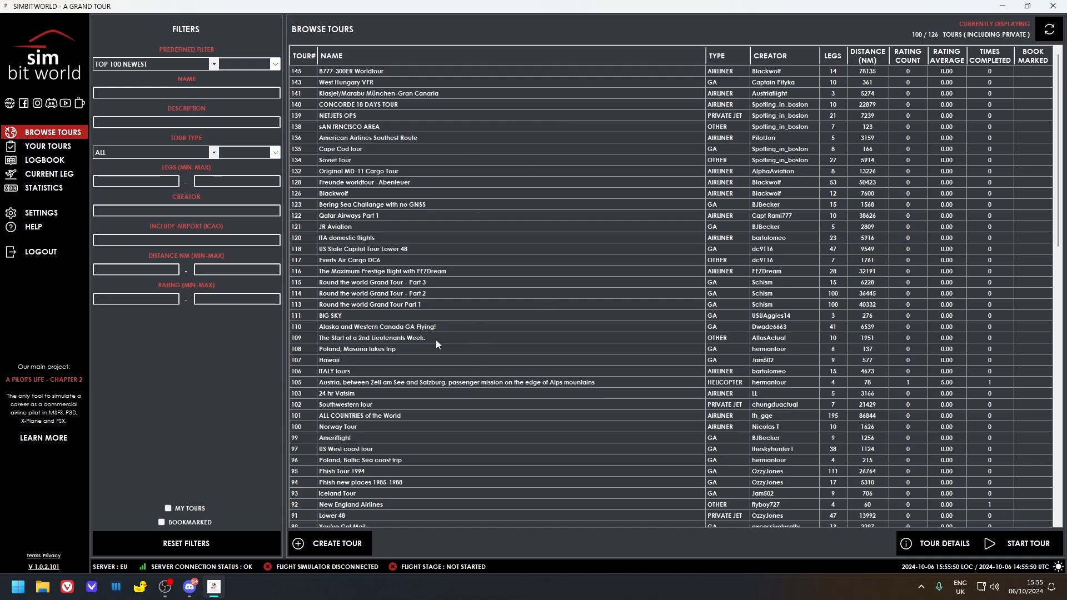
mouse_move(430, 348)
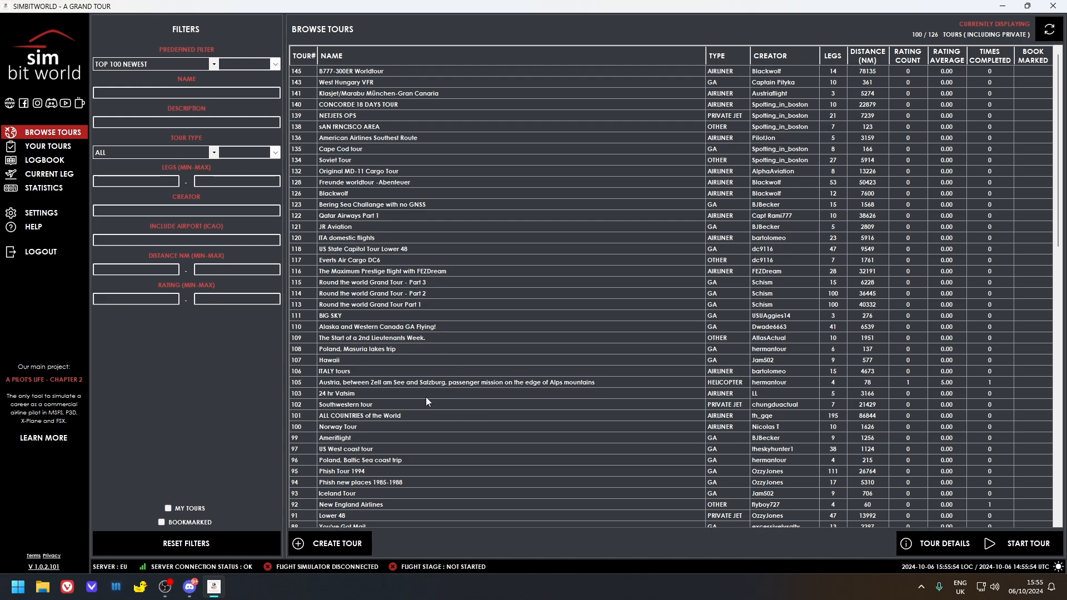
type("formu")
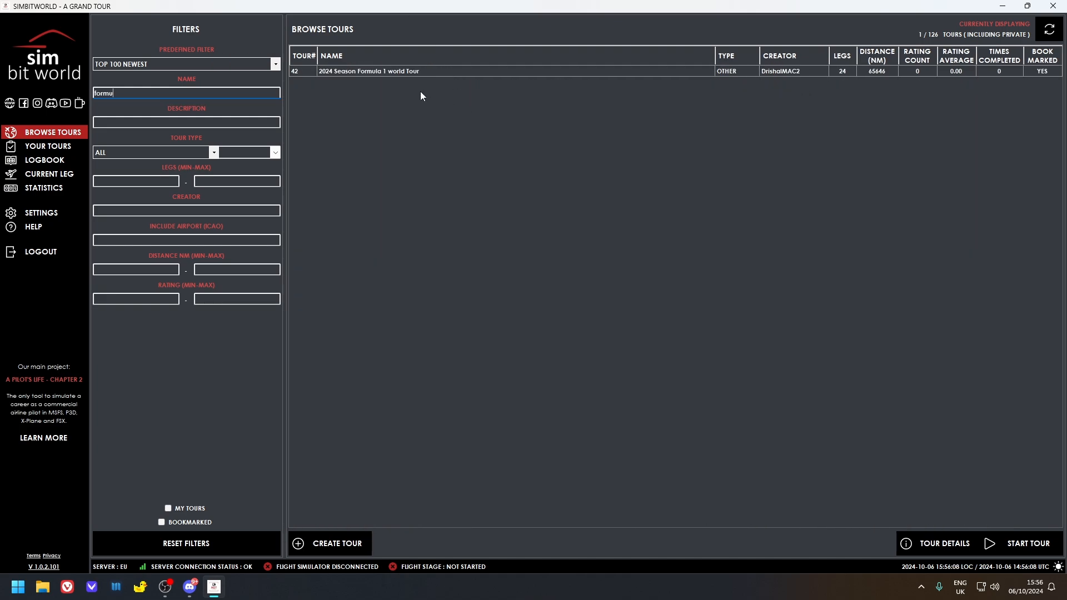
left_click(476, 70)
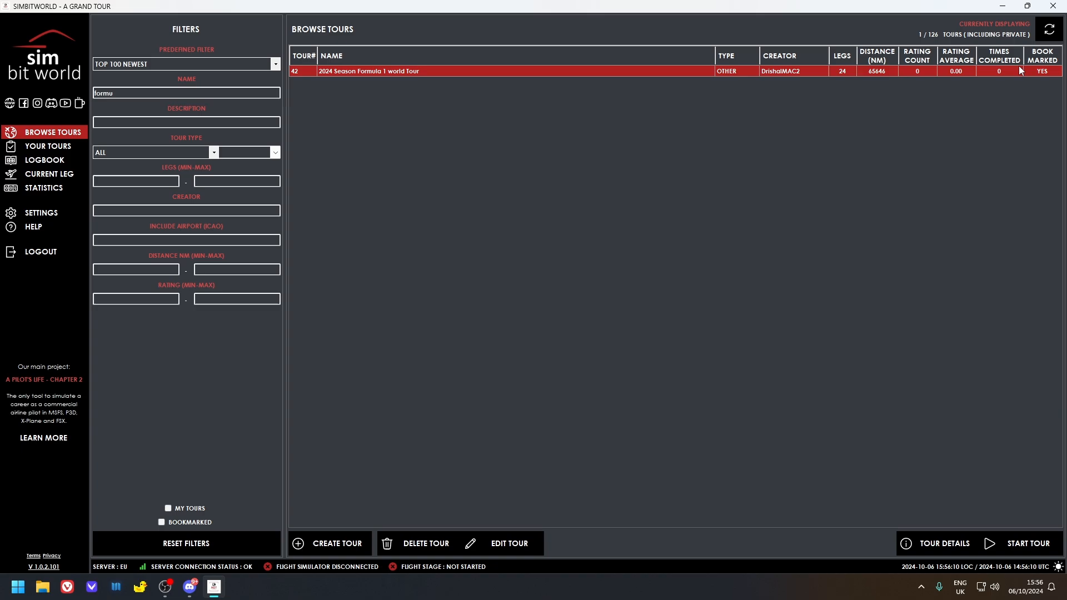
mouse_move(372, 77)
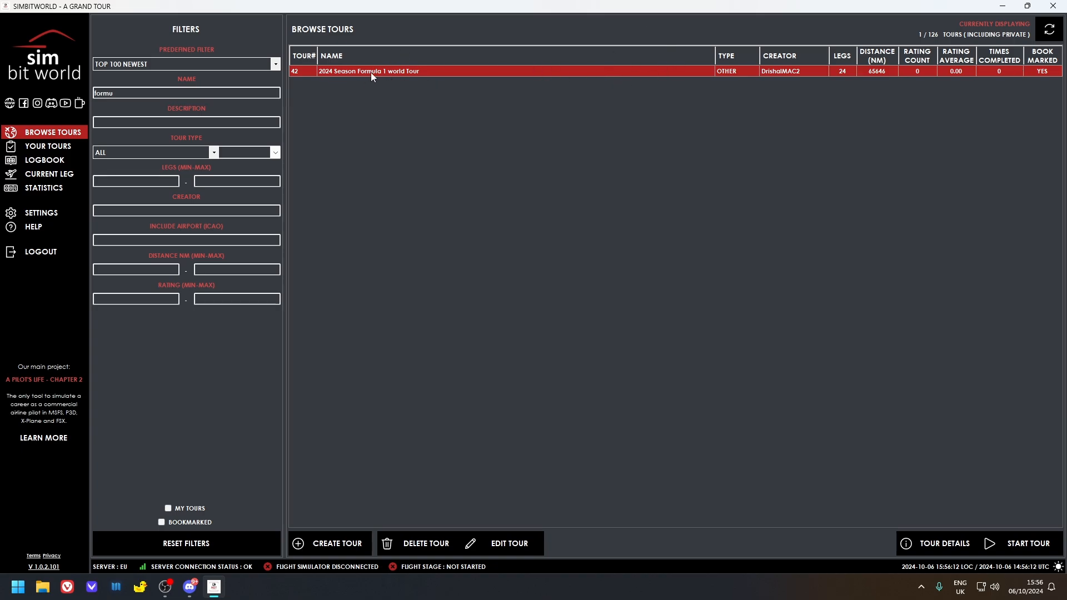
mouse_move(335, 75)
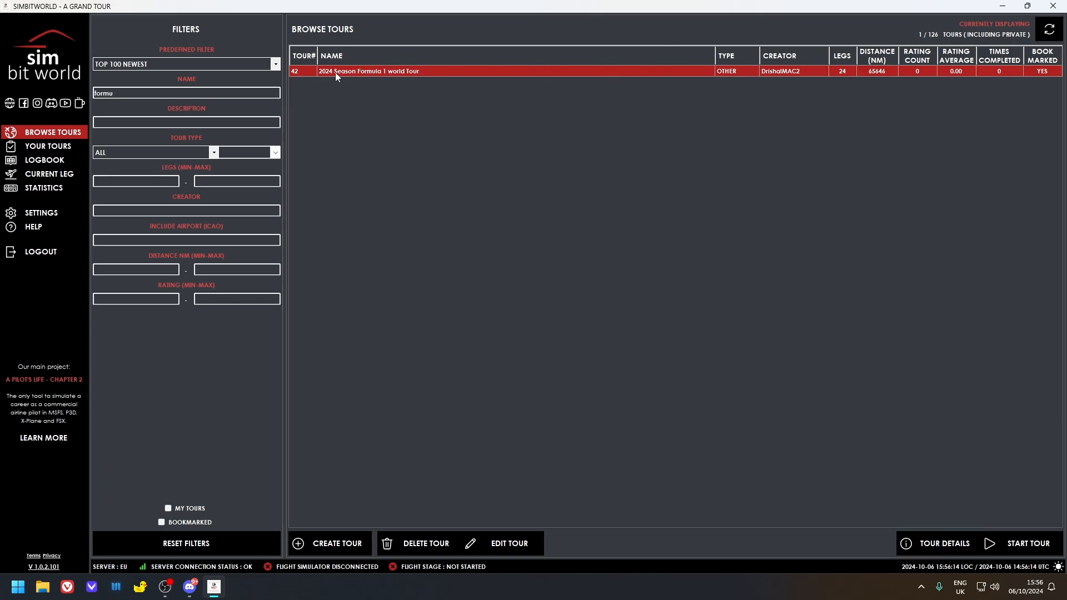
Step: Show the Formula 1 tour details (#42, 24 legs, 65,646 NM) and review its legs list
left_click(944, 543)
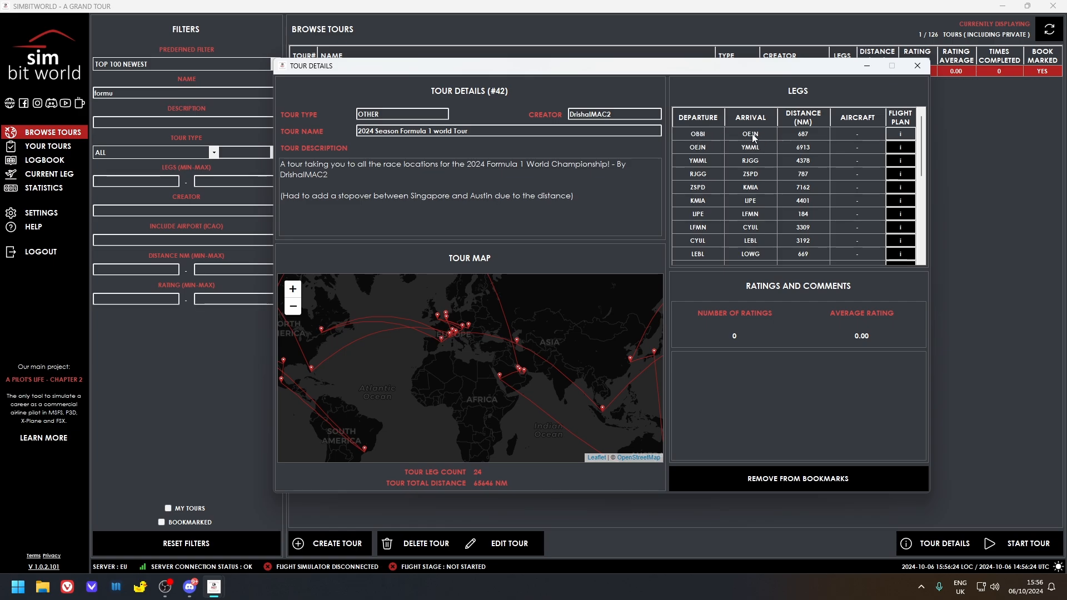
mouse_move(737, 155)
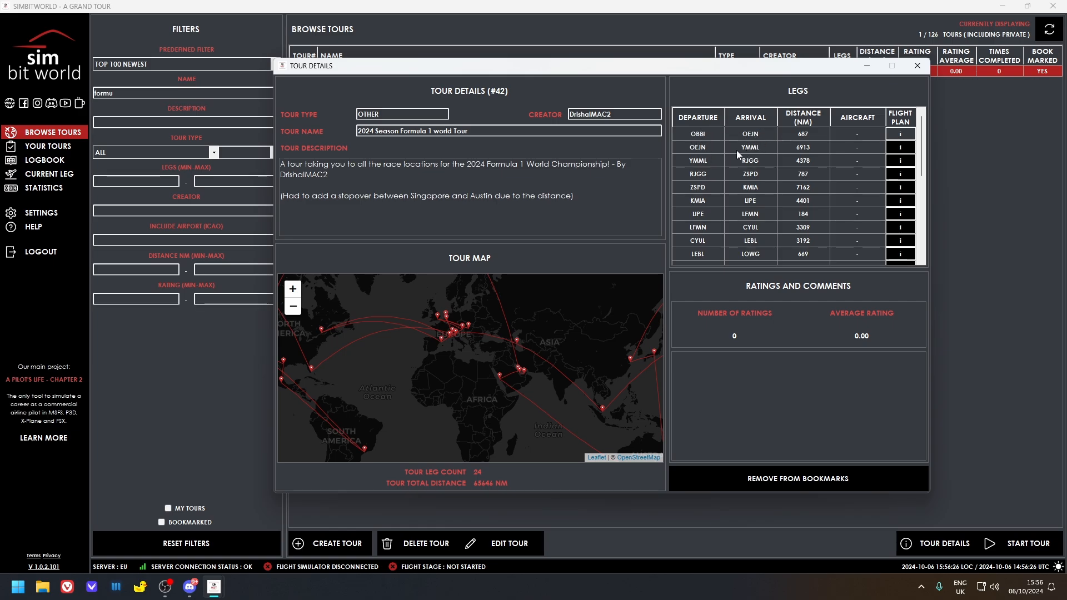
mouse_move(751, 169)
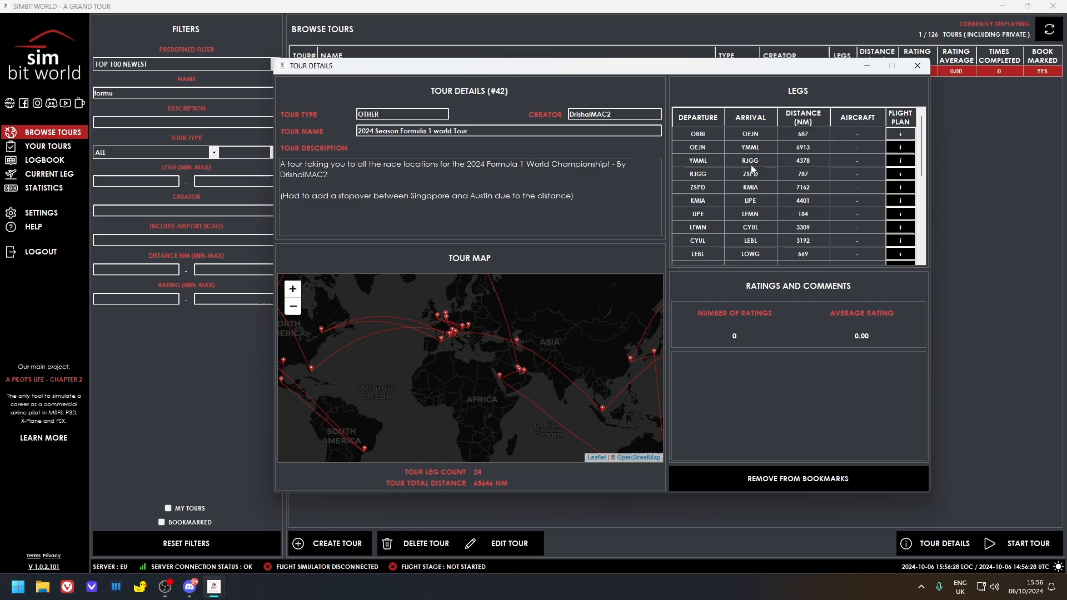
scroll("down", 3)
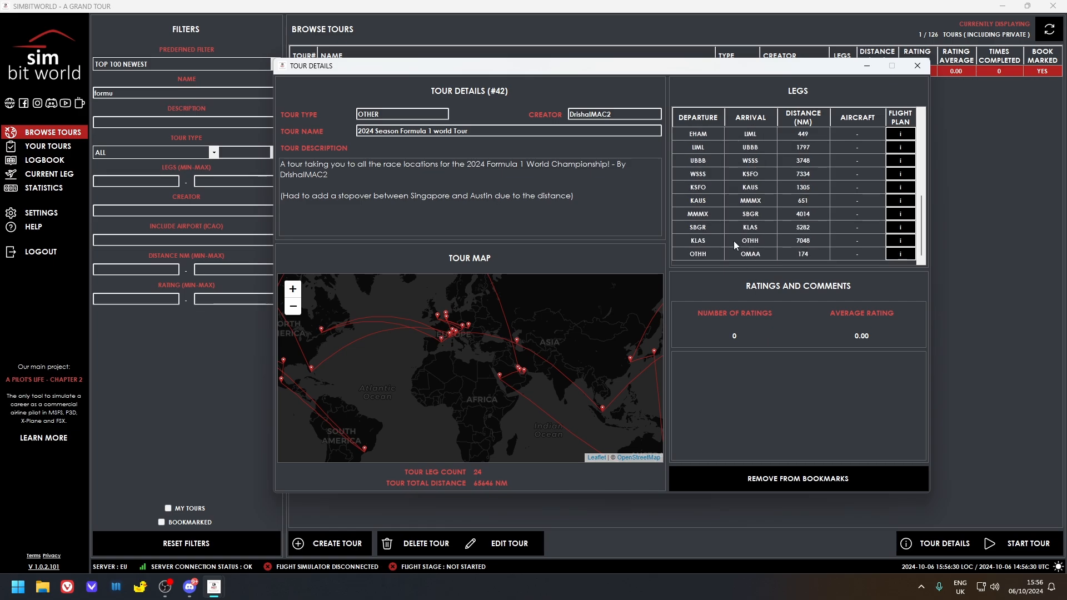
scroll("down", 3)
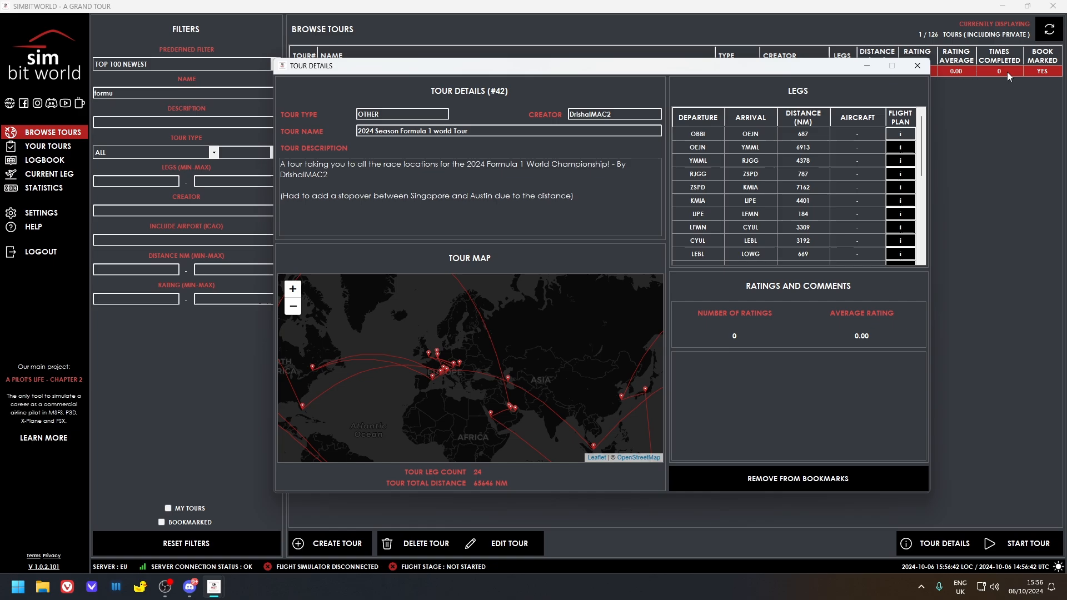
mouse_move(32, 195)
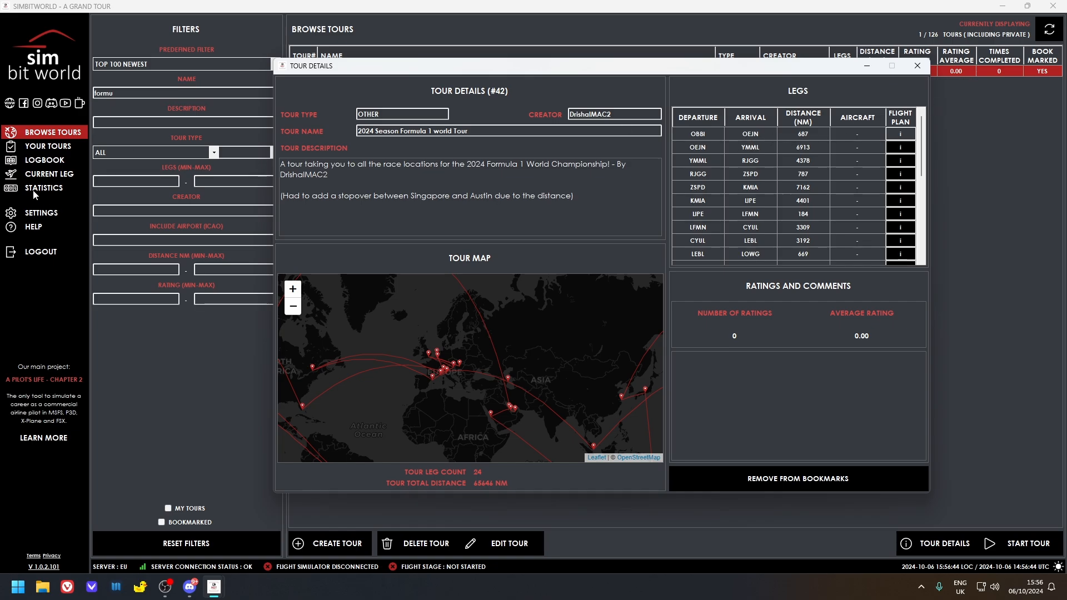
mouse_move(455, 328)
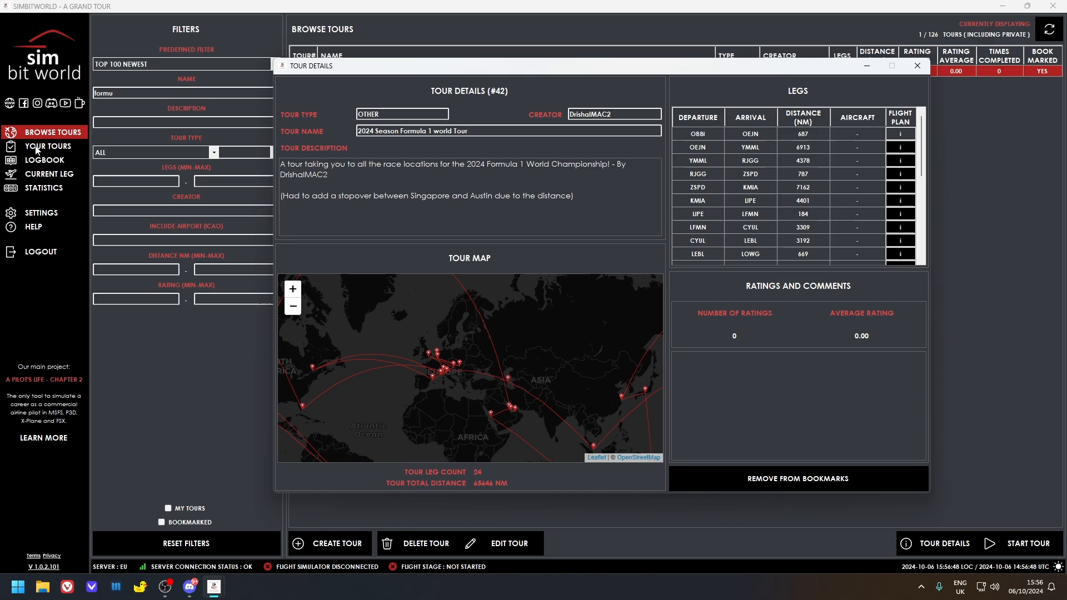
Step: Close the details window and switch the predefined filter to Top 100 Best Rated
left_click(916, 66)
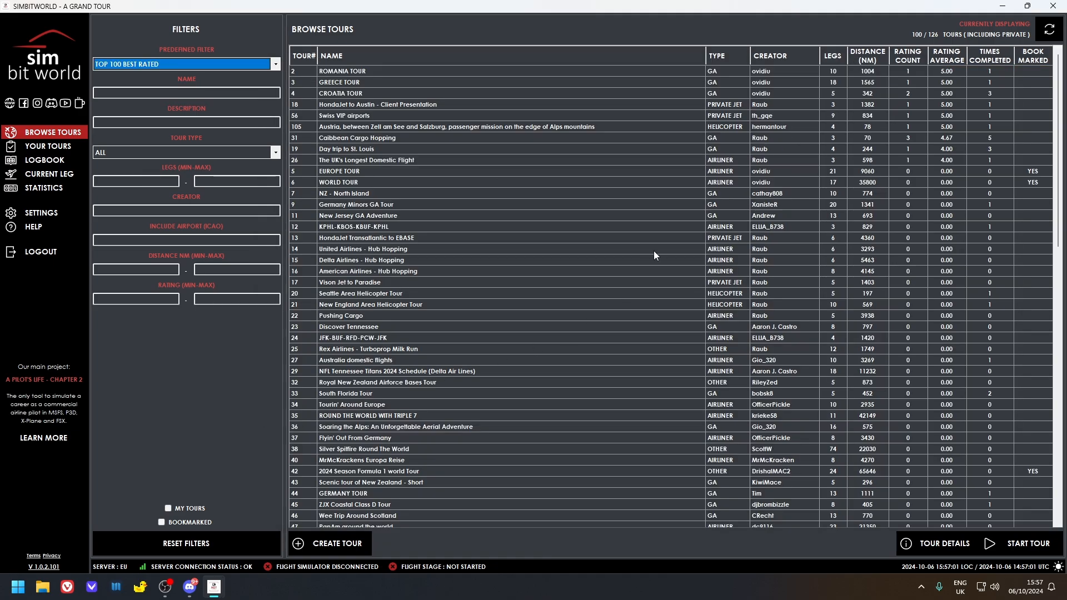
mouse_move(769, 70)
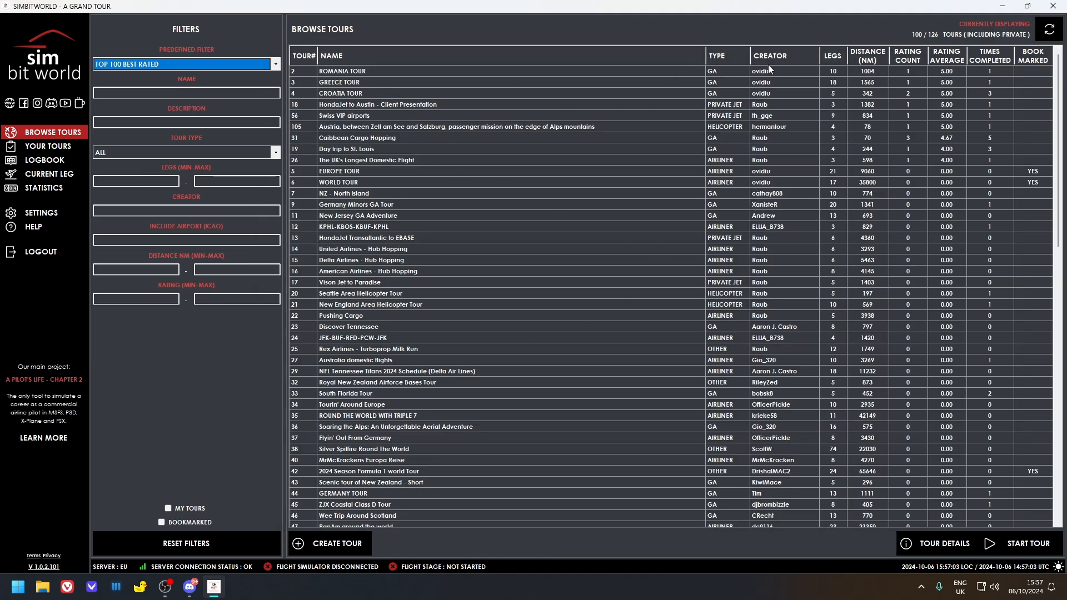
mouse_move(304, 95)
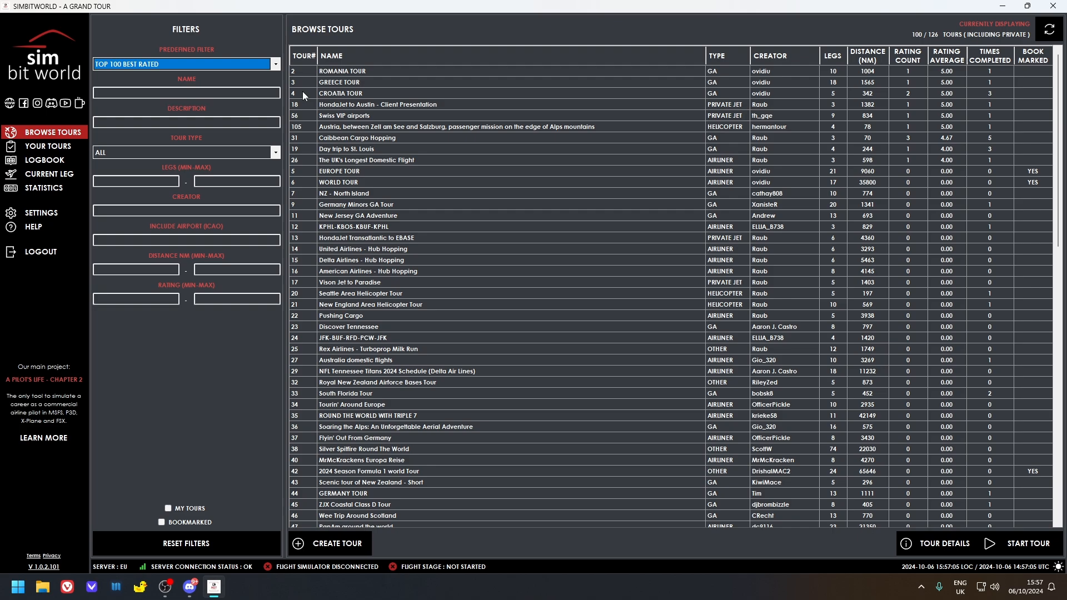
mouse_move(727, 130)
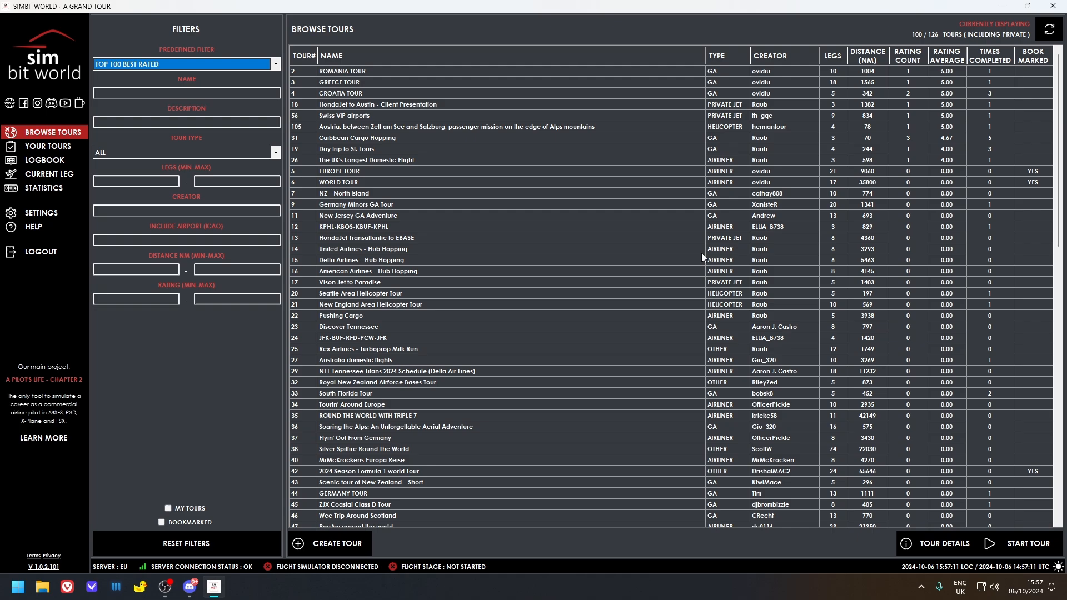
mouse_move(640, 248)
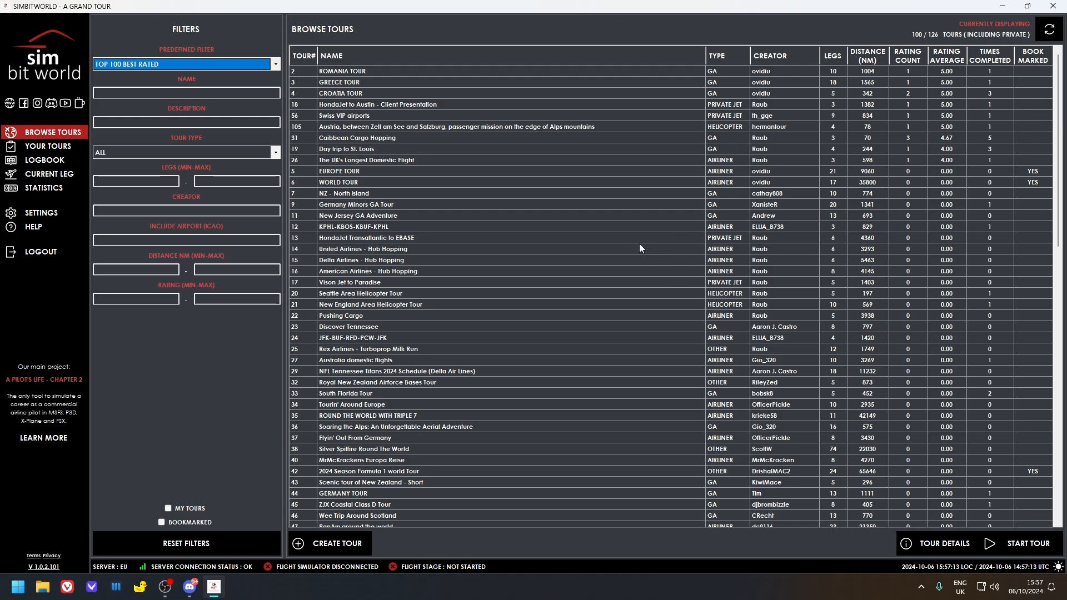
mouse_move(618, 297)
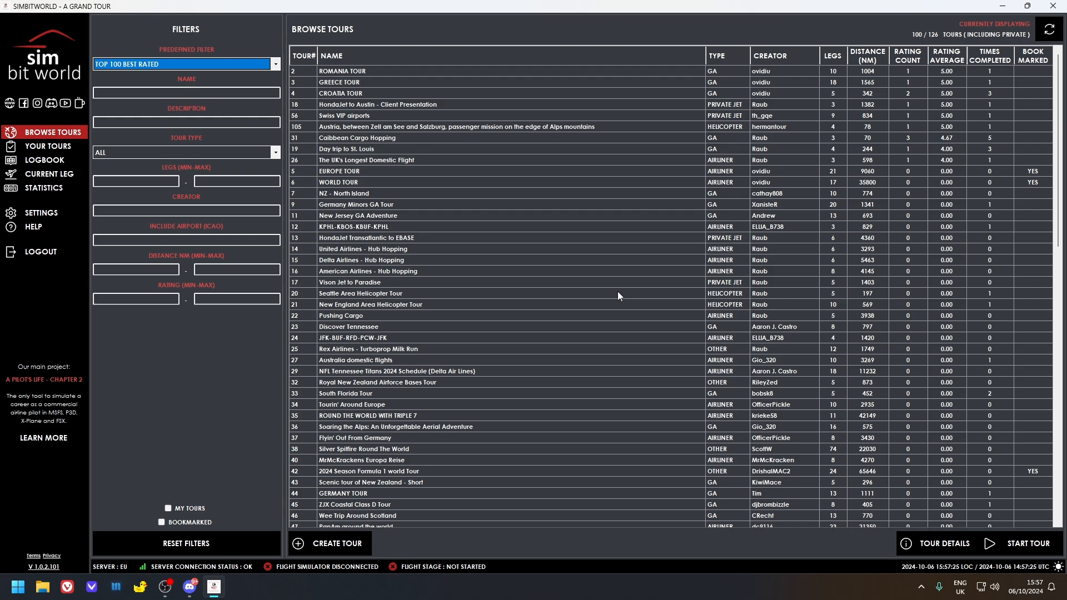
mouse_move(589, 266)
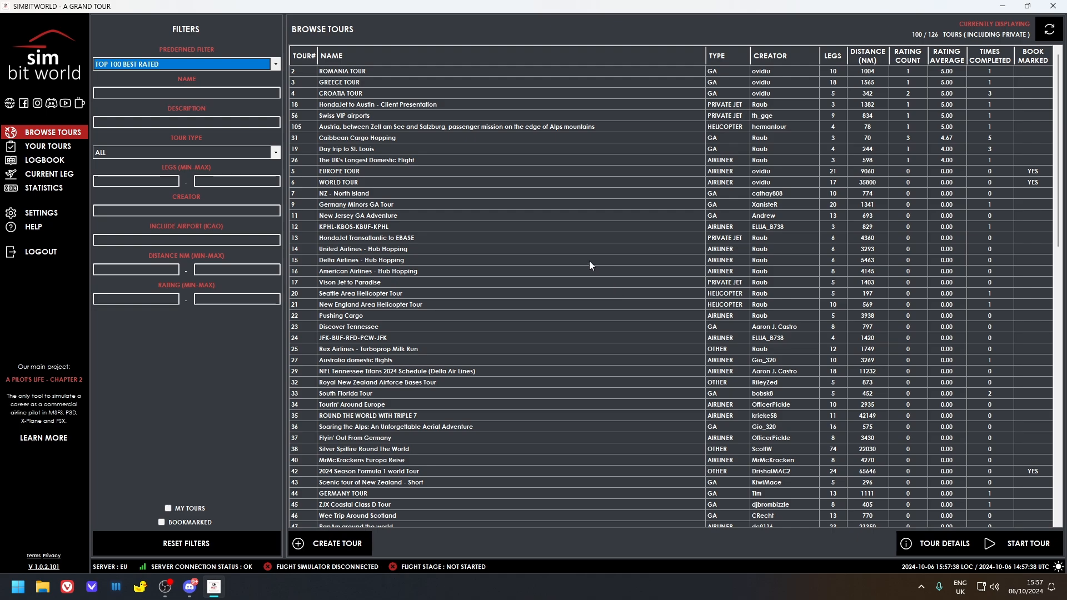
mouse_move(225, 343)
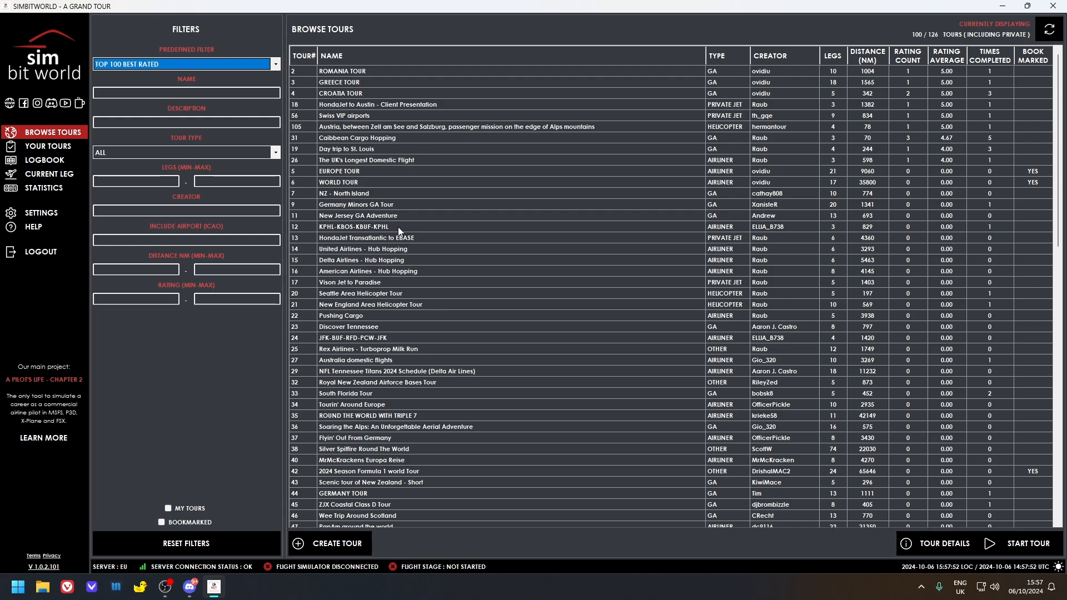
mouse_move(410, 266)
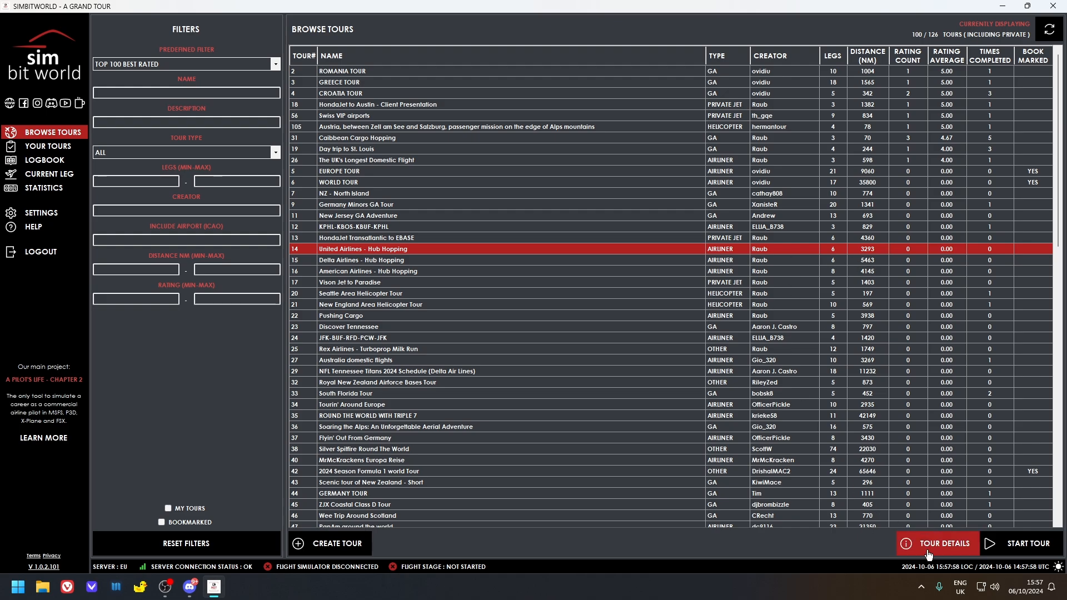
left_click(942, 543)
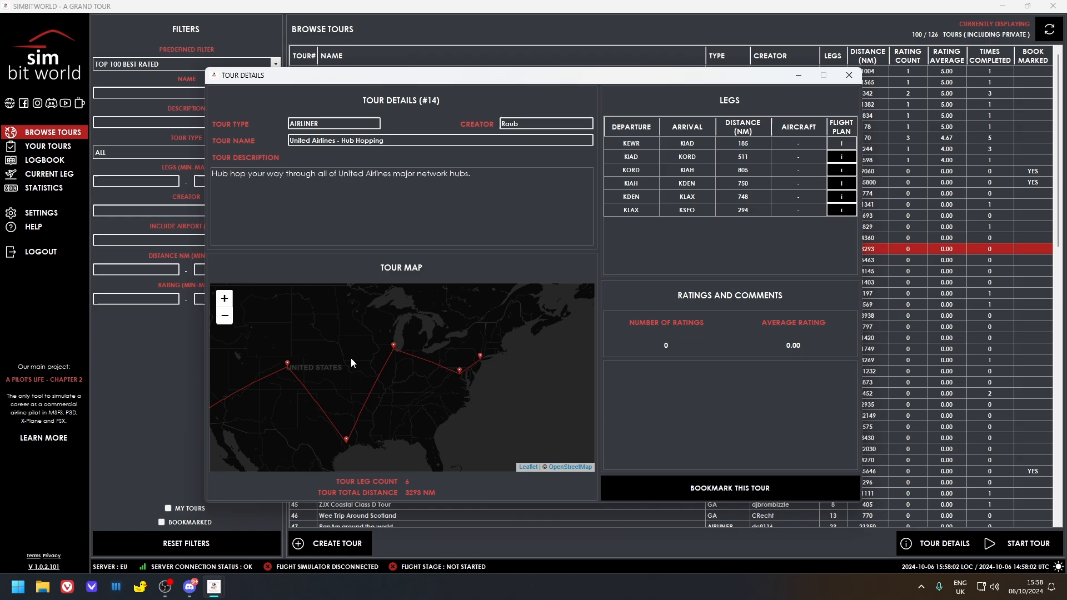
left_click_drag(352, 361, 274, 422)
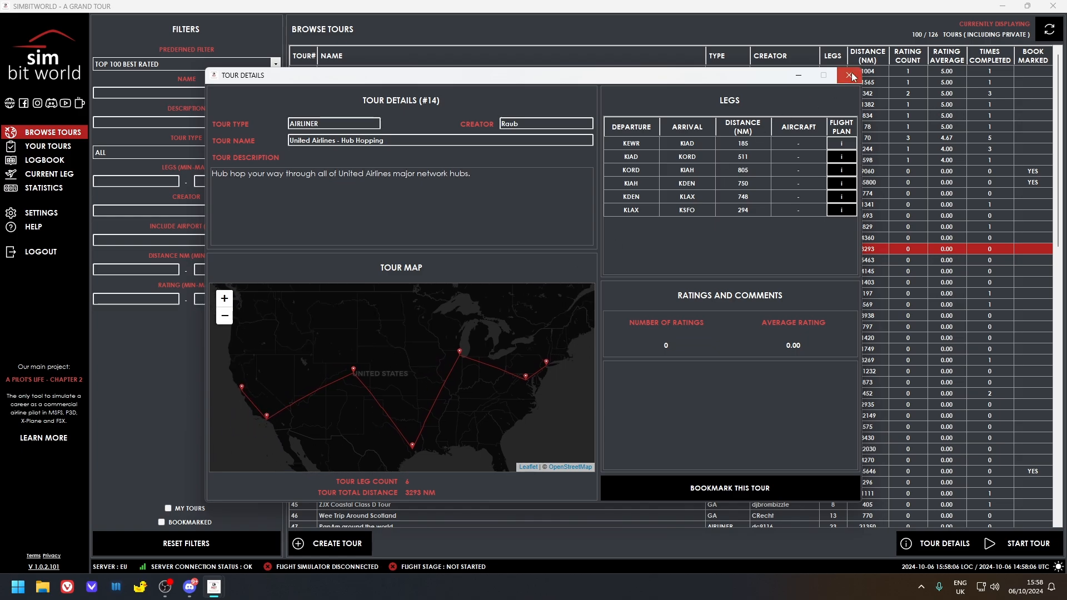
left_click(851, 75)
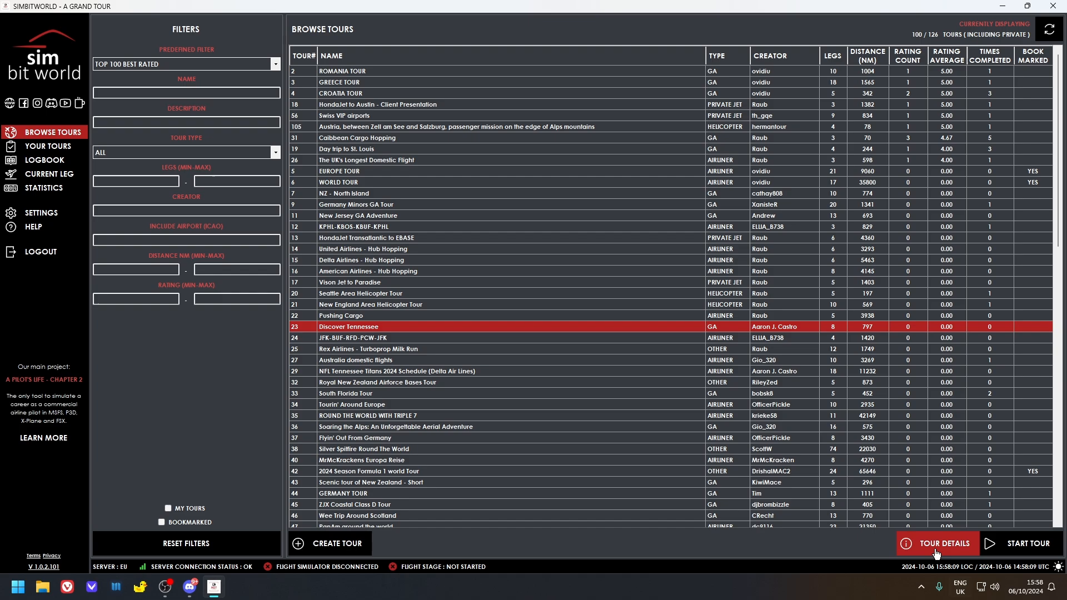
left_click(943, 543)
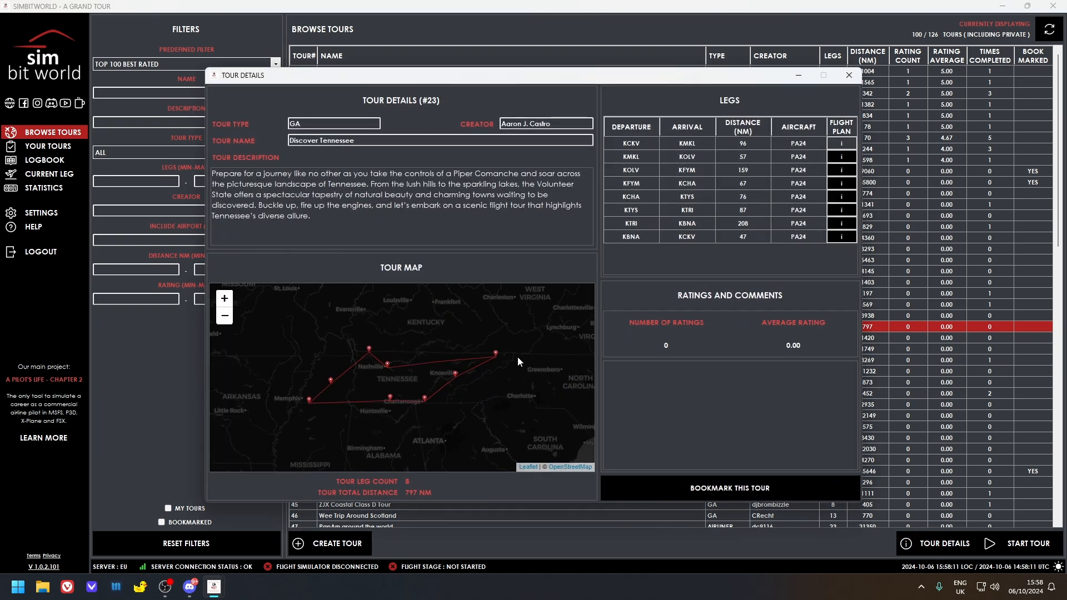
mouse_move(378, 366)
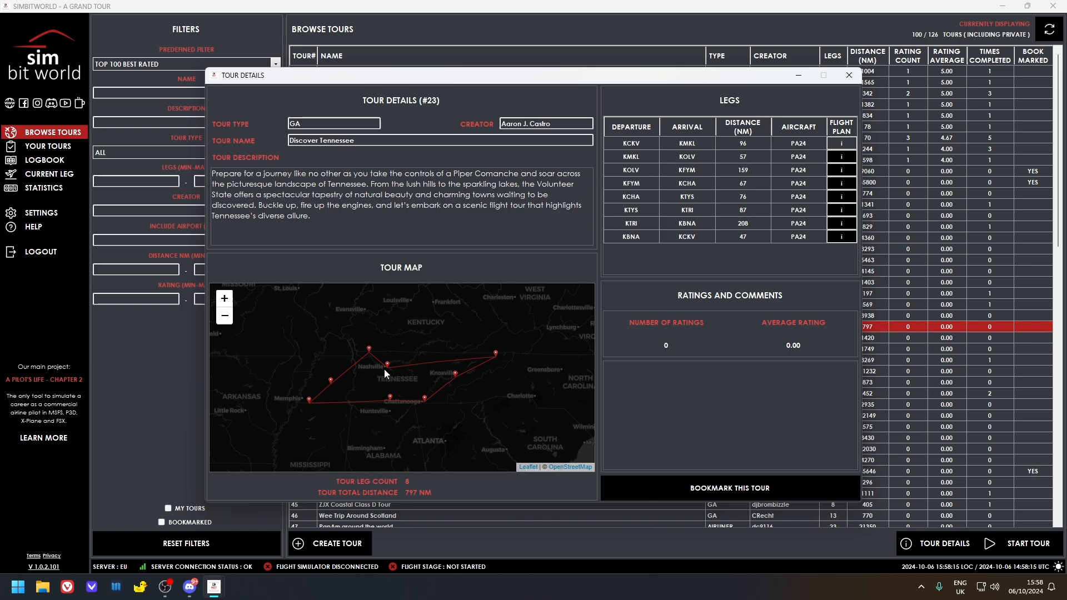
mouse_move(368, 371)
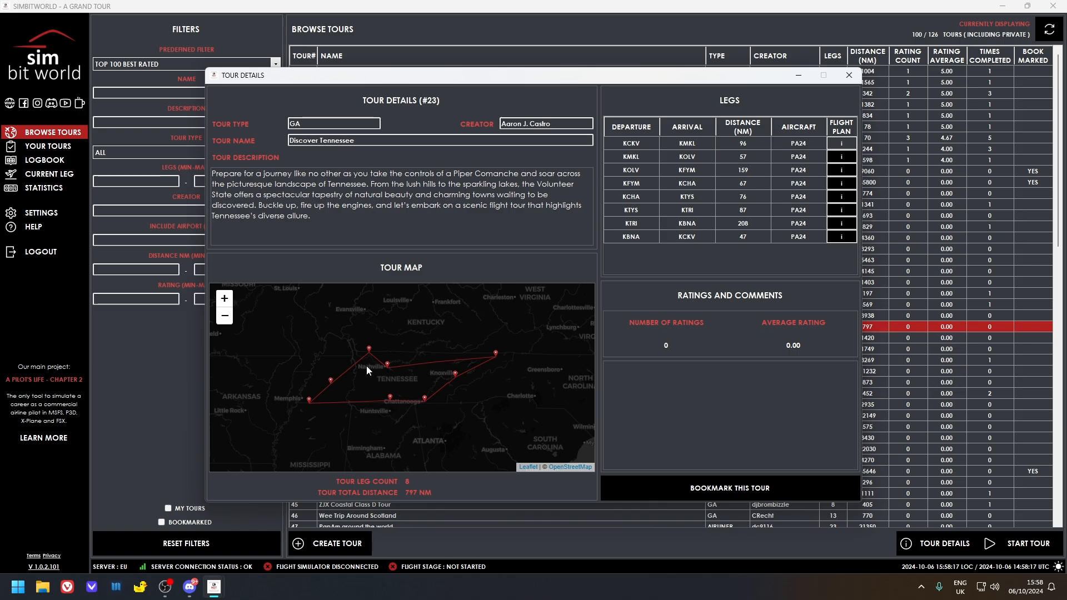
left_click_drag(367, 371, 412, 403)
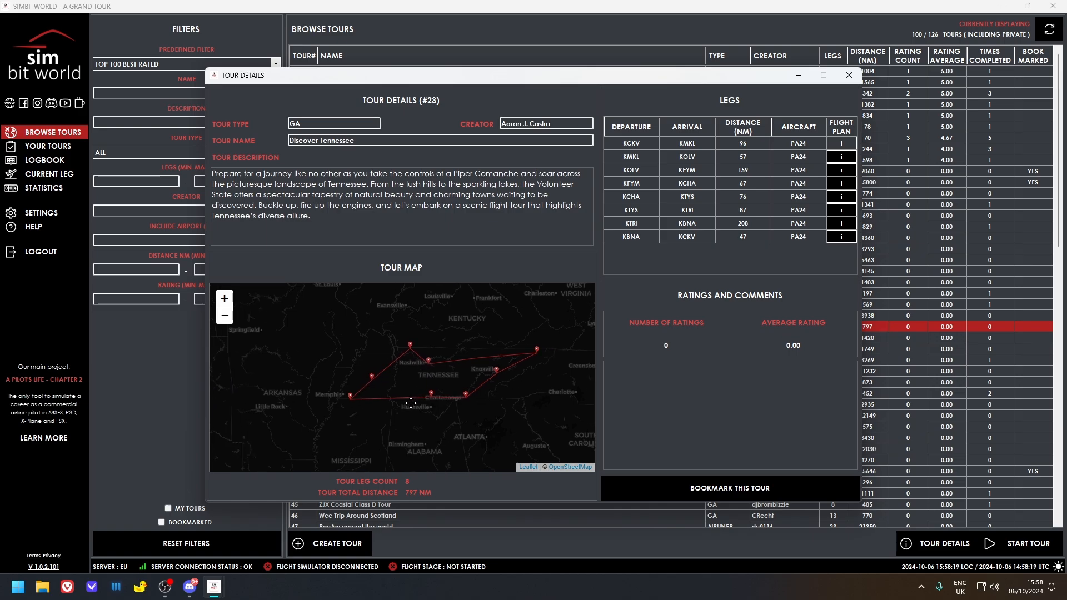
left_click_drag(410, 404, 410, 357)
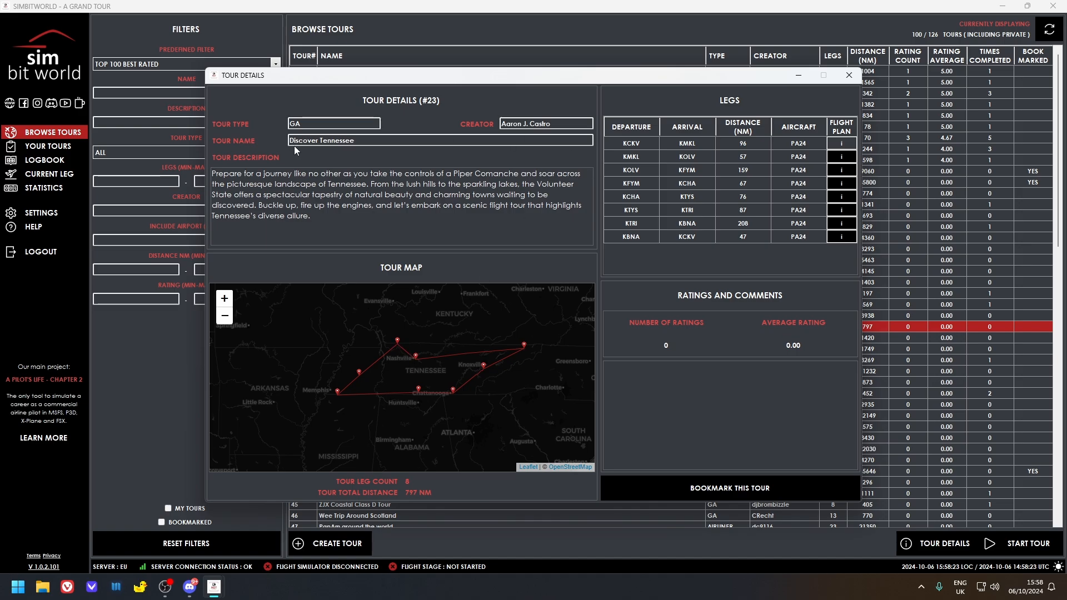
mouse_move(357, 382)
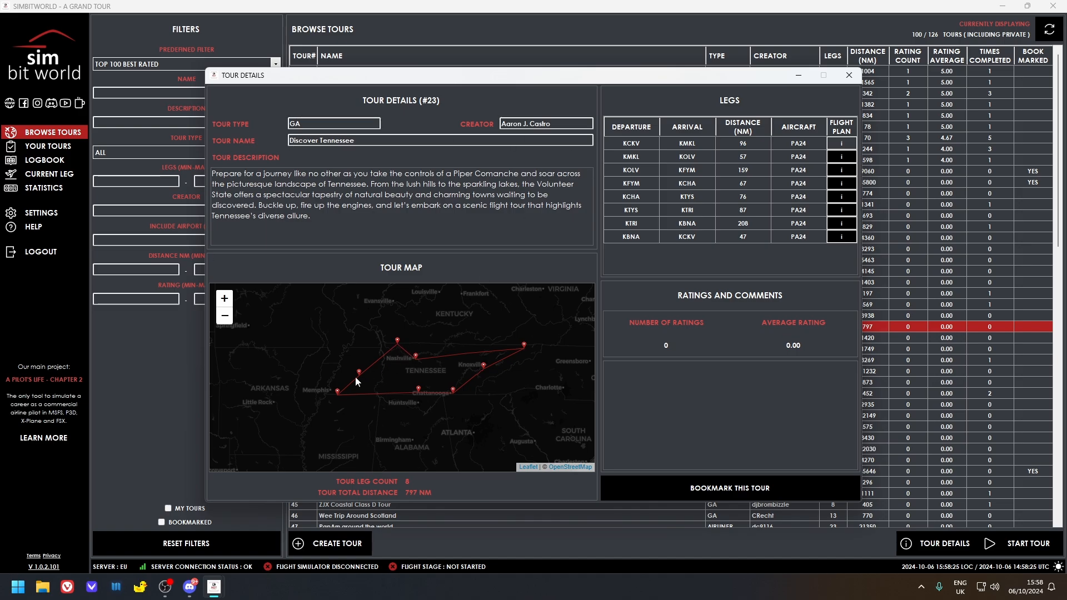
mouse_move(474, 380)
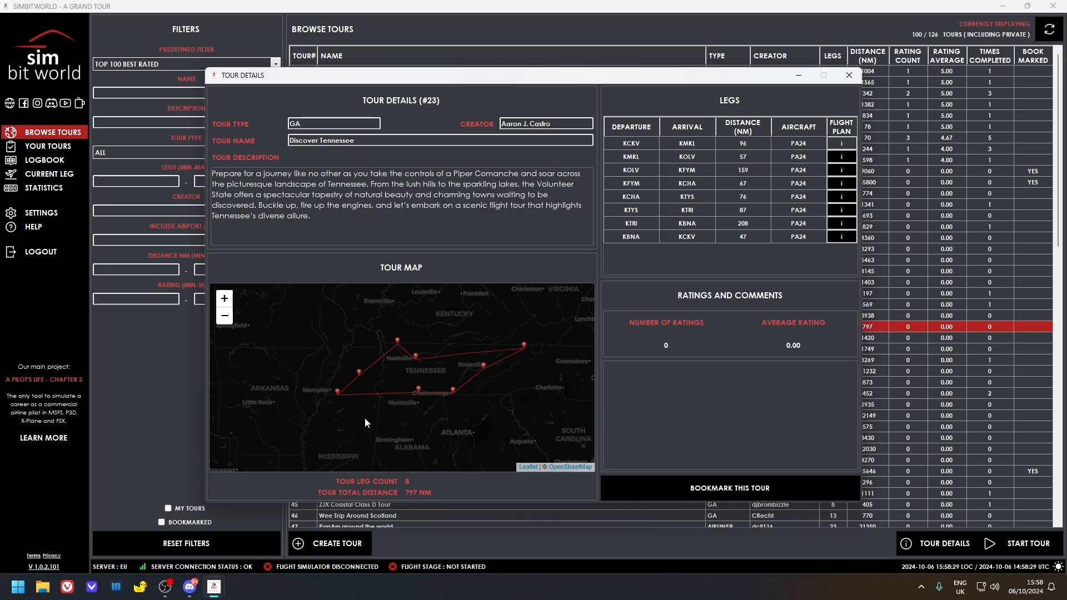
mouse_move(849, 96)
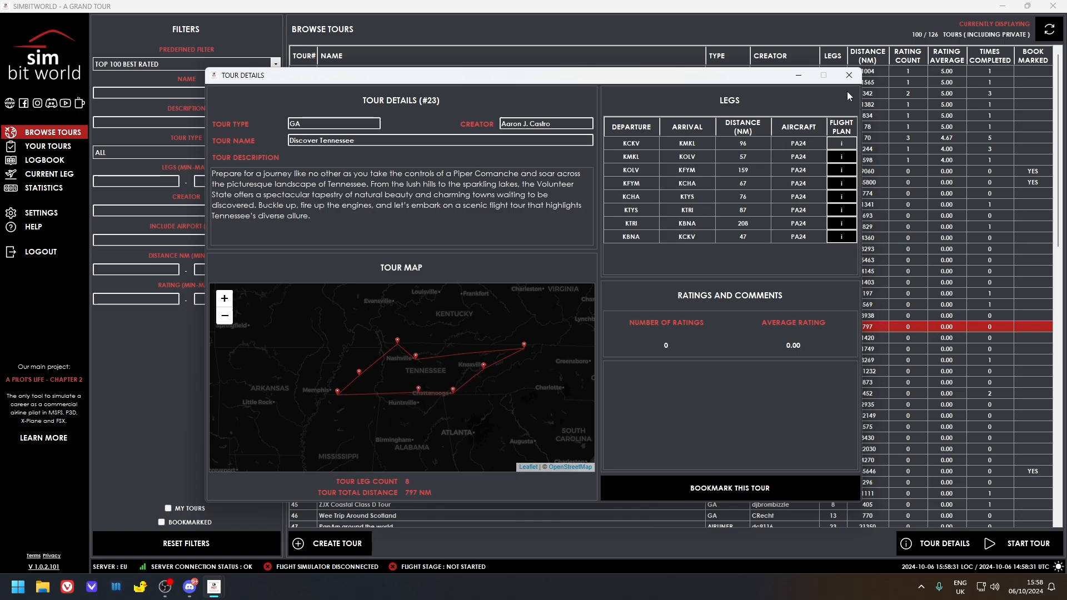
left_click(849, 75)
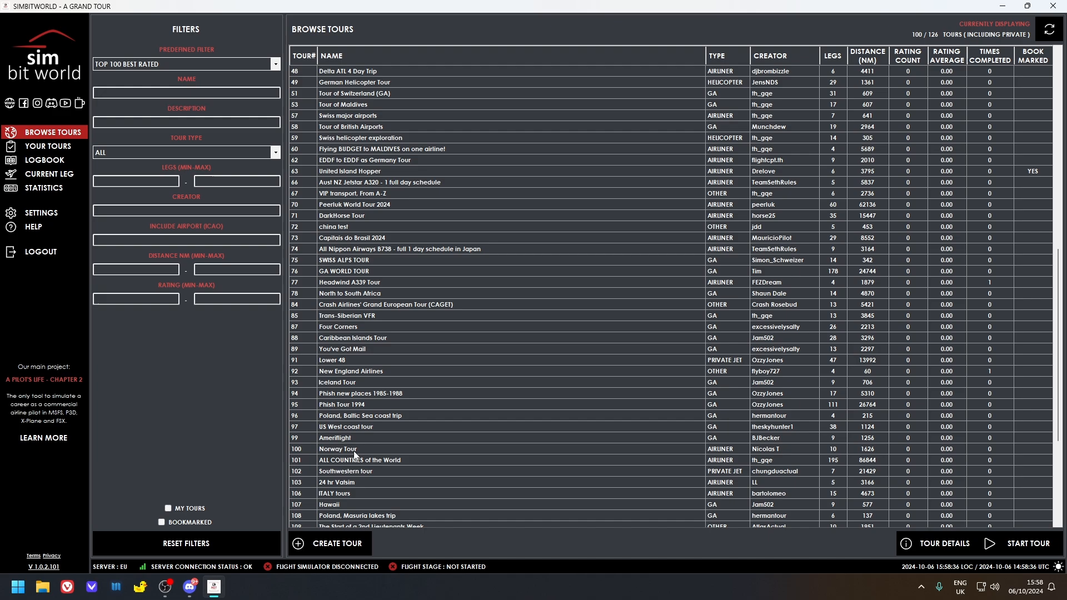
Step: Select Norway Tour, then move back up the list to the Delta ATL 4 Day Trip
left_click(354, 448)
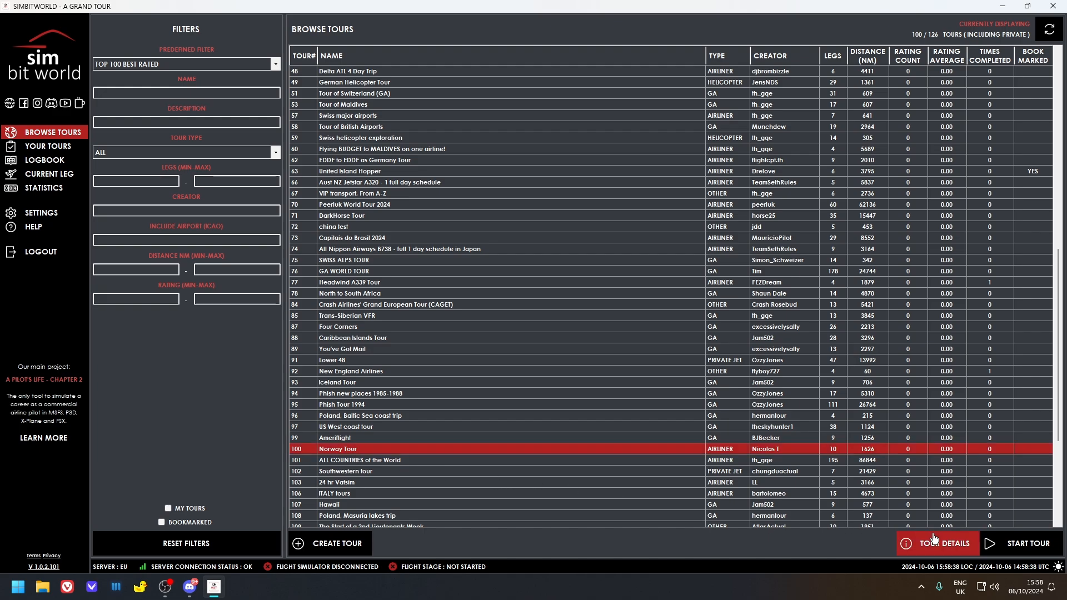
left_click(944, 543)
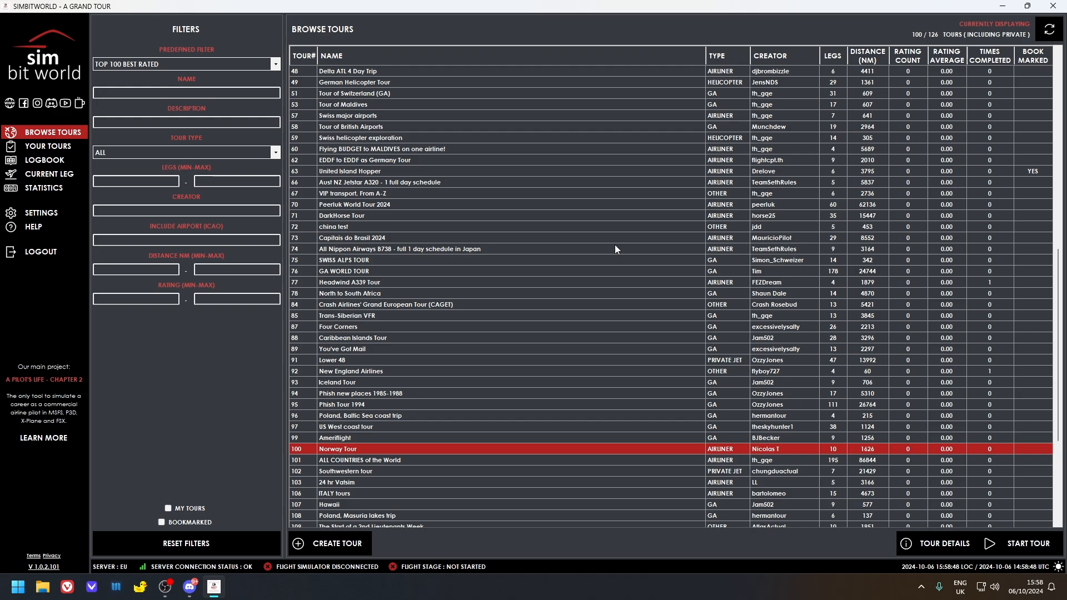
mouse_move(382, 375)
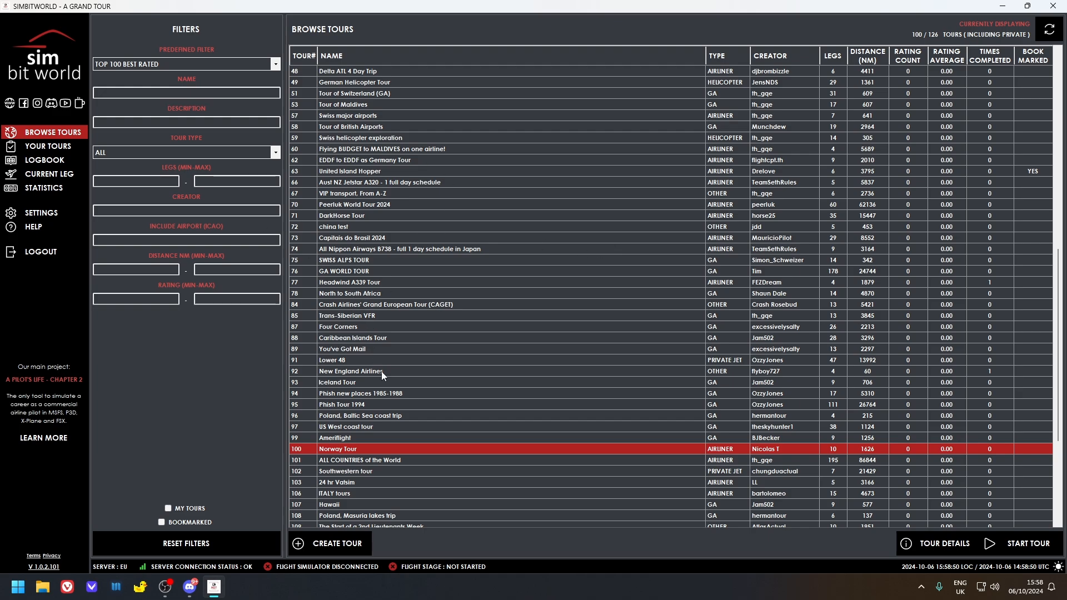
scroll("up", 3)
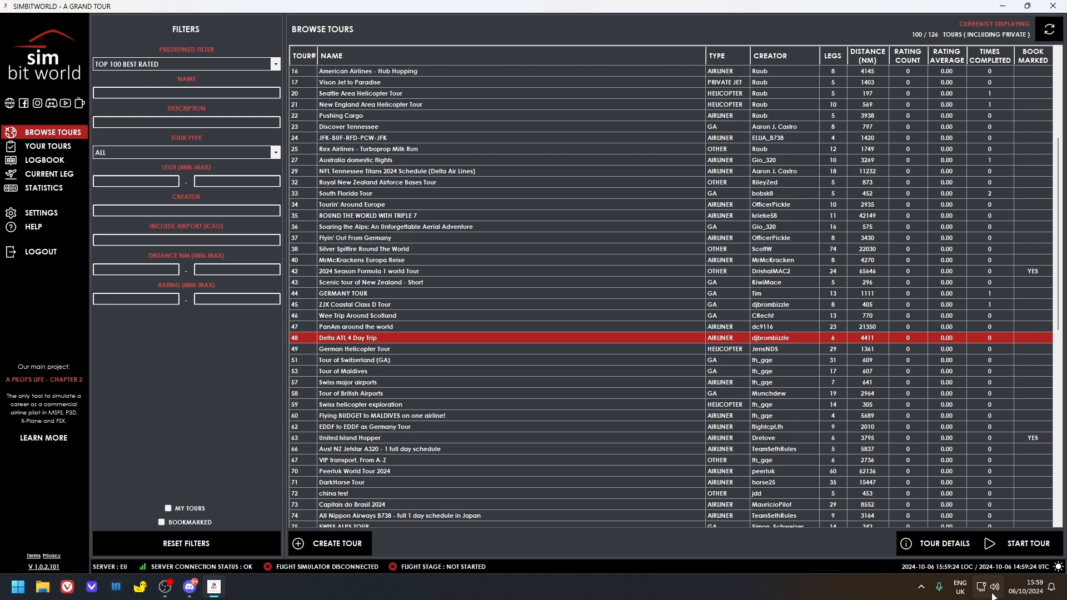
Step: View Delta ATL 4 Day Trip details and confirm the KDFW–KBOS leg has no suggested flight plan
left_click(945, 543)
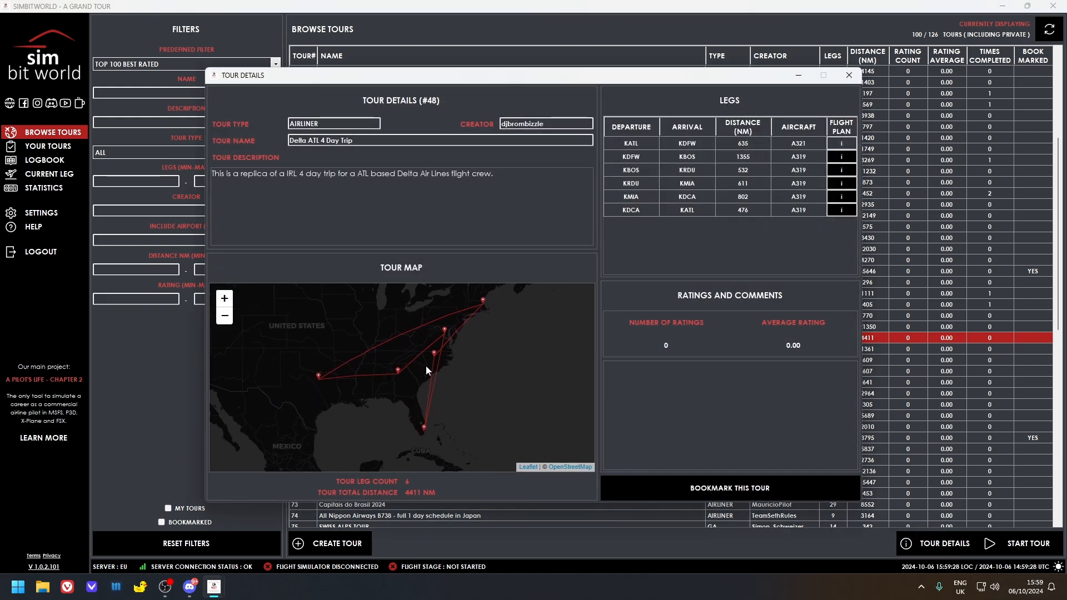
mouse_move(411, 400)
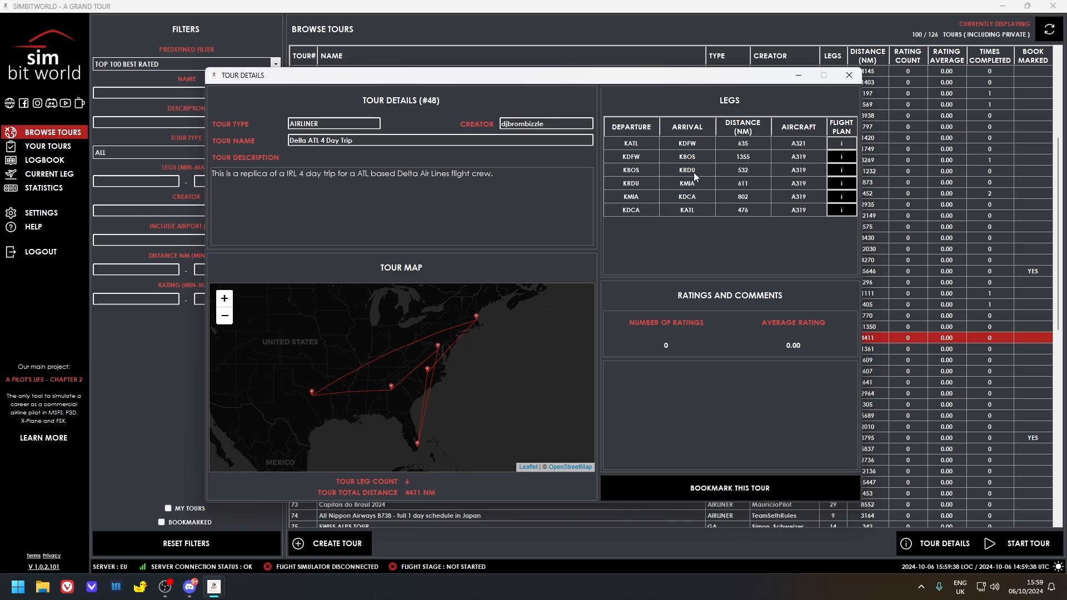
mouse_move(733, 189)
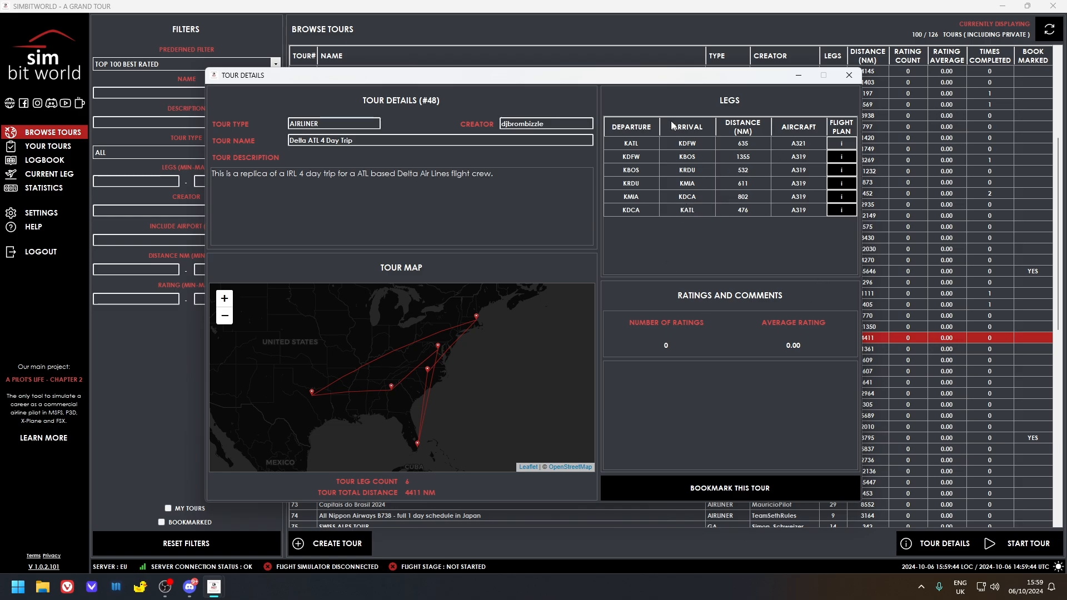
mouse_move(798, 150)
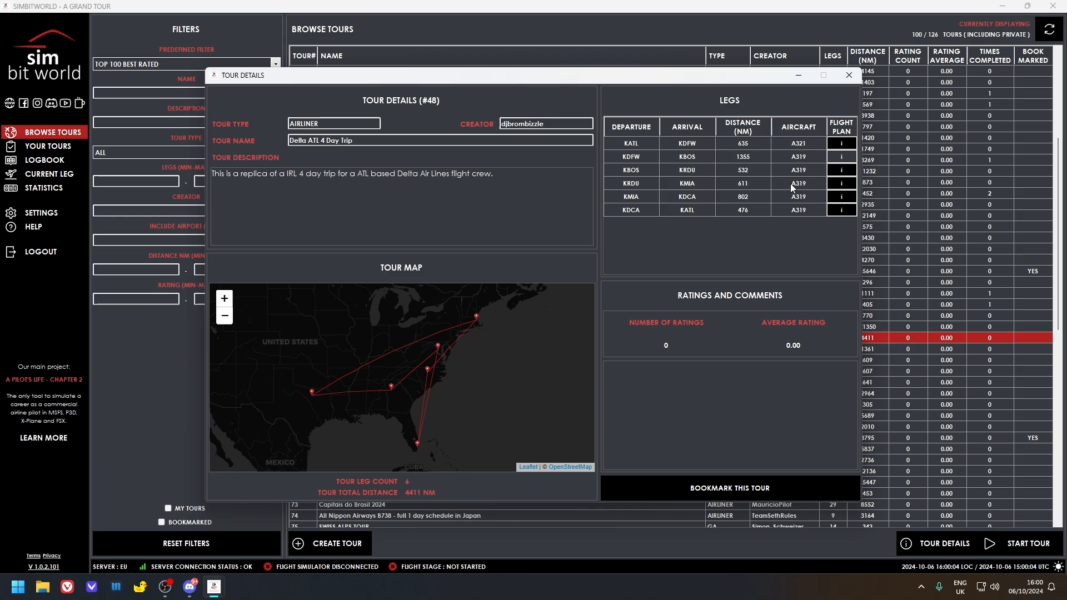
mouse_move(795, 163)
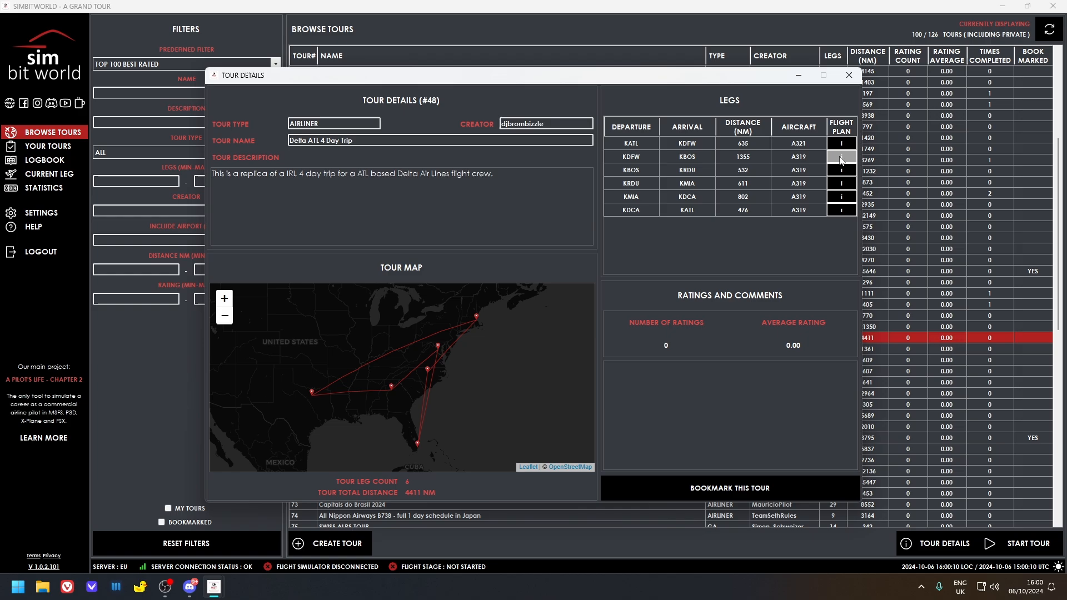
mouse_move(815, 180)
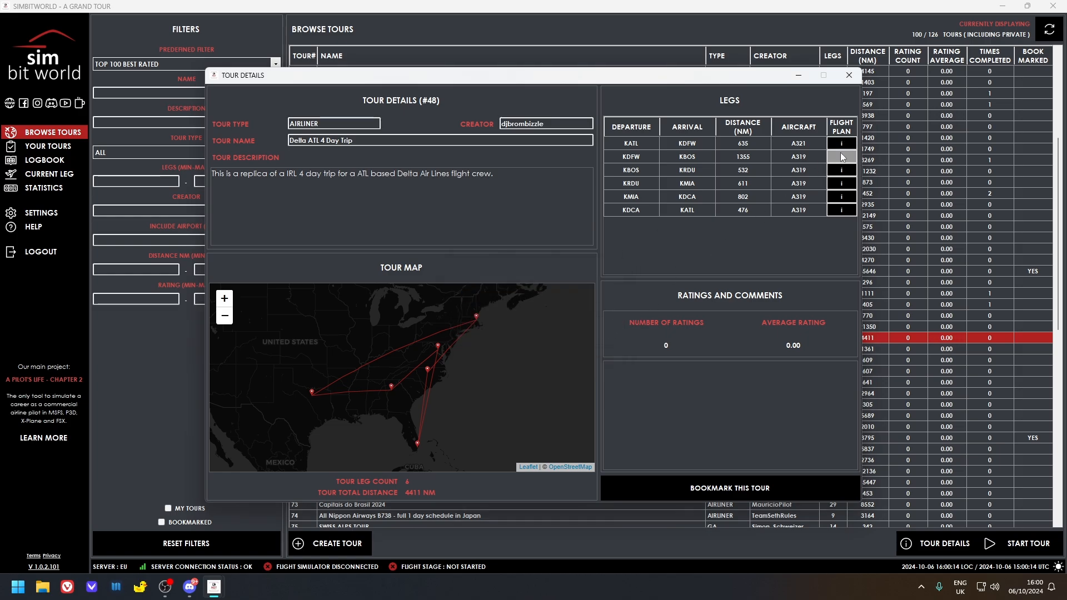
left_click(842, 157)
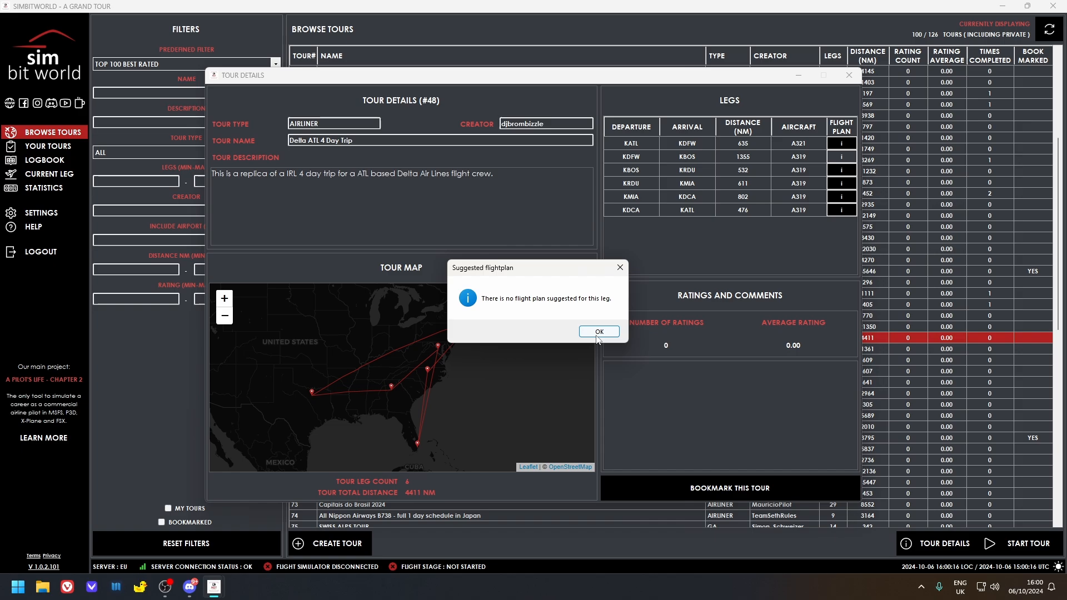
left_click(597, 331)
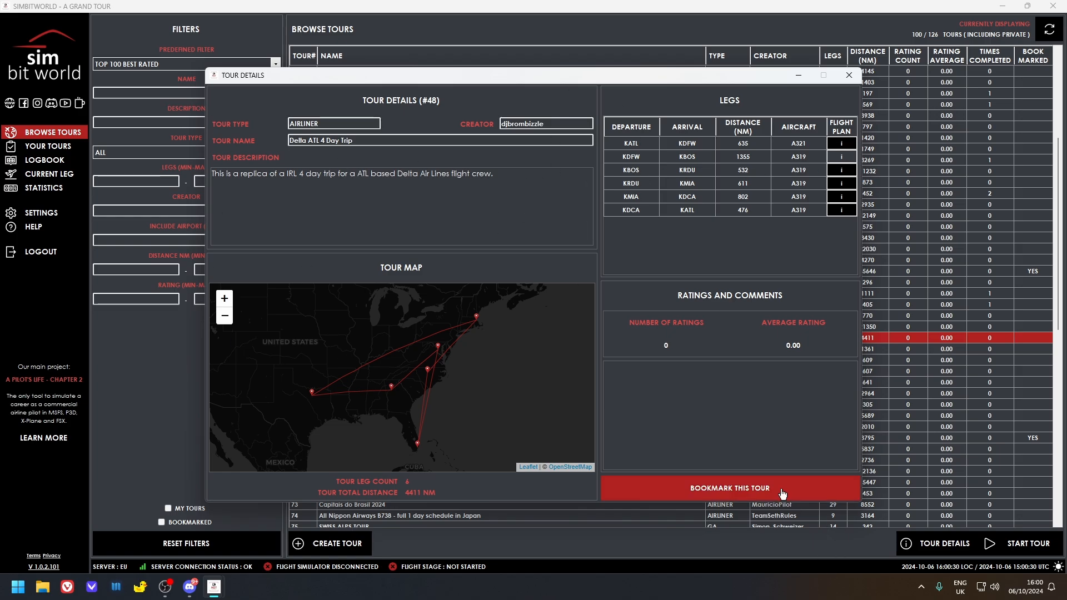
left_click(848, 75)
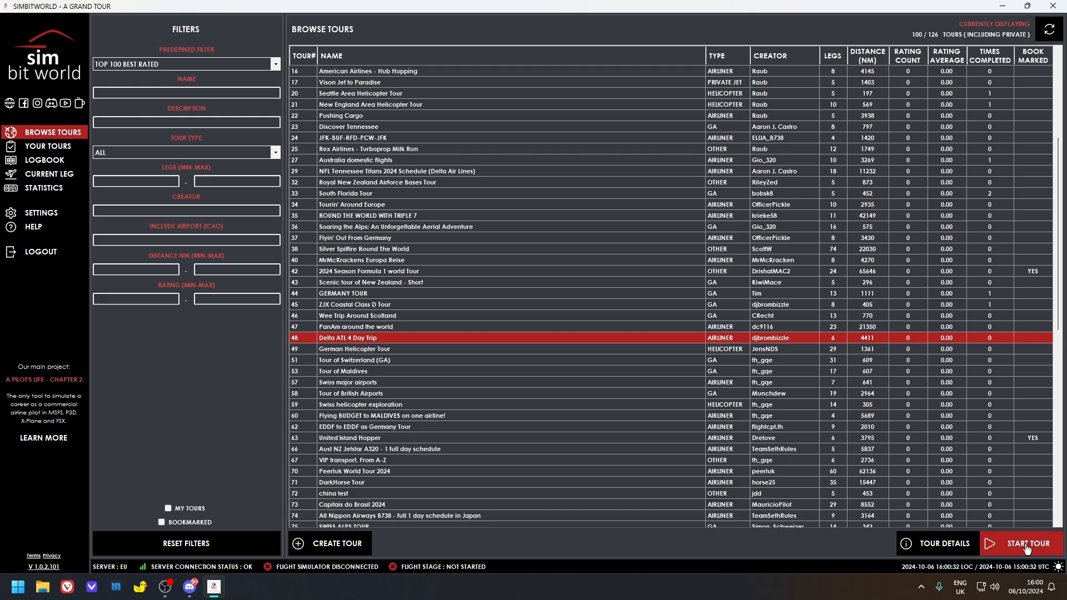
Step: Start the Delta ATL 4 Day Trip, pausing the active tour, and go to Your Tours
left_click(1026, 543)
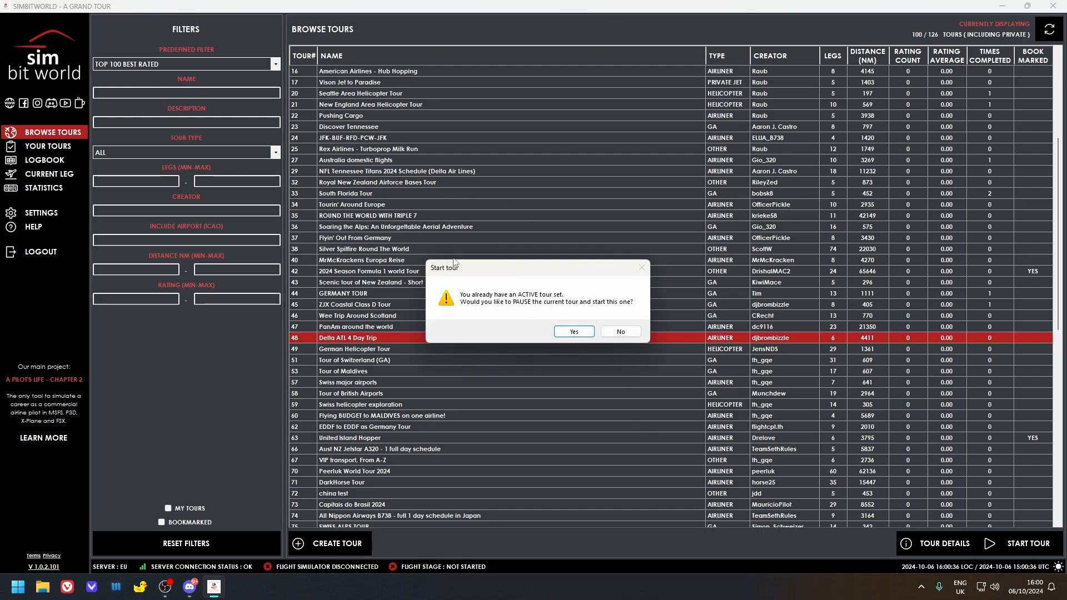
left_click(573, 331)
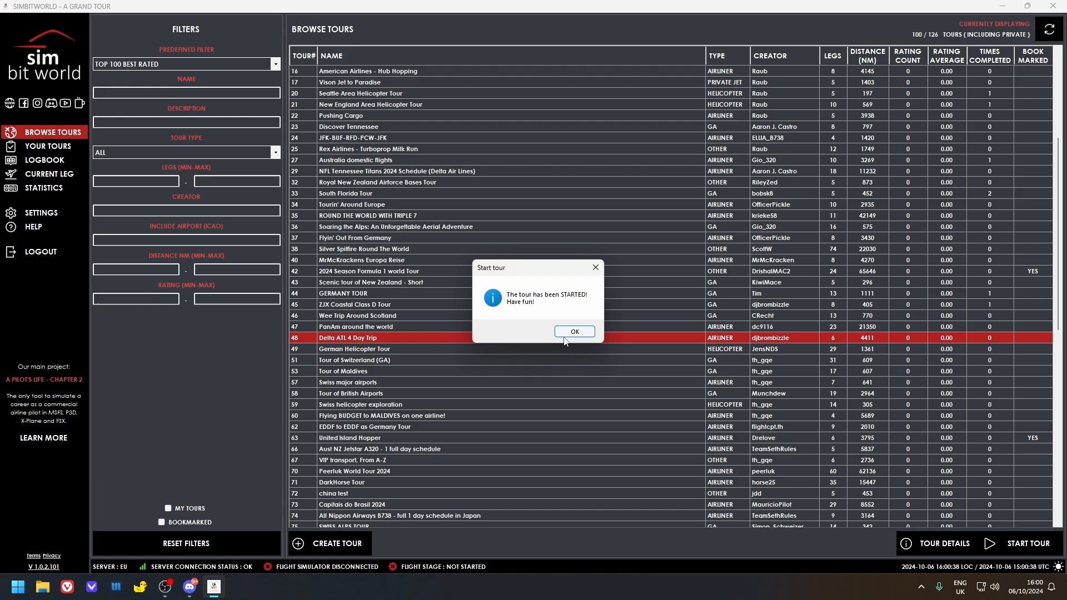
left_click(574, 332)
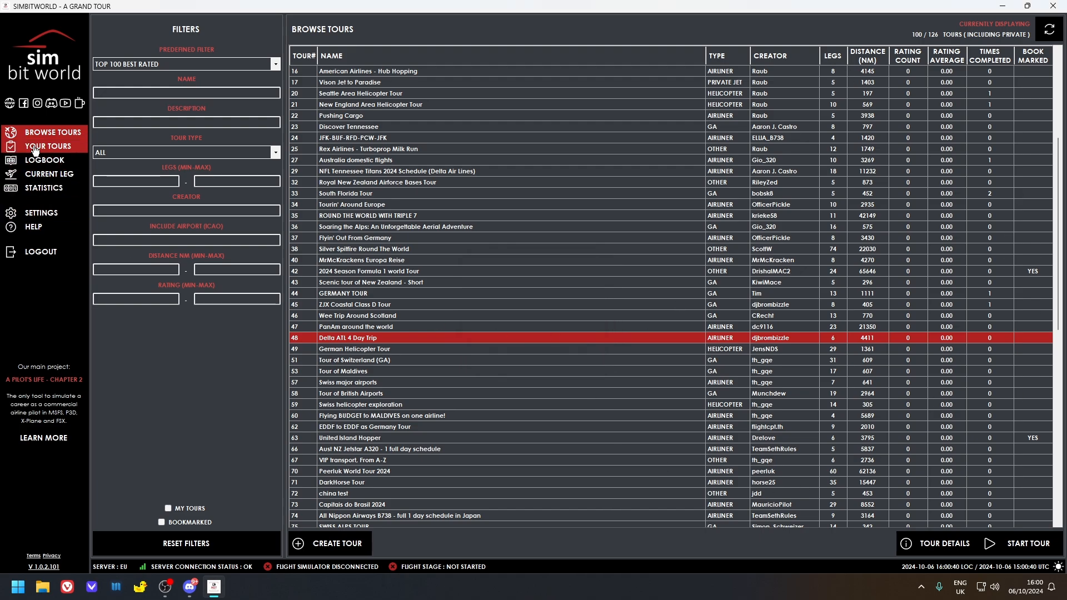
left_click(48, 146)
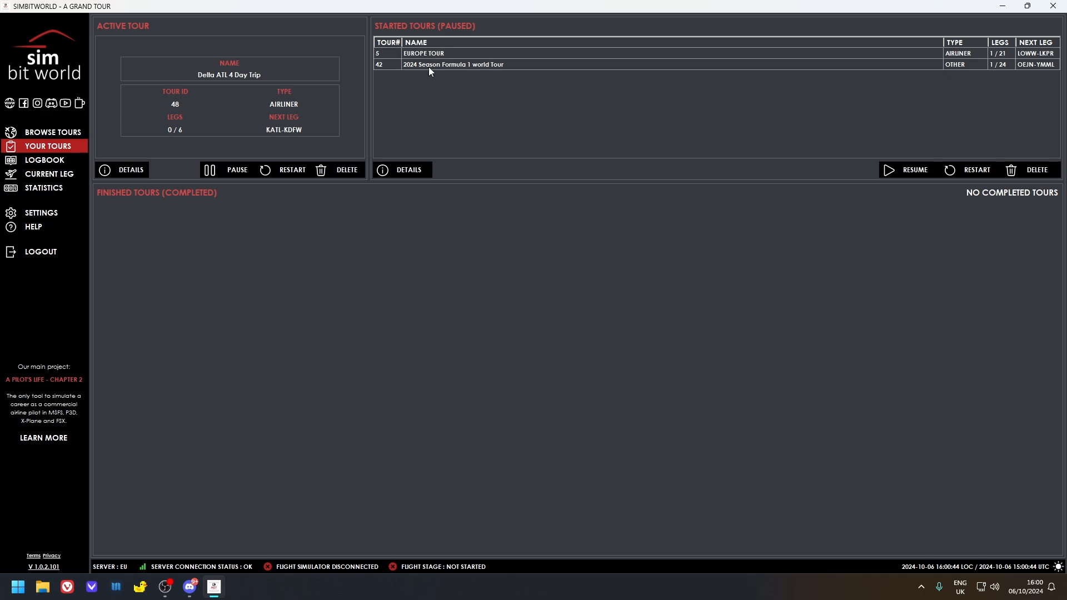
Step: Inspect the paused Formula 1 and Europe Tour entries, then switch to the logbook
left_click(452, 64)
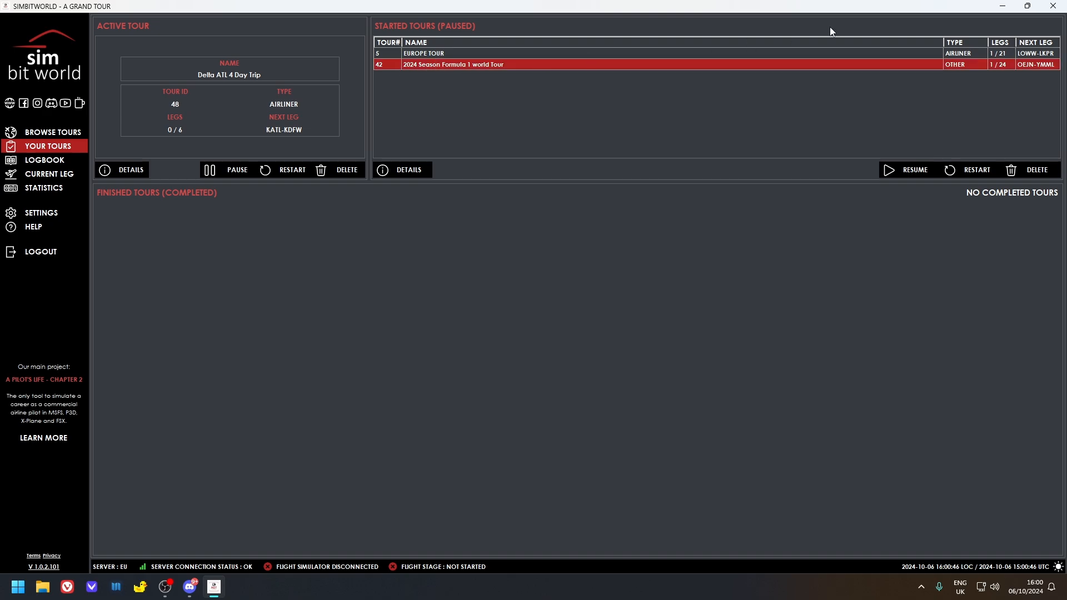
mouse_move(1003, 75)
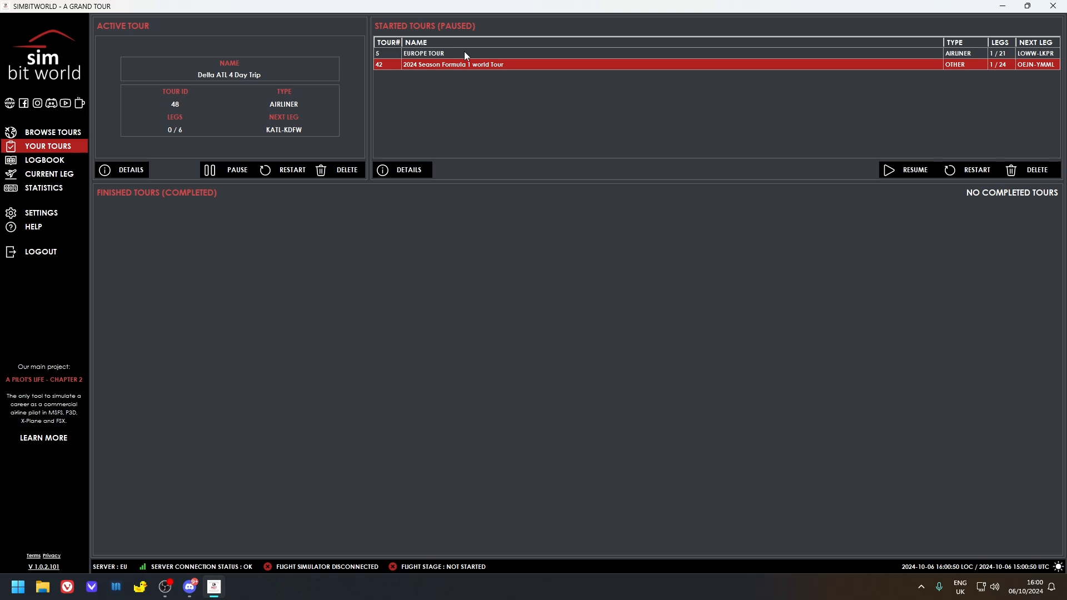
left_click(424, 53)
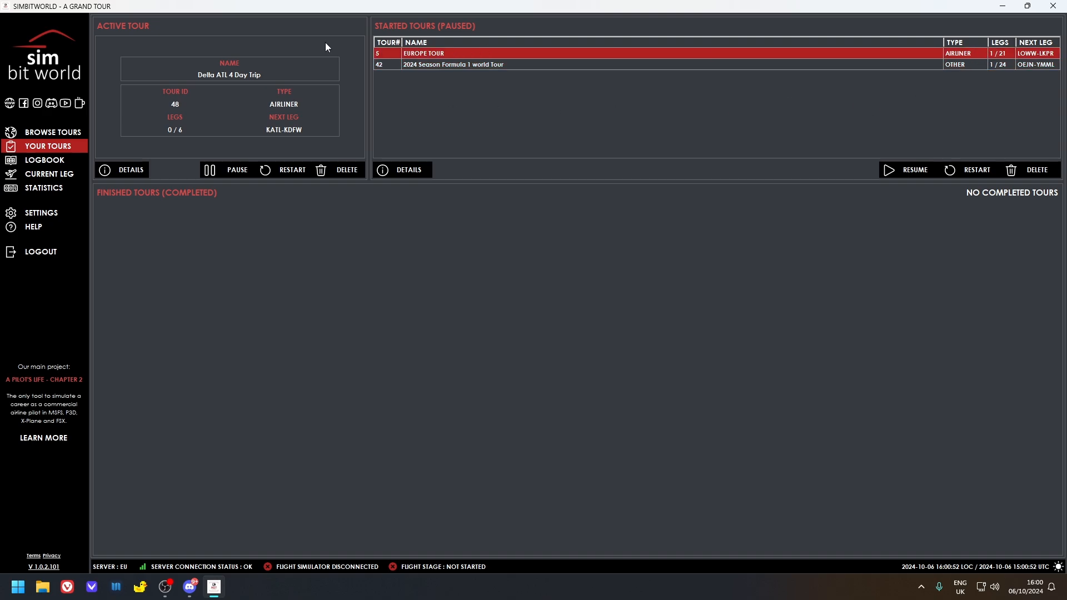
left_click(476, 64)
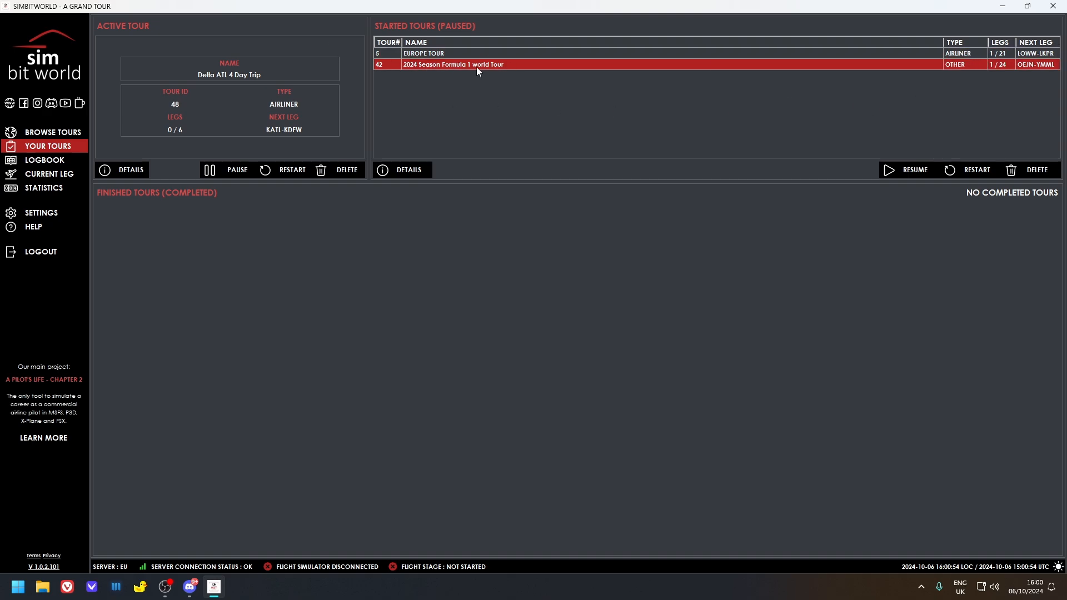
mouse_move(486, 81)
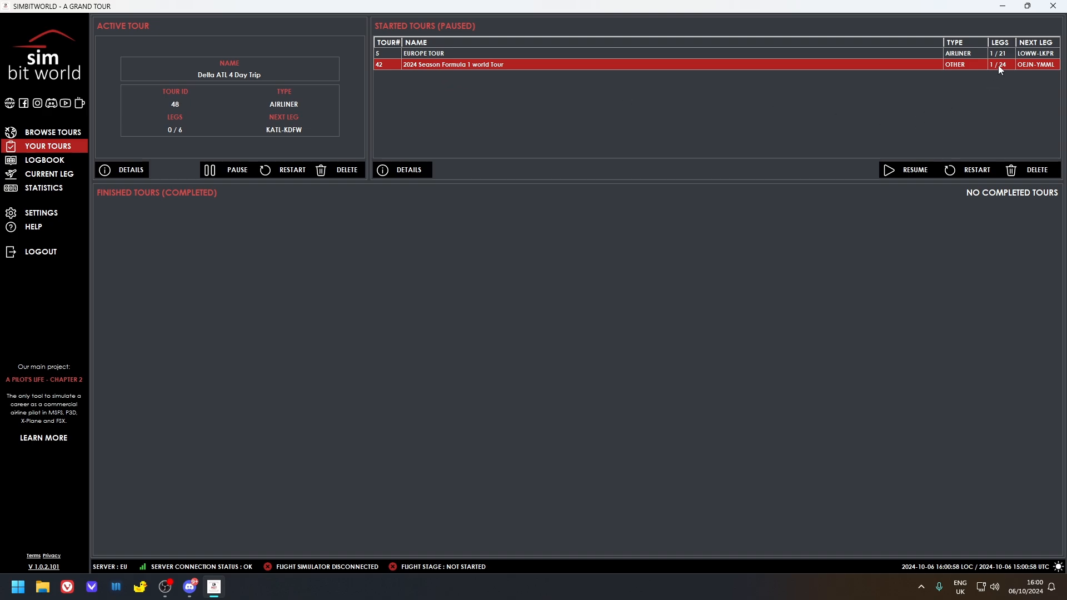
mouse_move(986, 69)
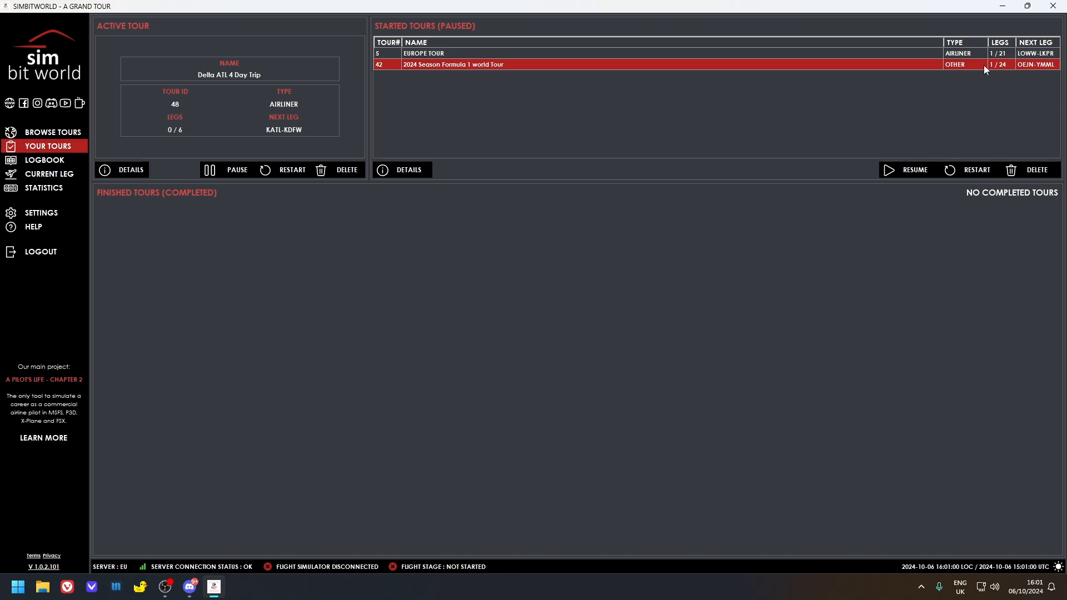
mouse_move(1013, 73)
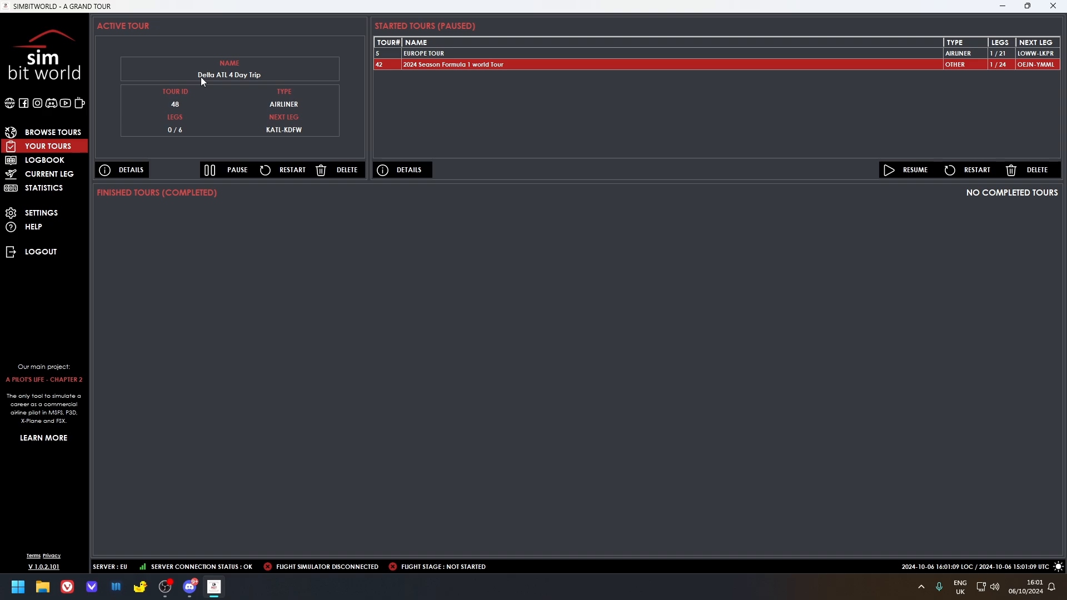
mouse_move(231, 90)
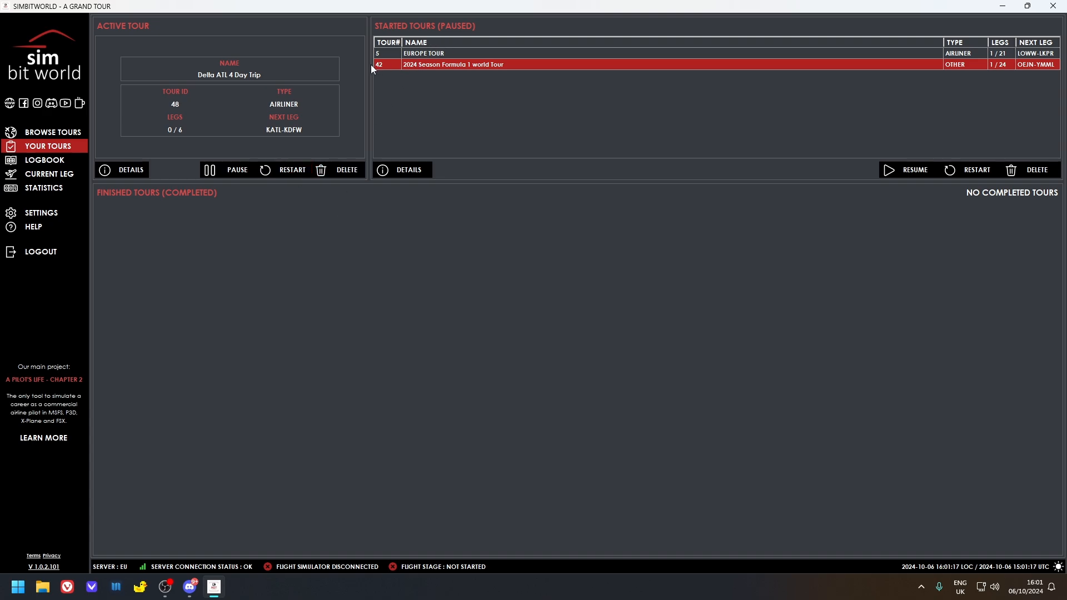
mouse_move(378, 96)
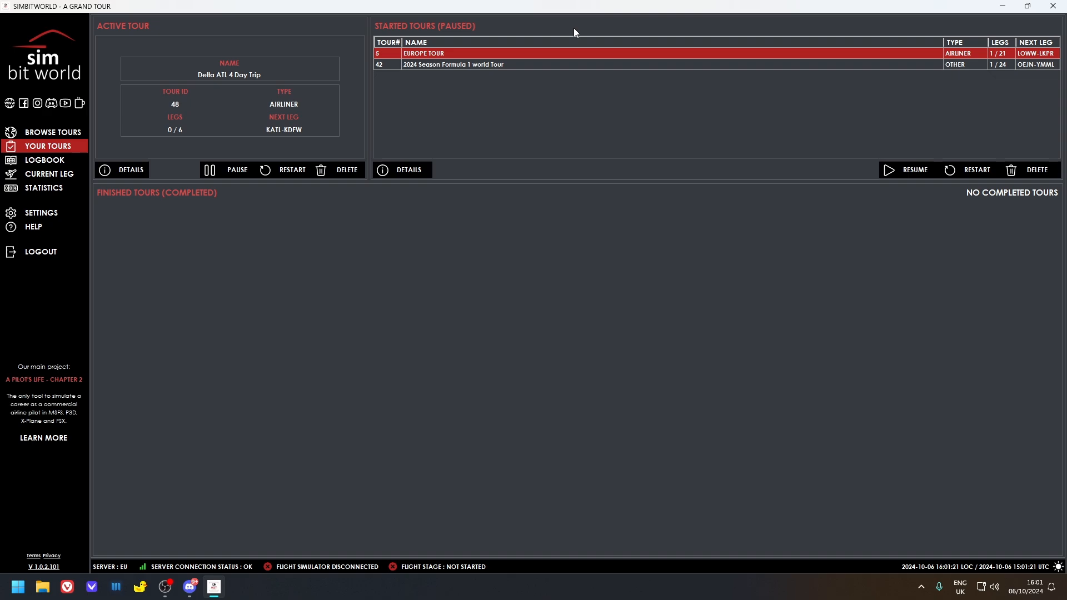
mouse_move(429, 69)
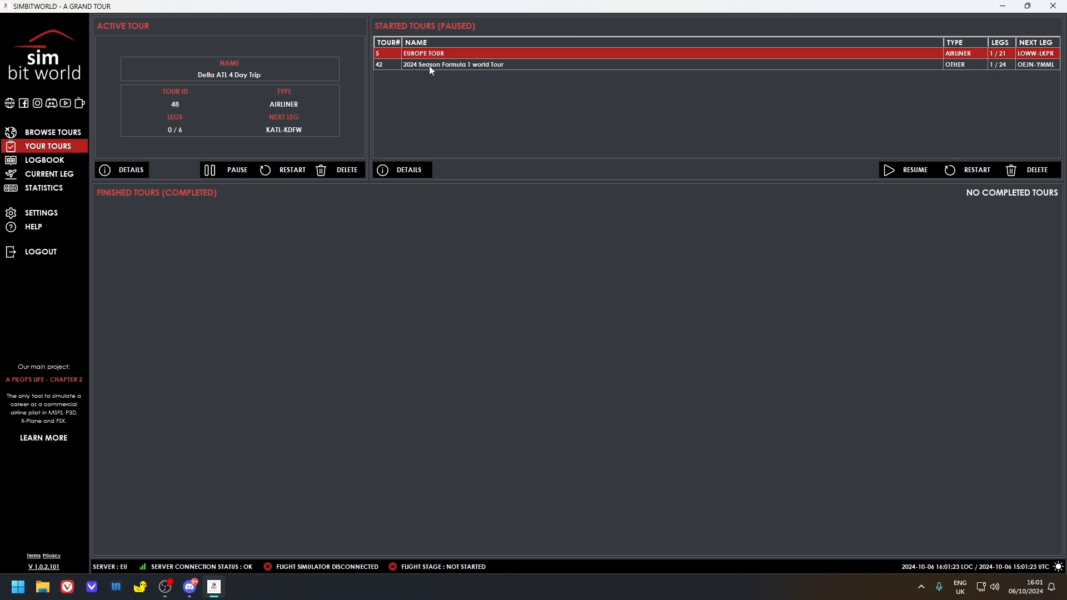
left_click(452, 63)
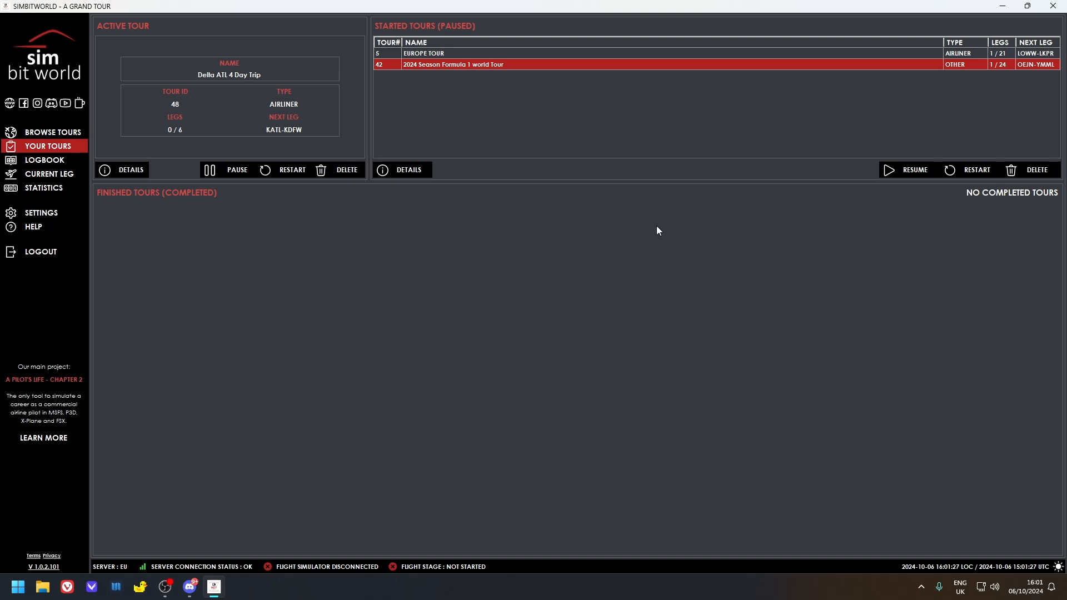
mouse_move(519, 130)
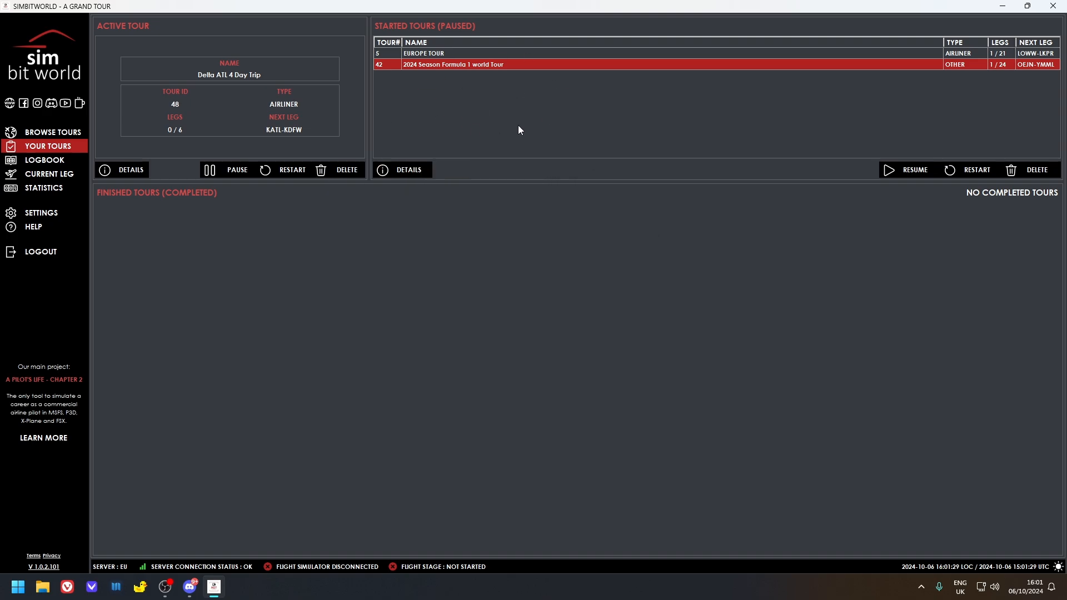
left_click(45, 160)
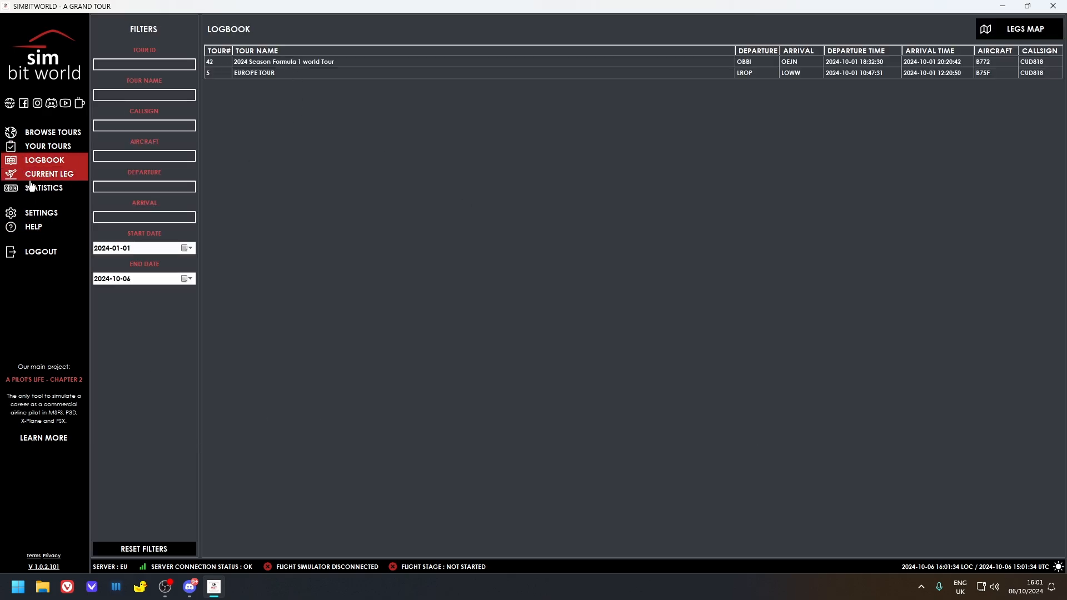
Step: Show the KATL–KDFW current leg, enter callsign CUD818 and request its SimBrief flight plan
left_click(48, 173)
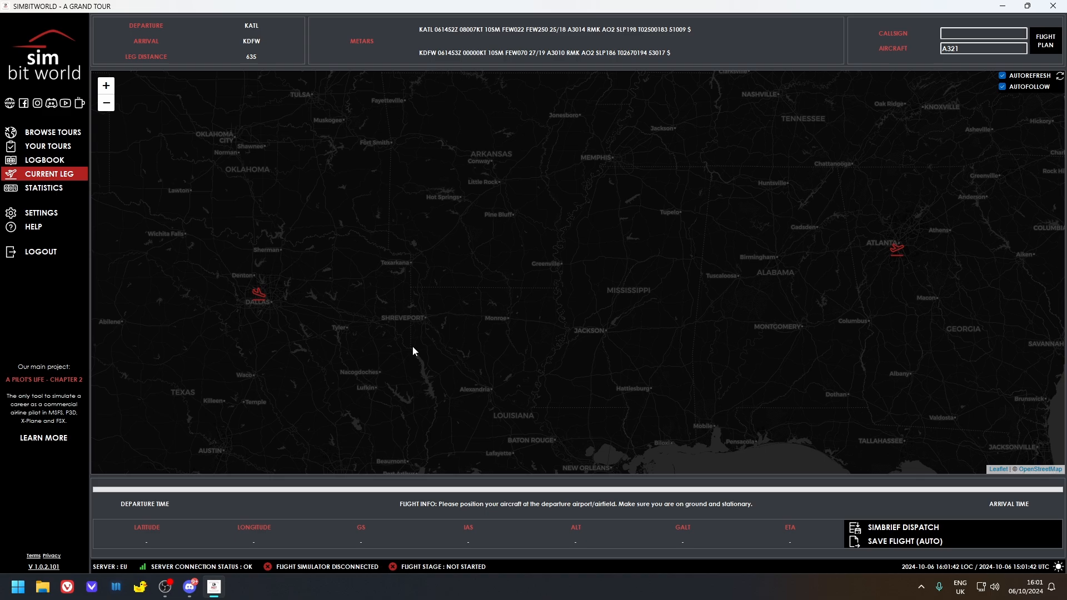
mouse_move(273, 358)
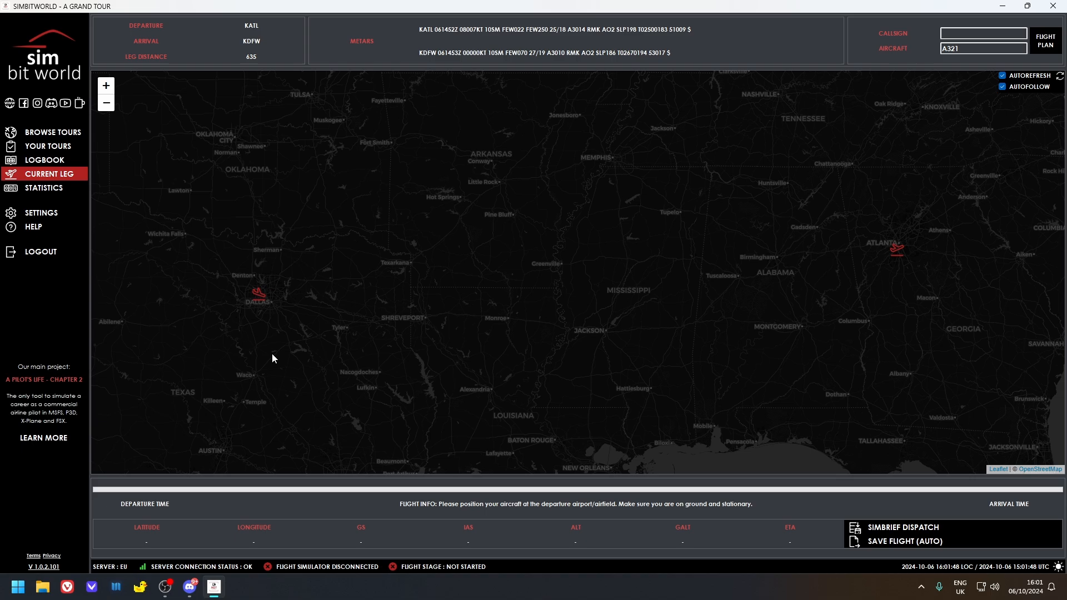
mouse_move(80, 96)
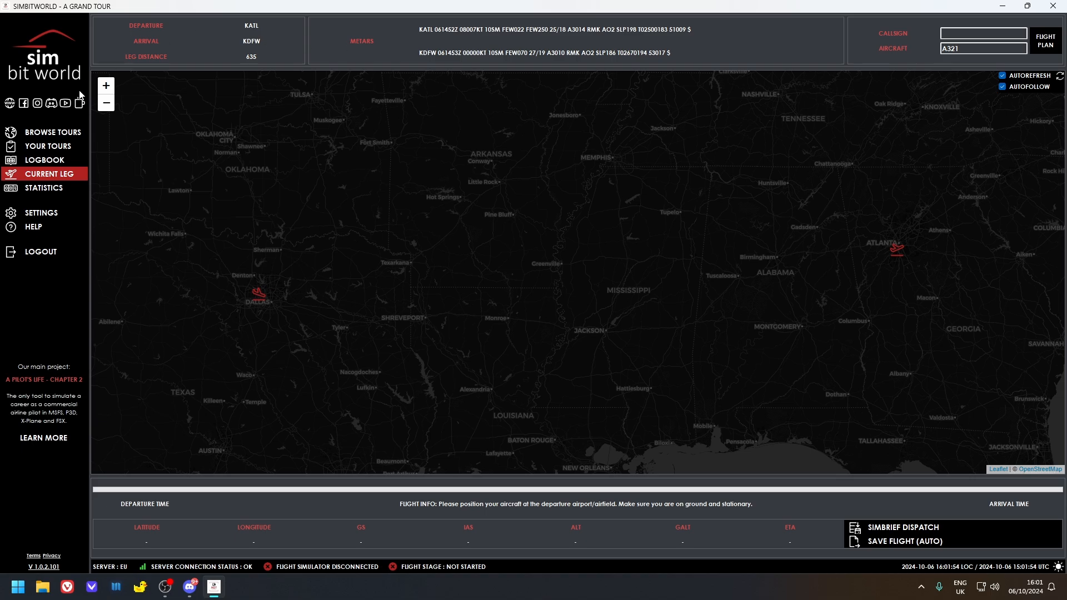
mouse_move(261, 301)
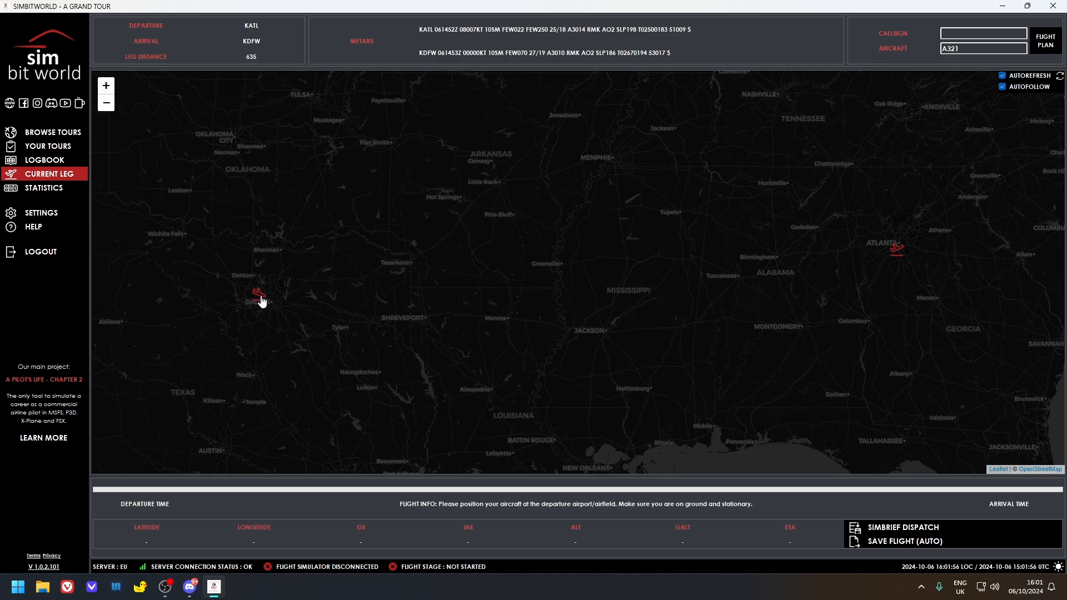
left_click(982, 49)
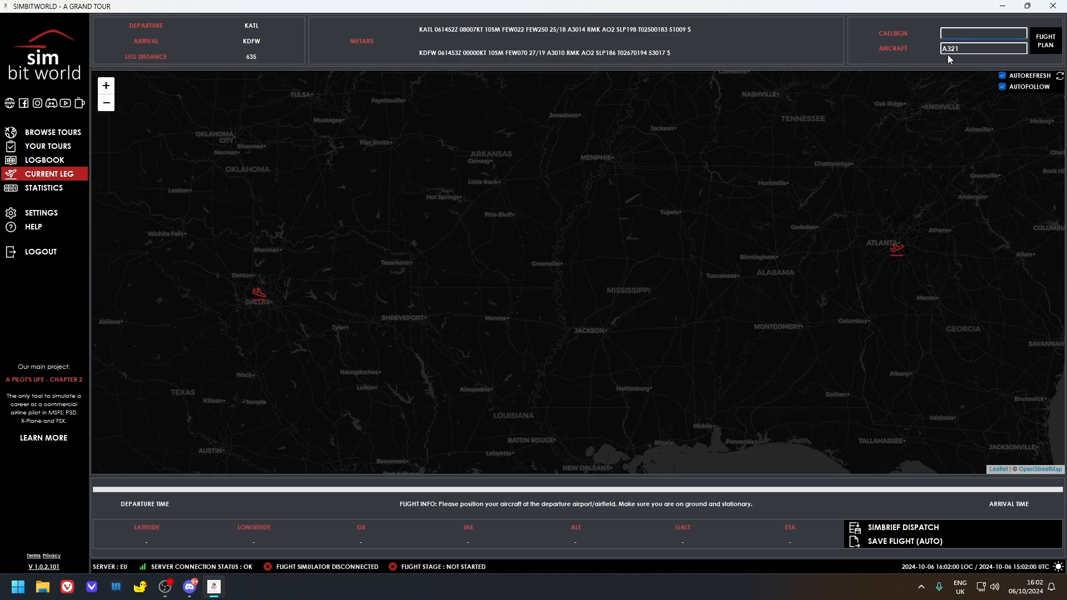
mouse_move(854, 210)
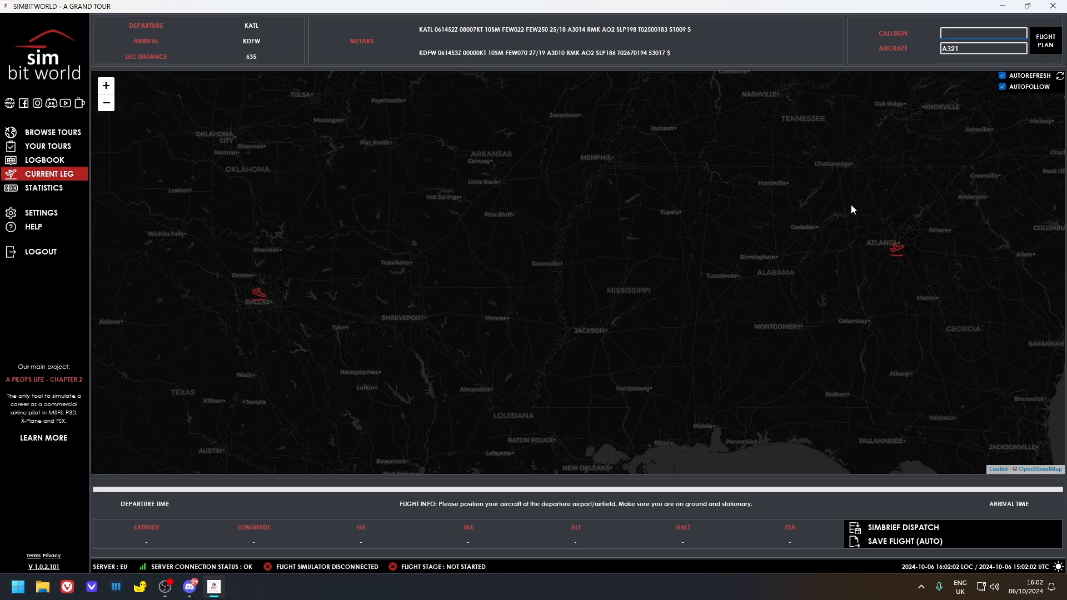
type("CUD818")
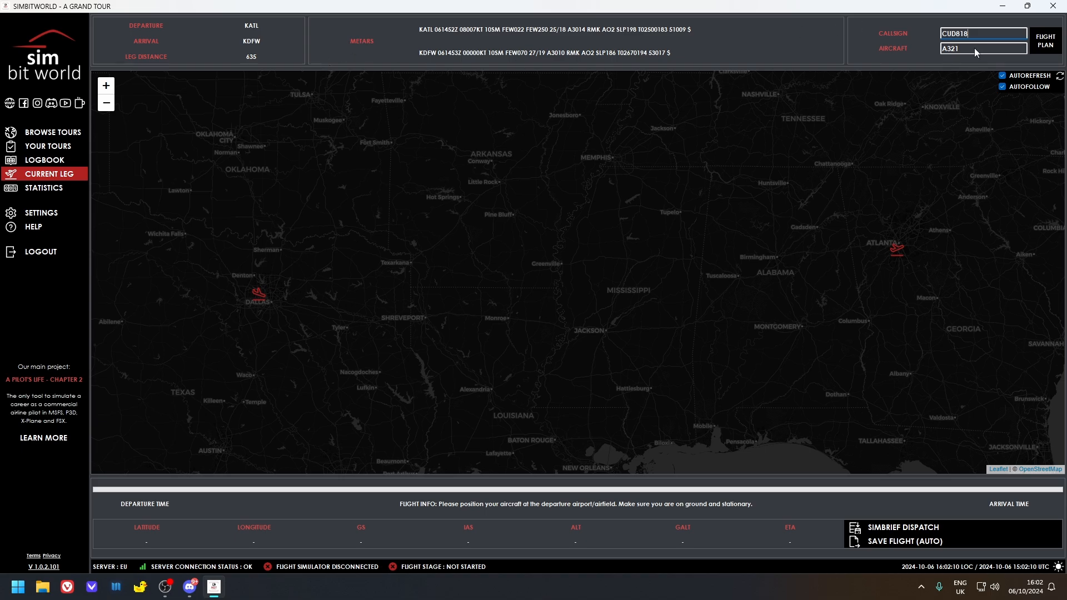
mouse_move(960, 46)
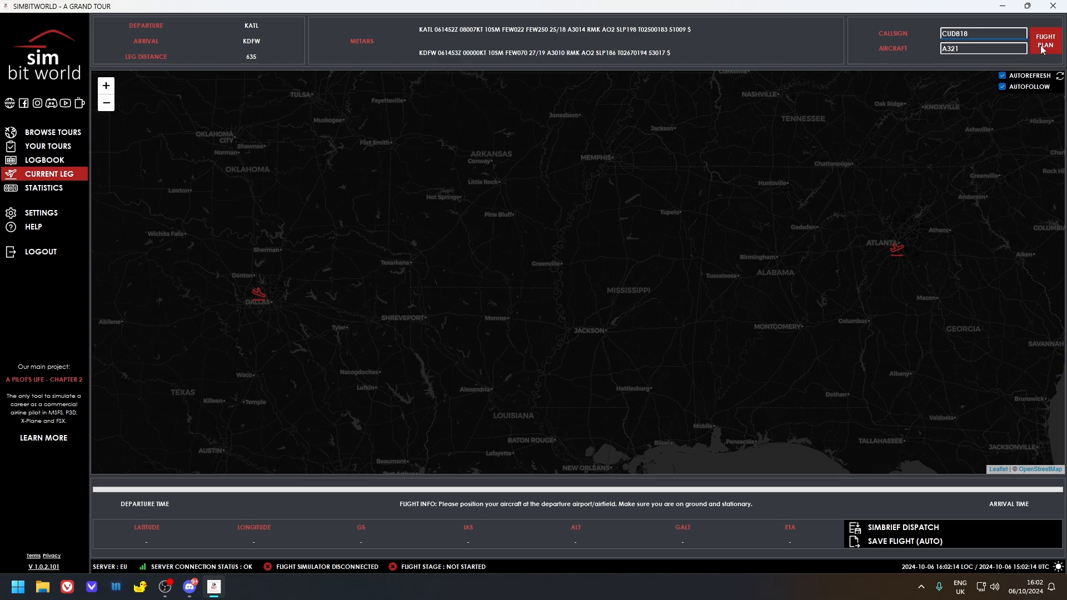
left_click(1045, 40)
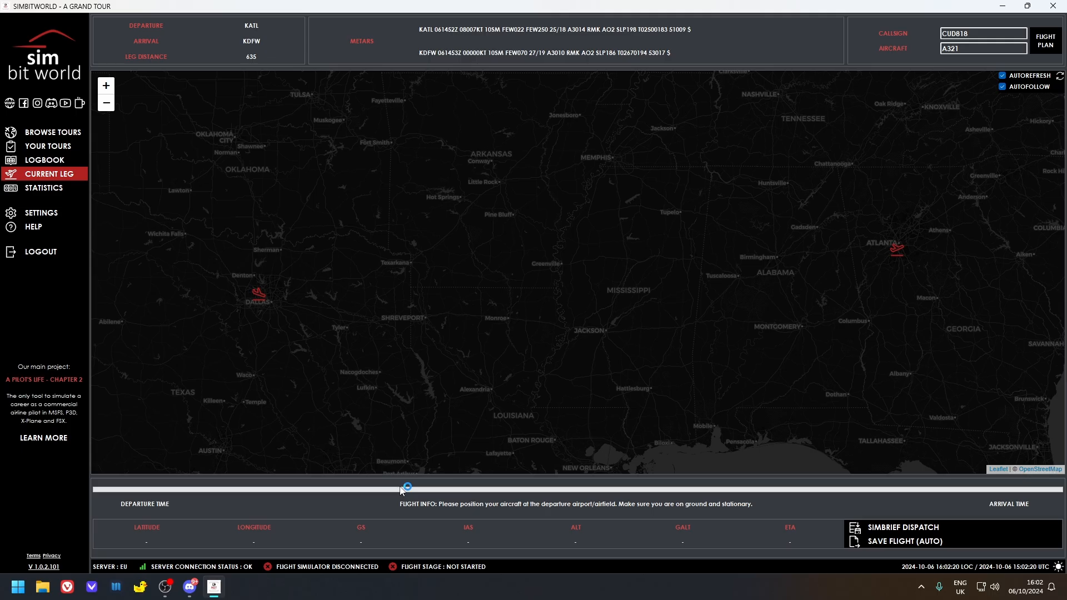
left_click(904, 529)
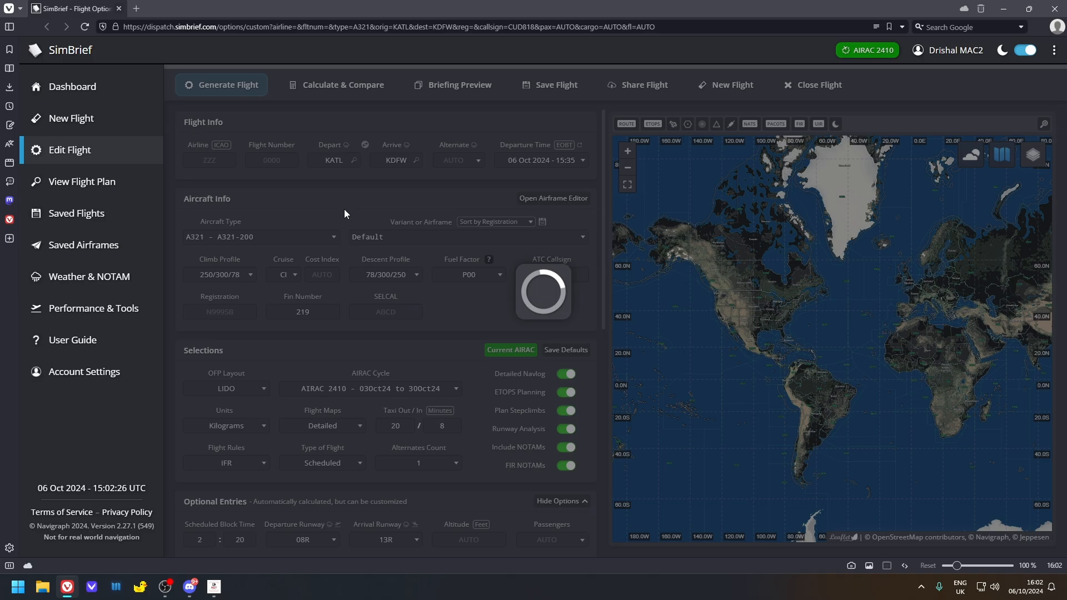
Step: In SimBrief, check flight number suggestions and choose the ToLiss X-Plane CFM56-5B3 A321 variant
left_click(229, 84)
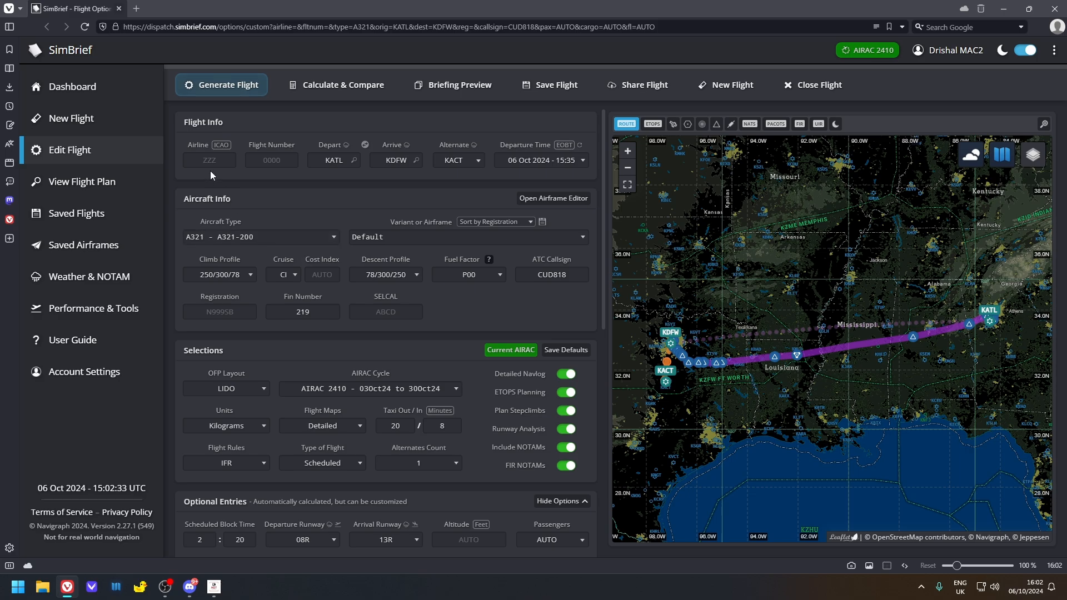
left_click(271, 160)
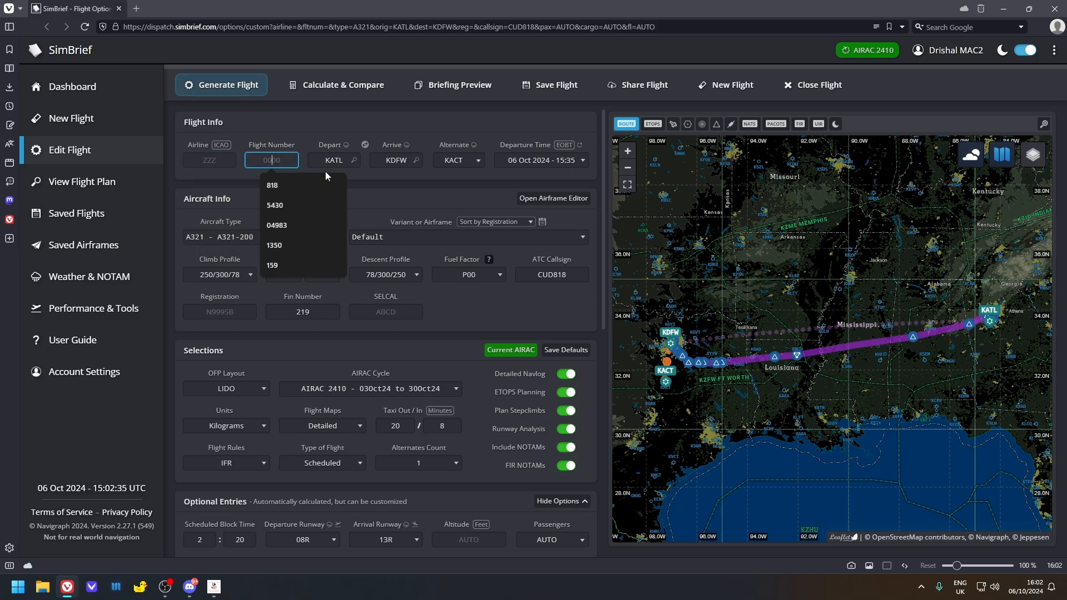
left_click(468, 236)
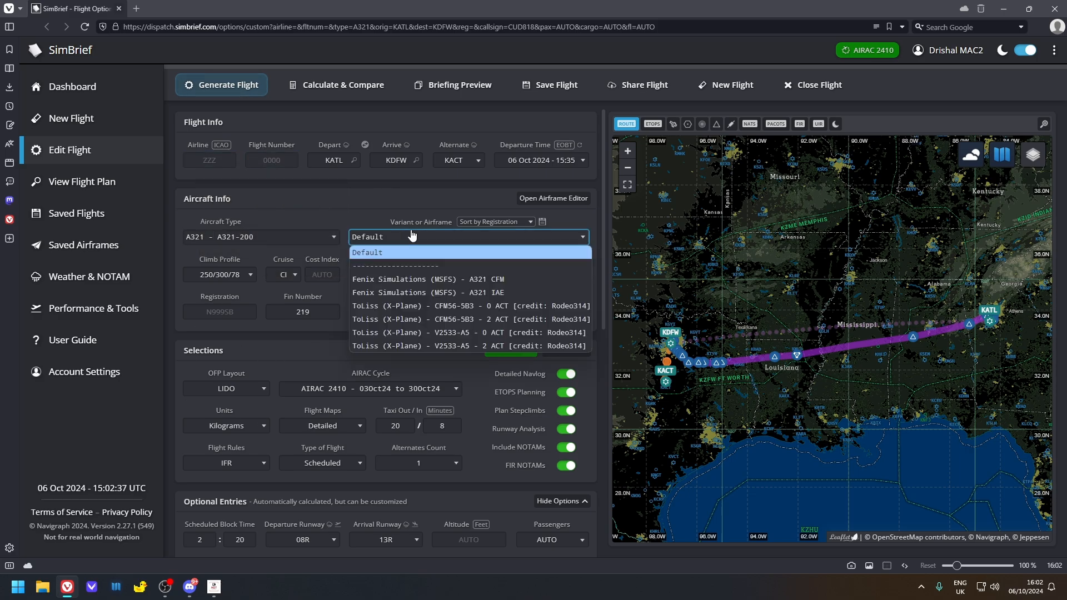
mouse_move(396, 305)
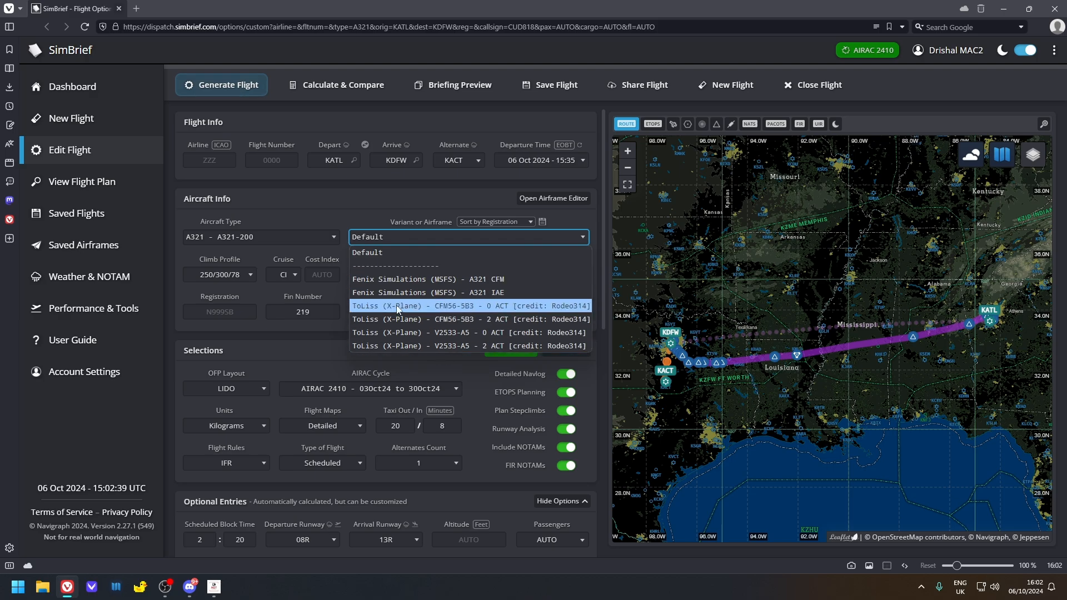
left_click(367, 252)
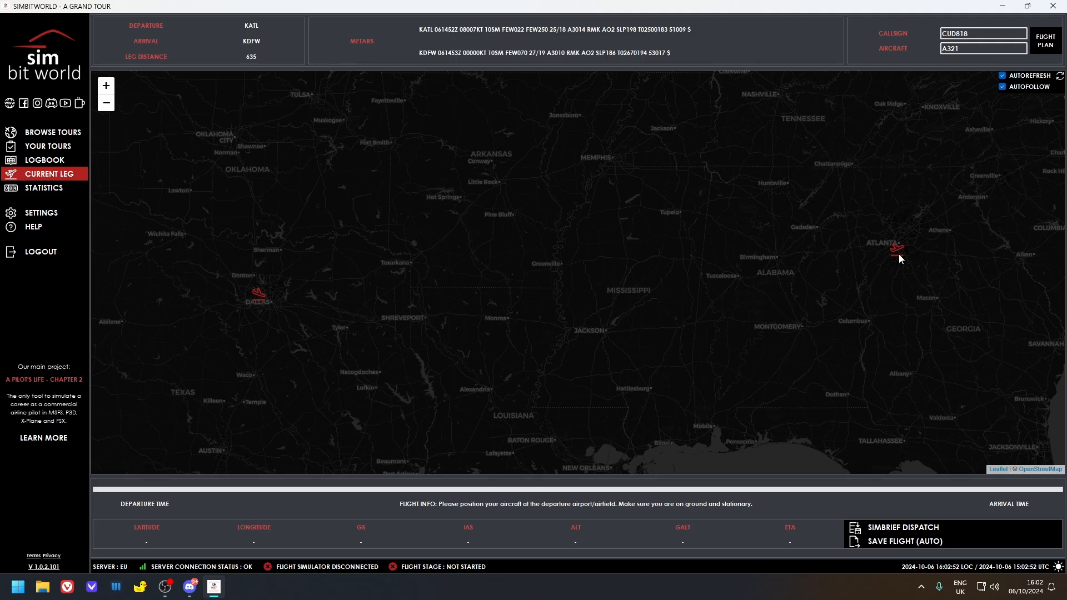
mouse_move(313, 573)
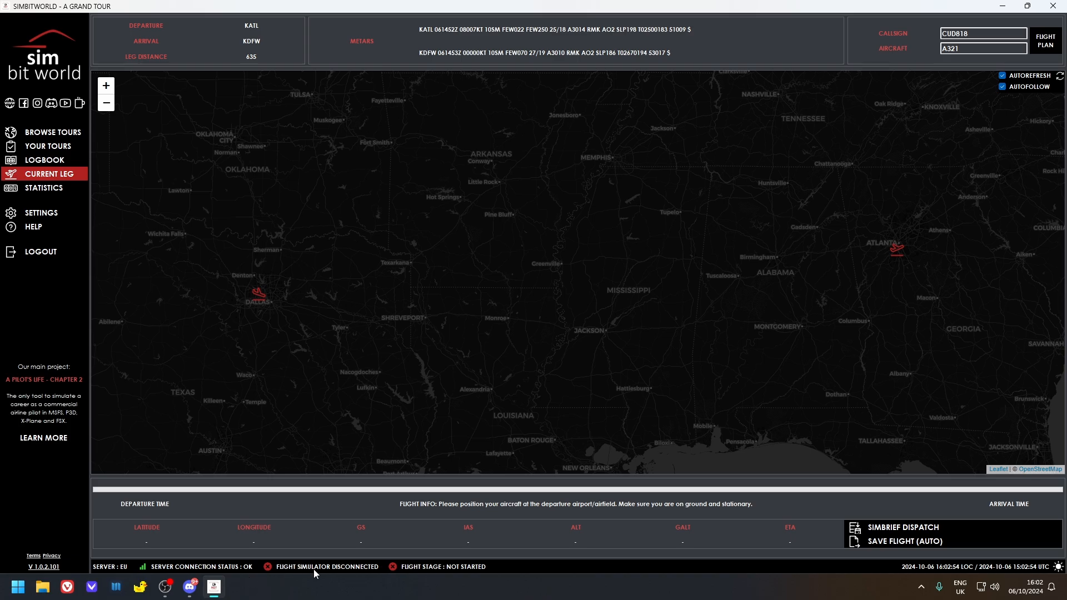
mouse_move(373, 121)
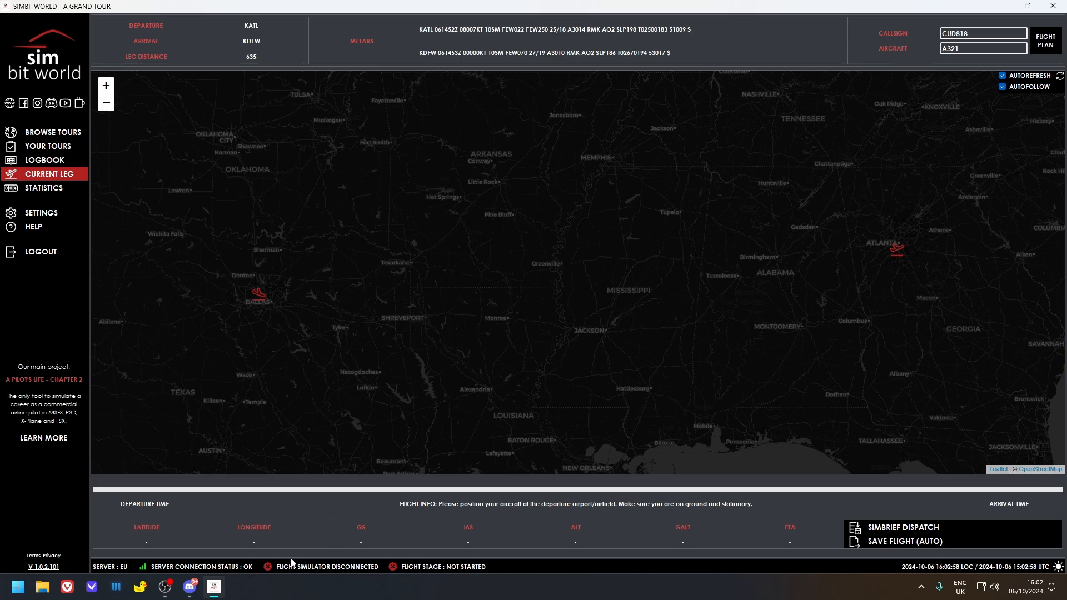
mouse_move(582, 349)
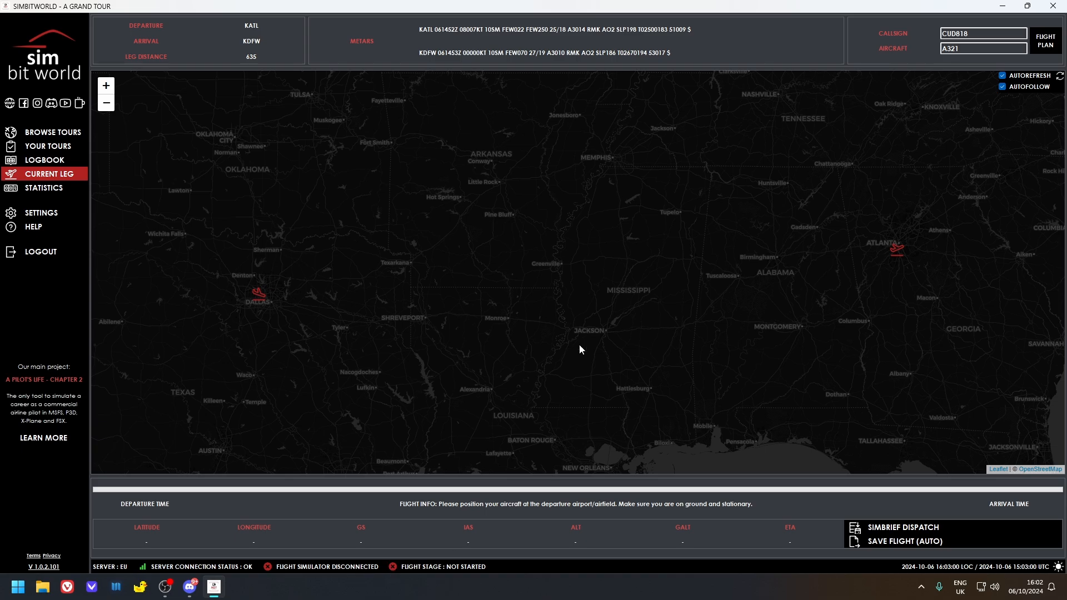
mouse_move(894, 241)
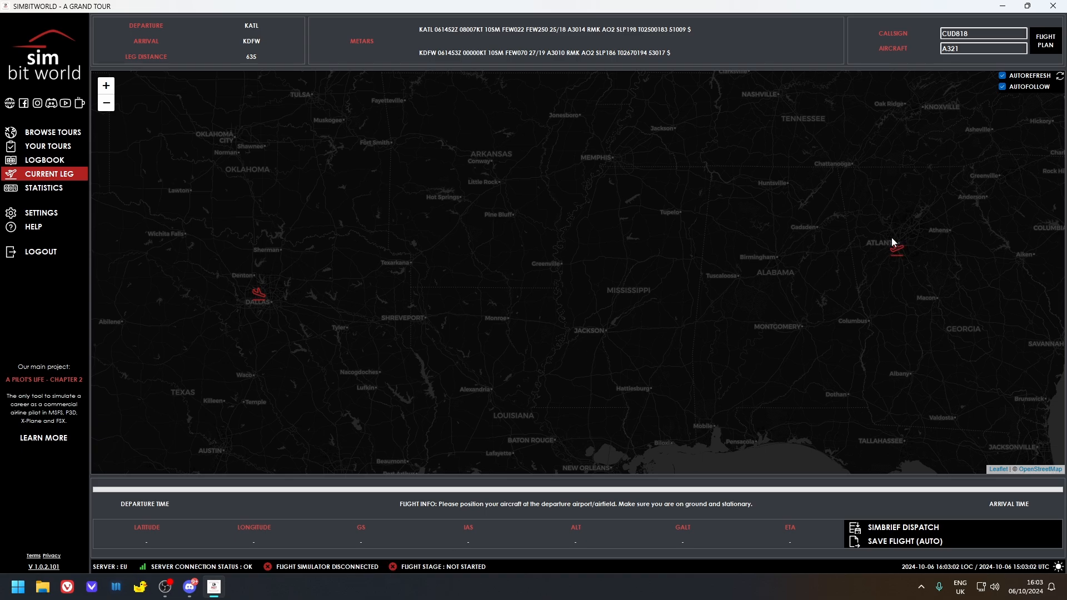
mouse_move(444, 553)
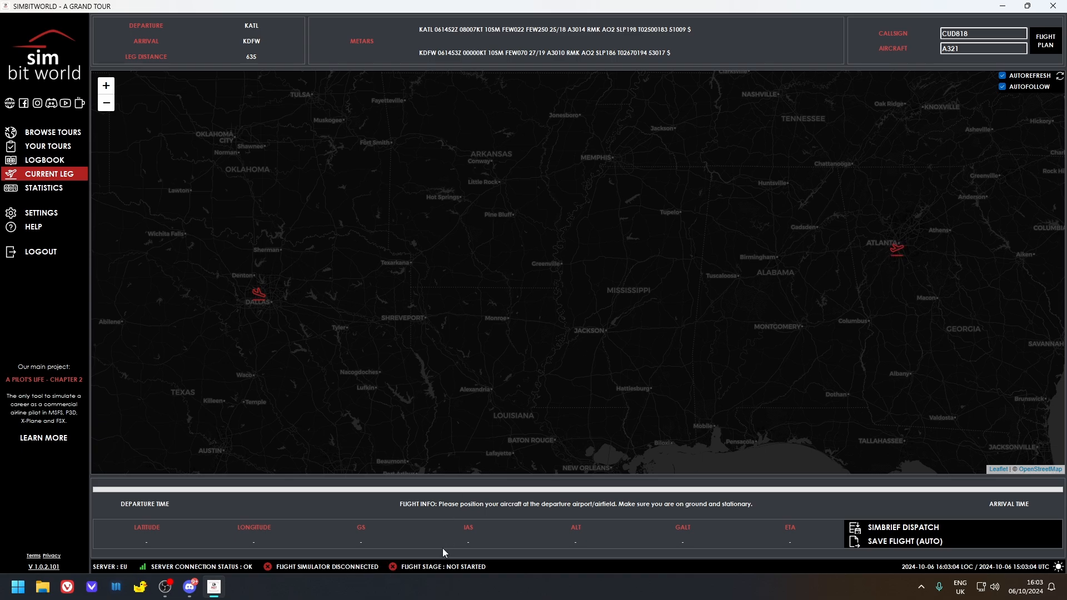
mouse_move(433, 575)
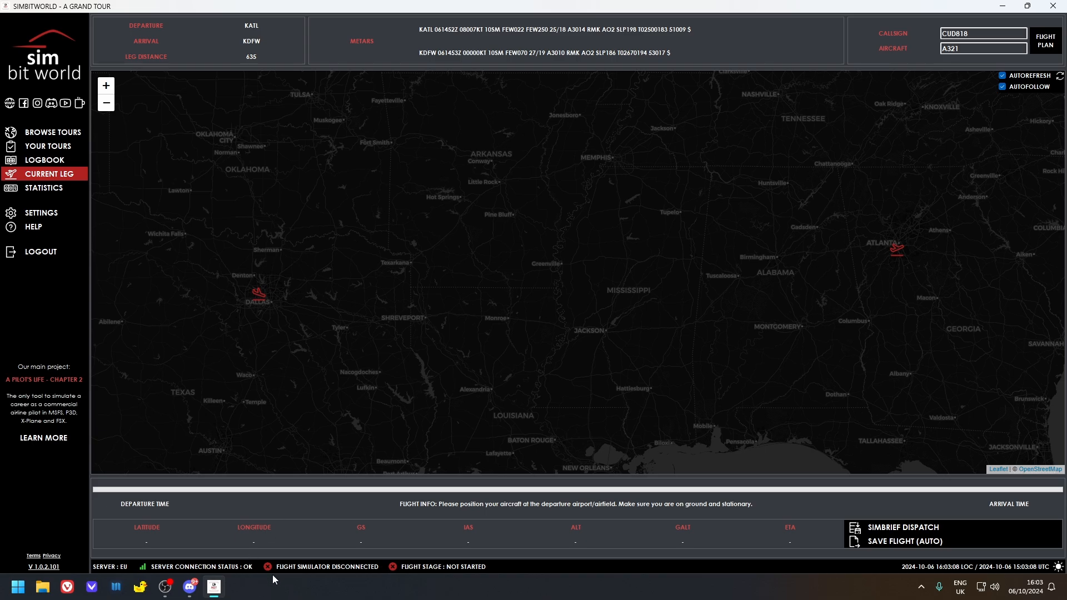
mouse_move(871, 247)
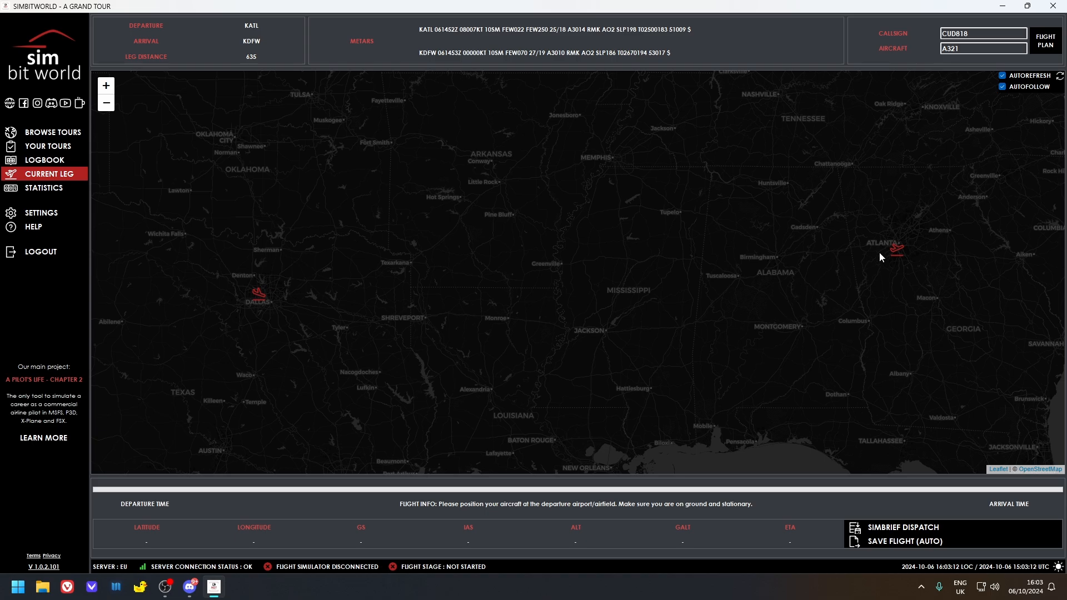
mouse_move(446, 584)
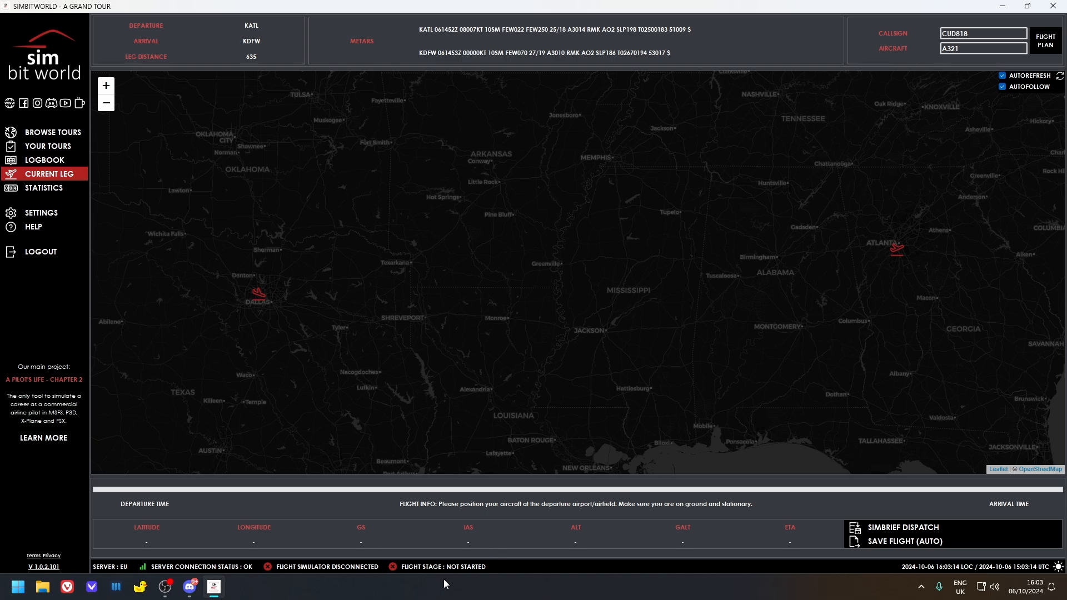
mouse_move(1014, 206)
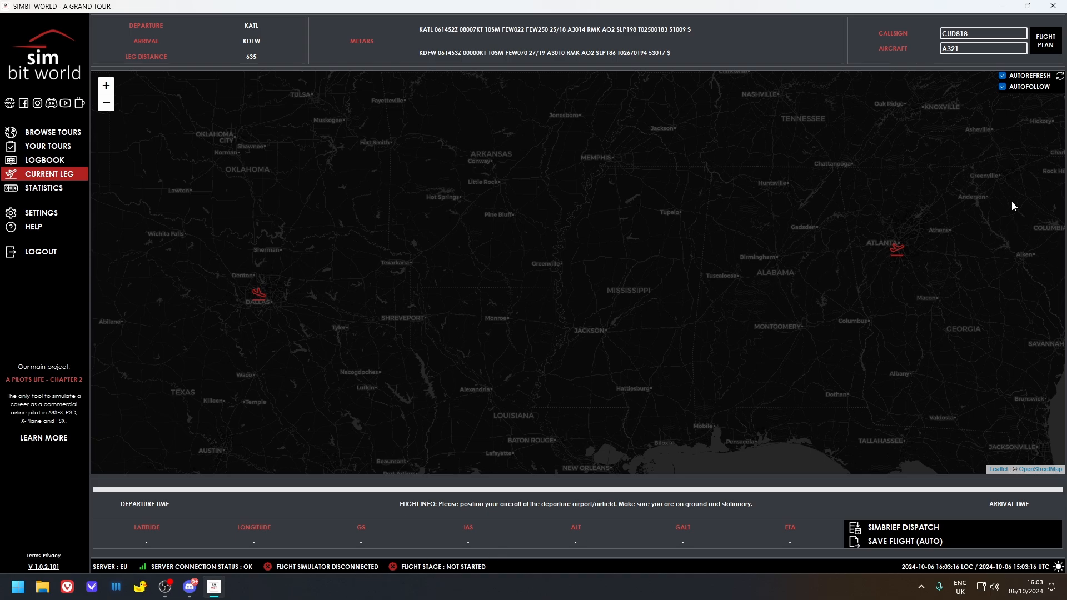
mouse_move(743, 208)
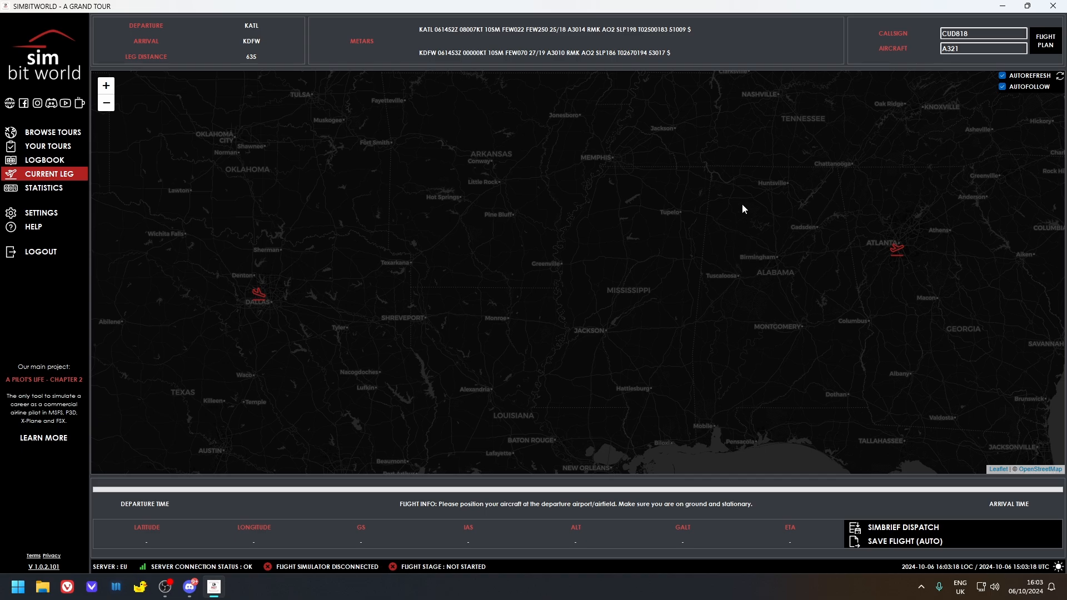
mouse_move(908, 272)
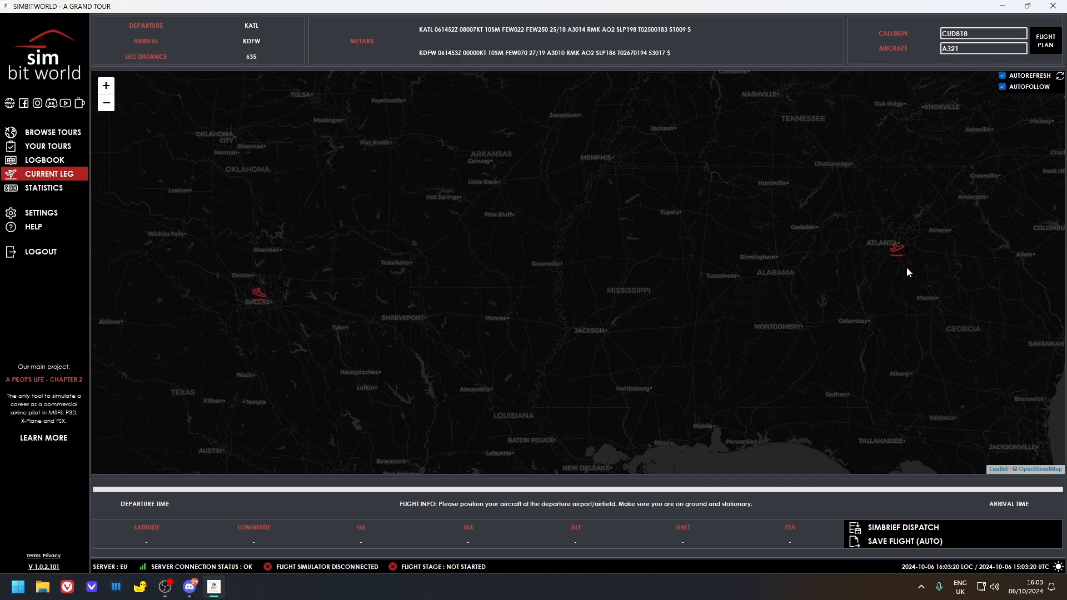
mouse_move(960, 272)
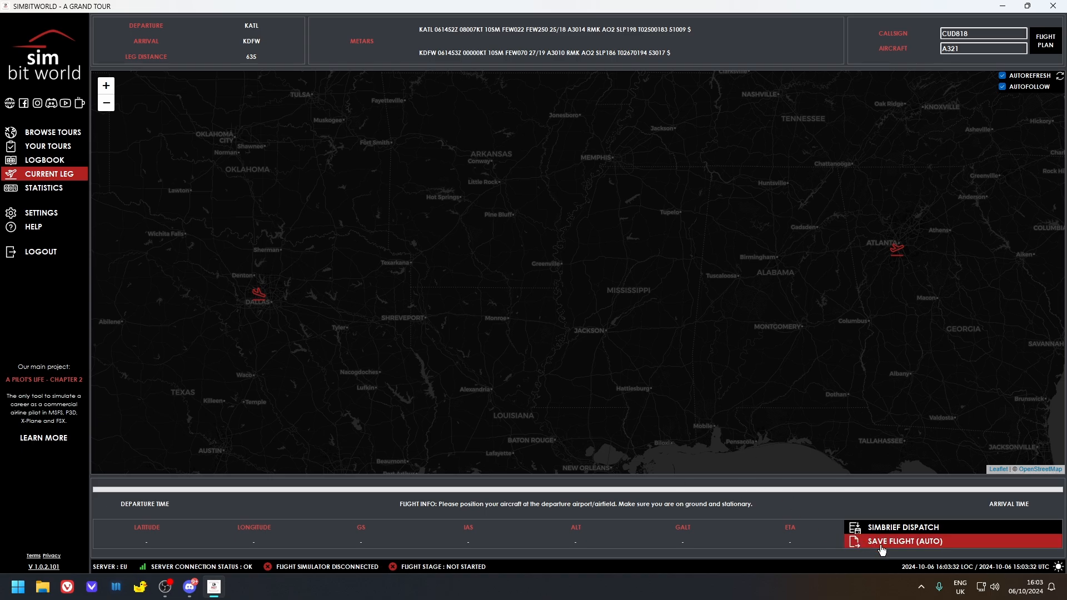
Step: Show the logbook and highlight the 2024 Season Formula 1 world Tour flight
left_click(44, 159)
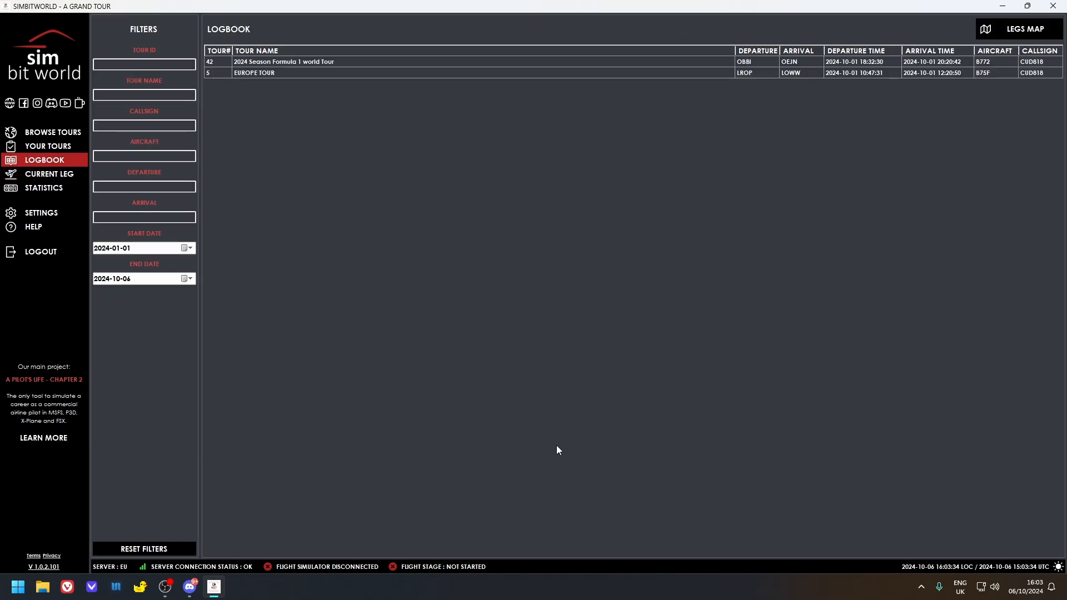
left_click(284, 61)
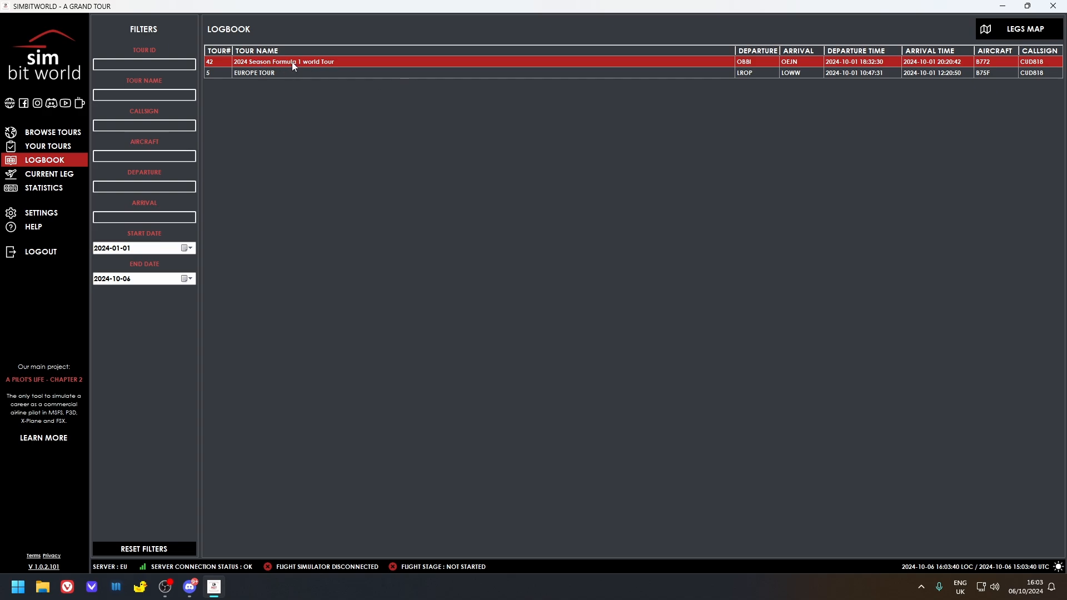
mouse_move(1026, 28)
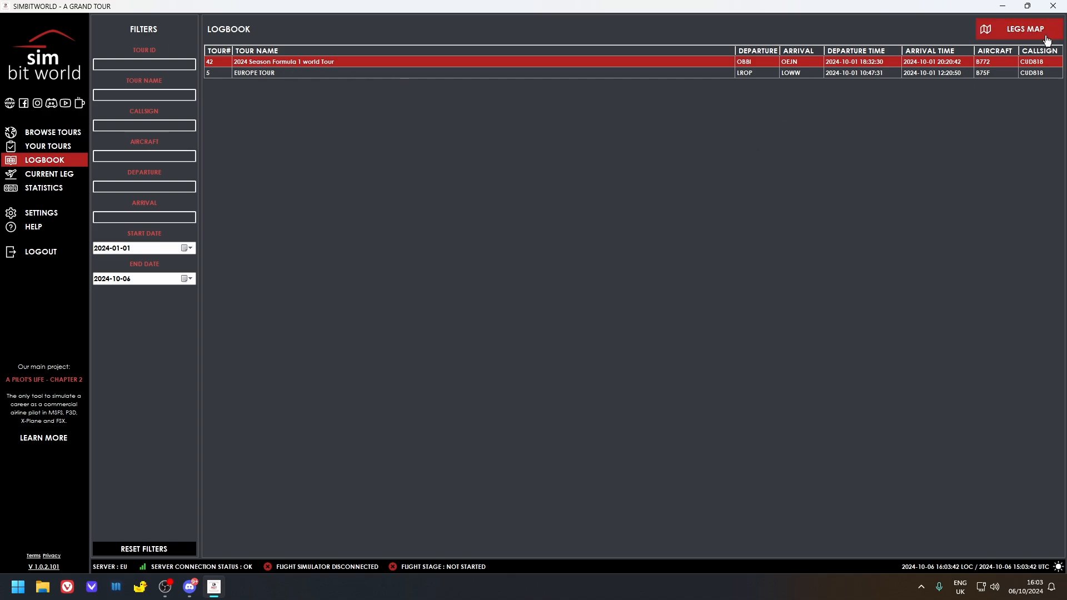
Step: View the logged legs on the world map, then move on to the statistics page
left_click(1024, 28)
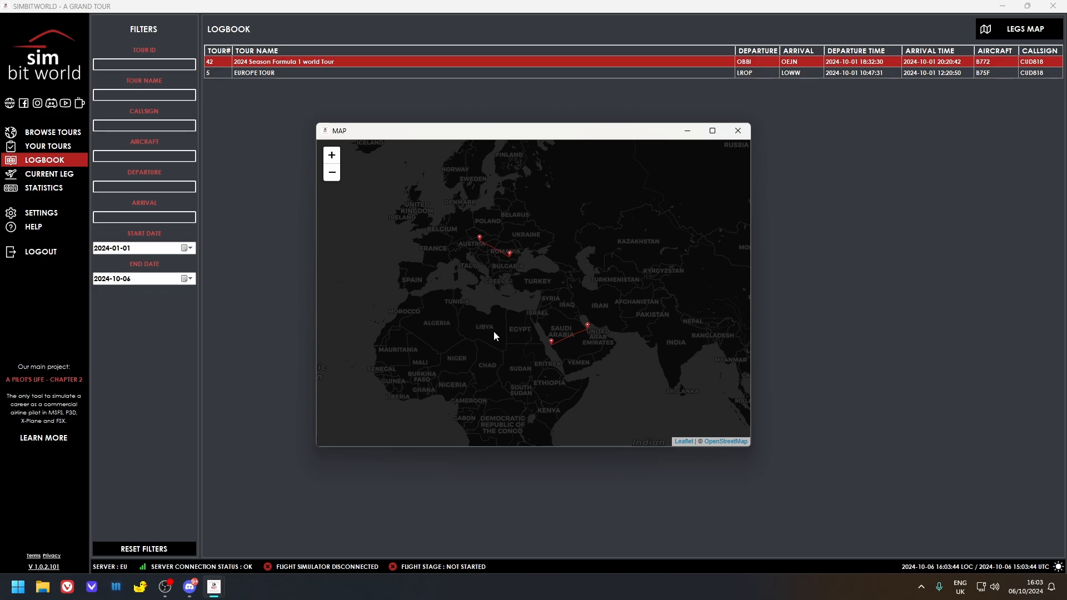
left_click_drag(494, 336, 533, 276)
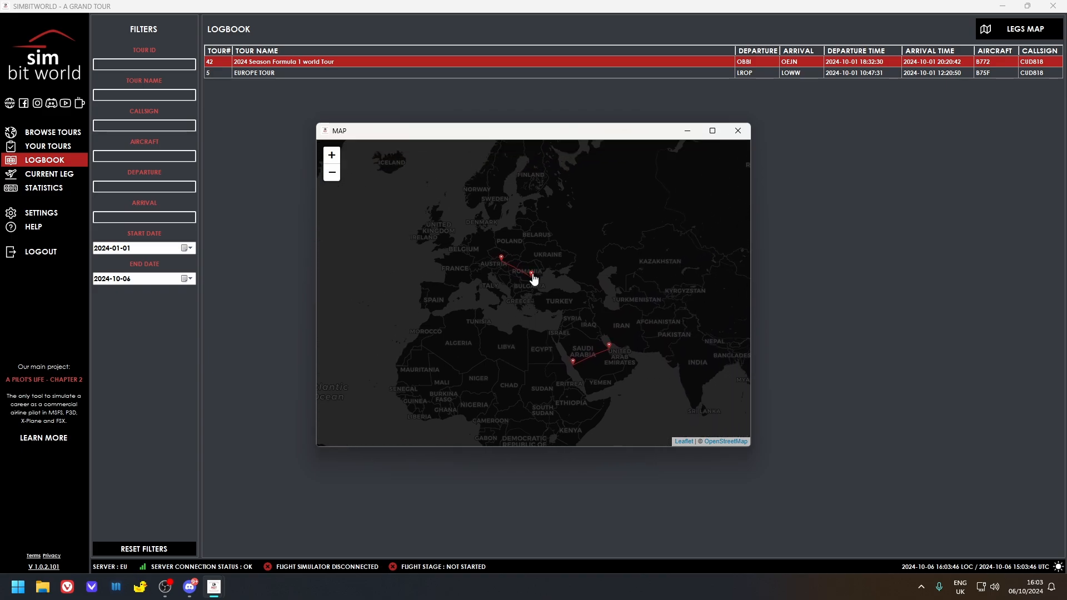
mouse_move(516, 274)
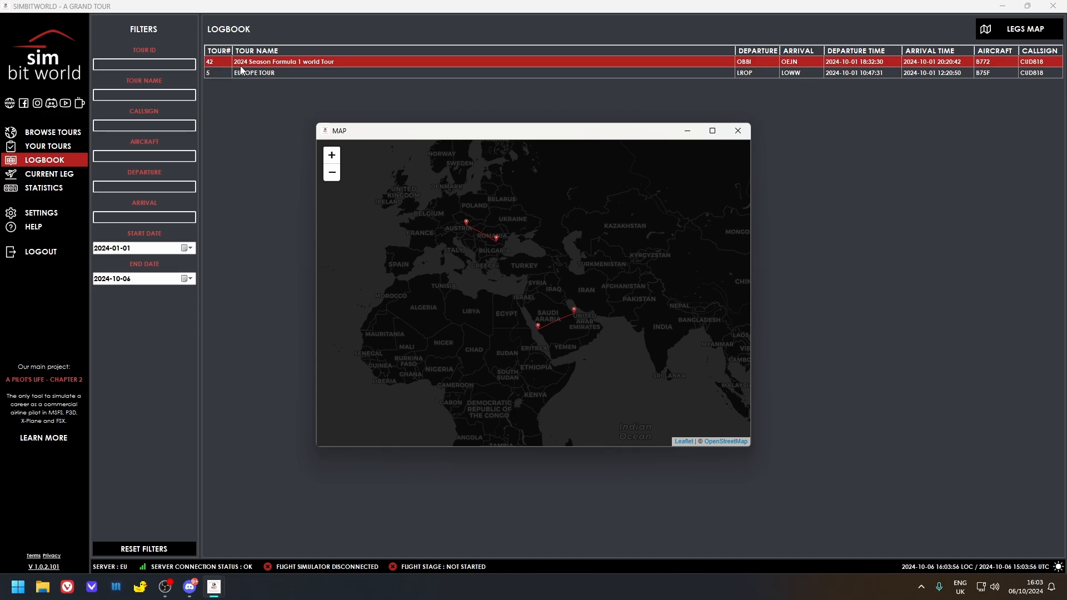
mouse_move(333, 100)
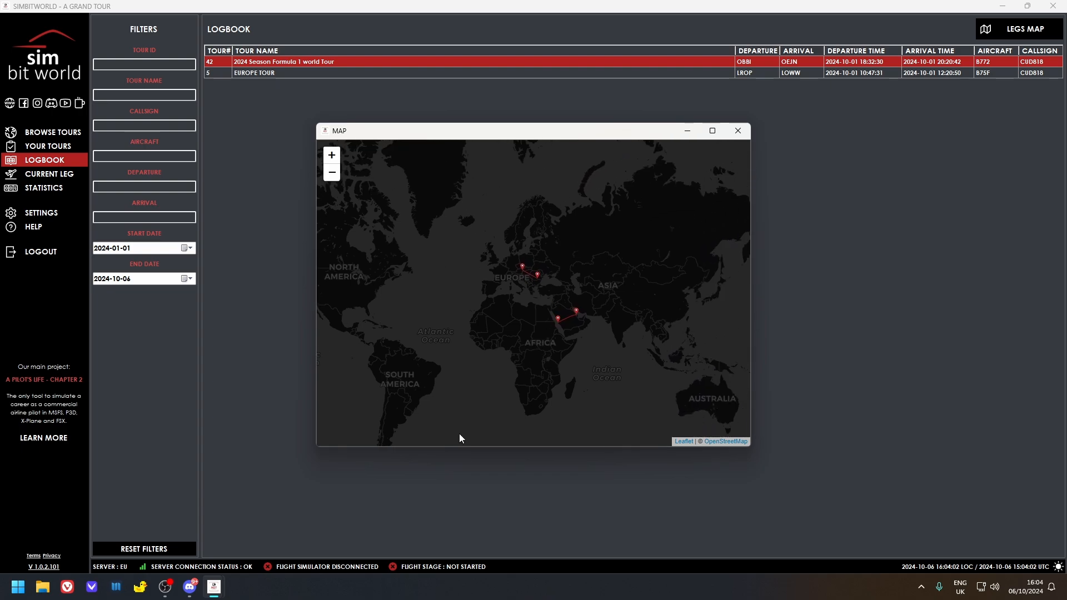
left_click(44, 188)
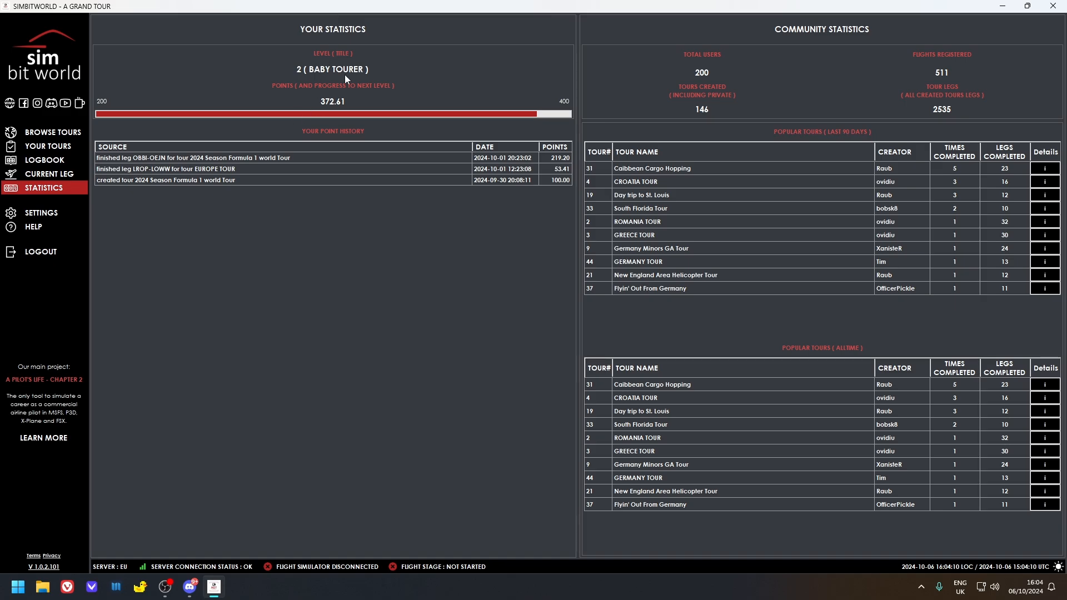
mouse_move(345, 79)
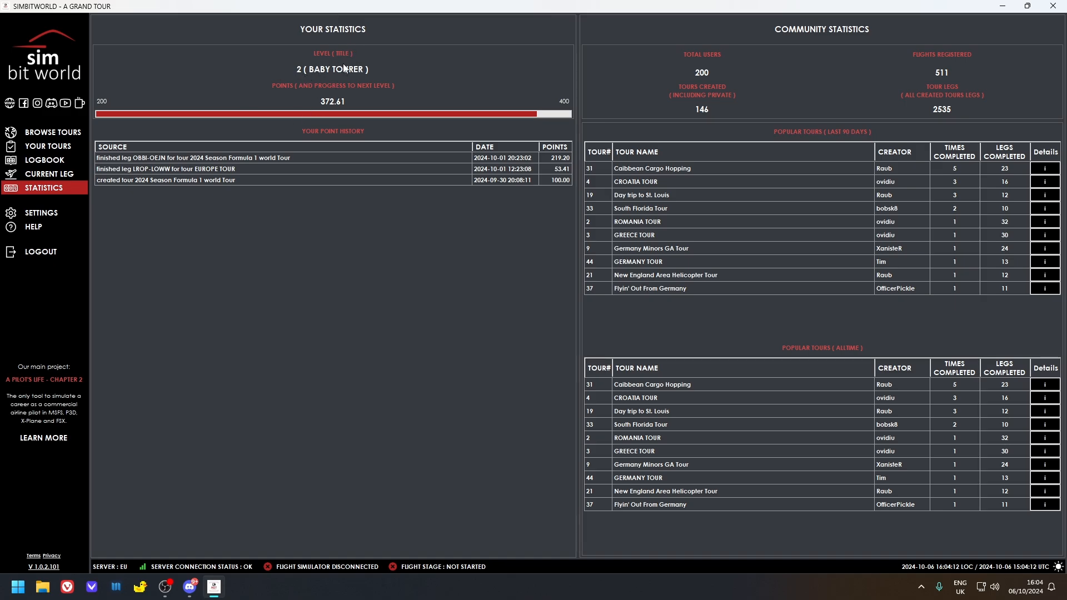
mouse_move(418, 202)
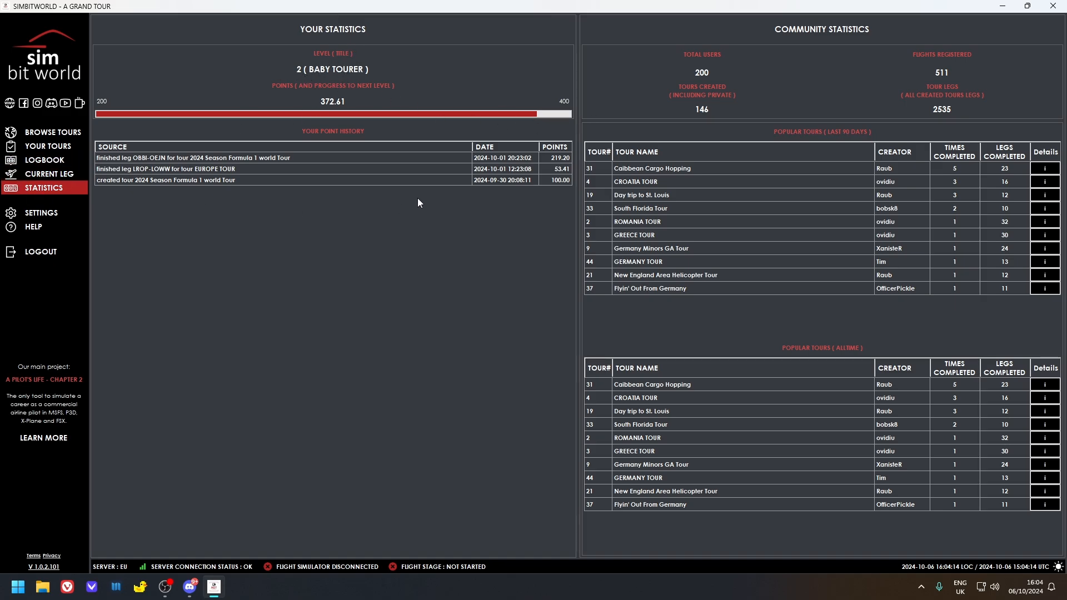
mouse_move(401, 268)
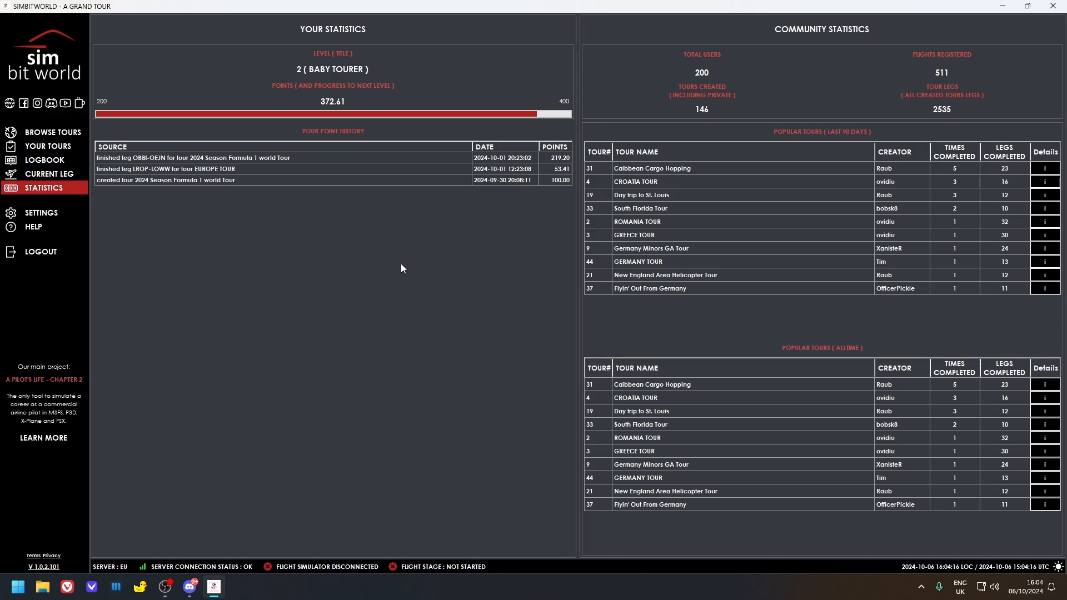
mouse_move(173, 194)
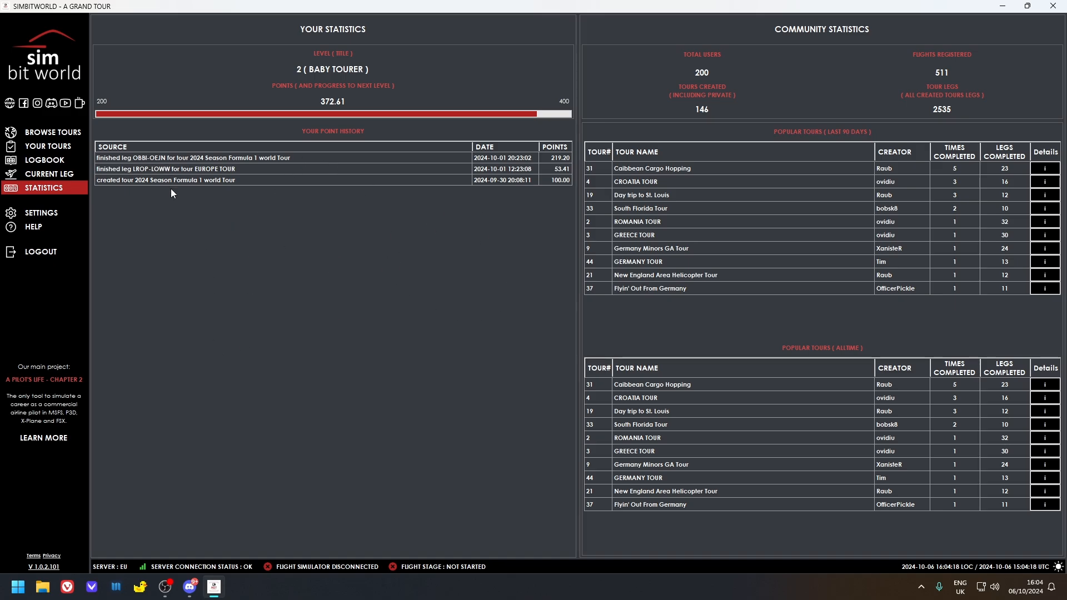
mouse_move(266, 168)
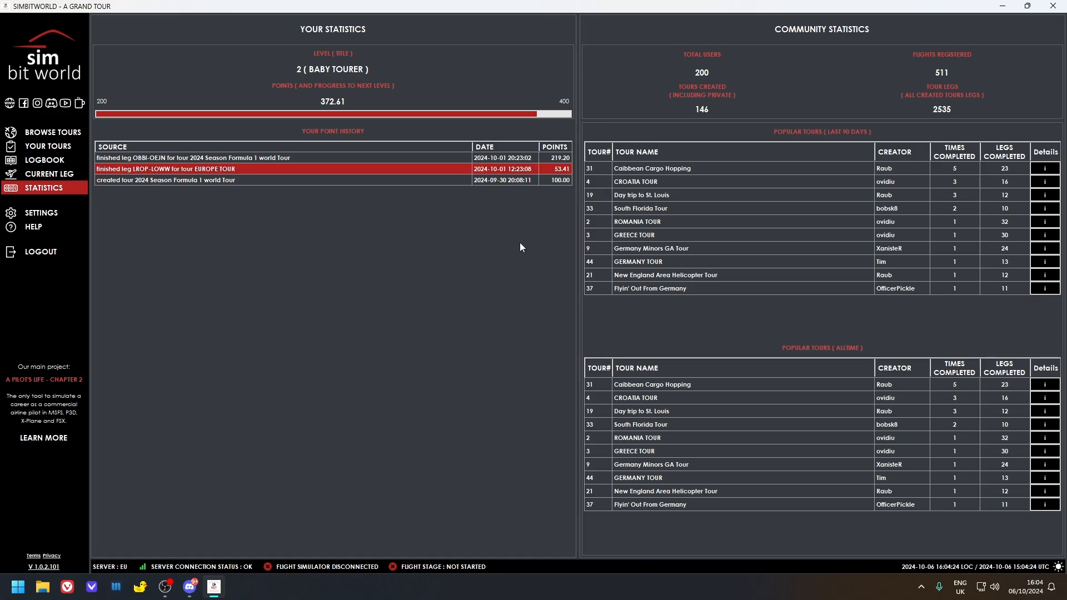
mouse_move(438, 288)
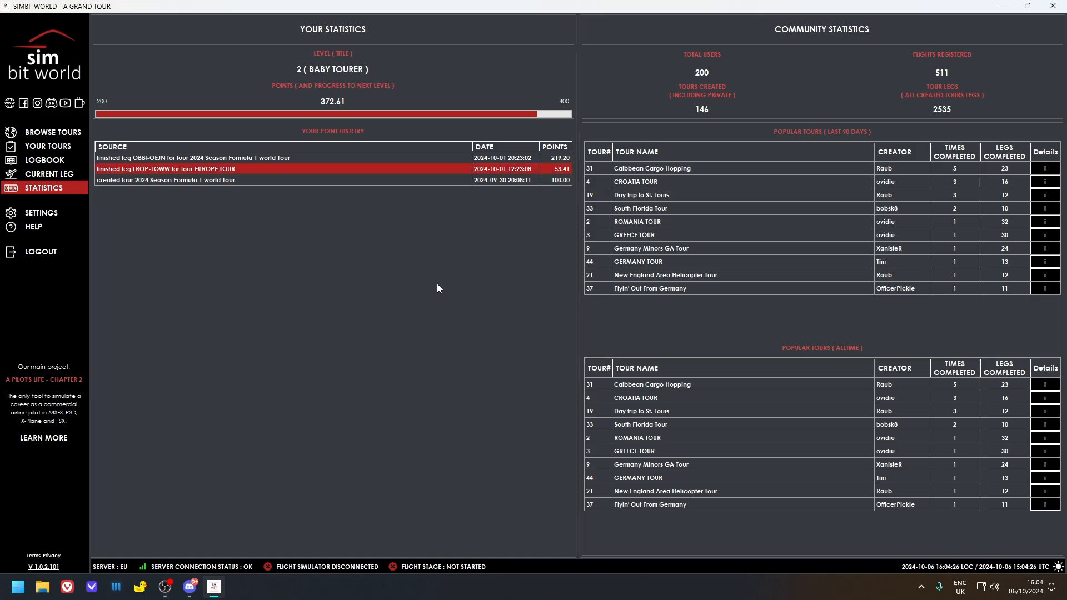
mouse_move(402, 288)
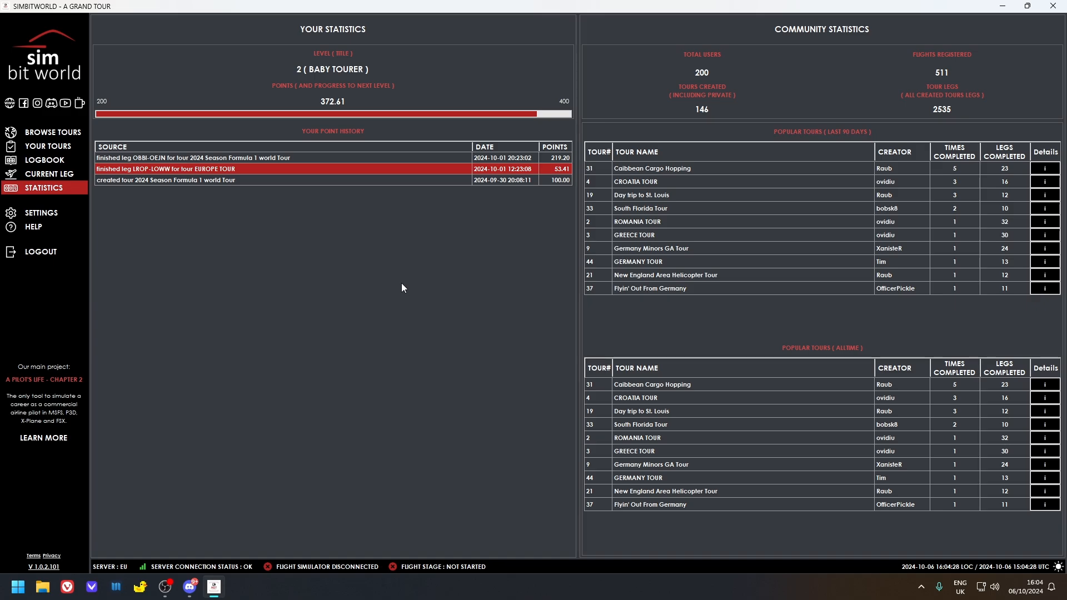
mouse_move(172, 207)
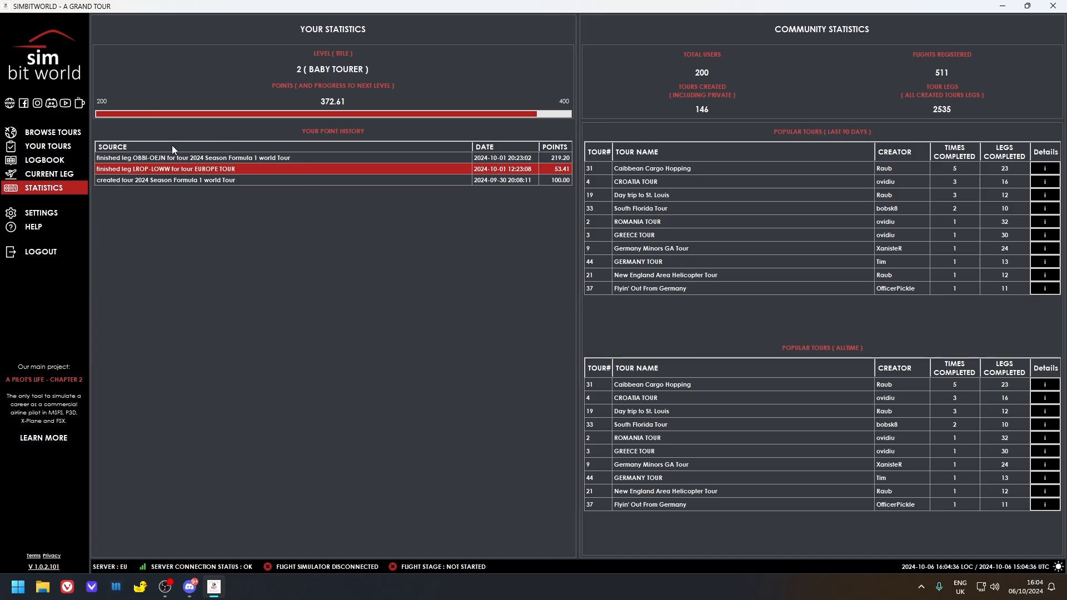
mouse_move(346, 132)
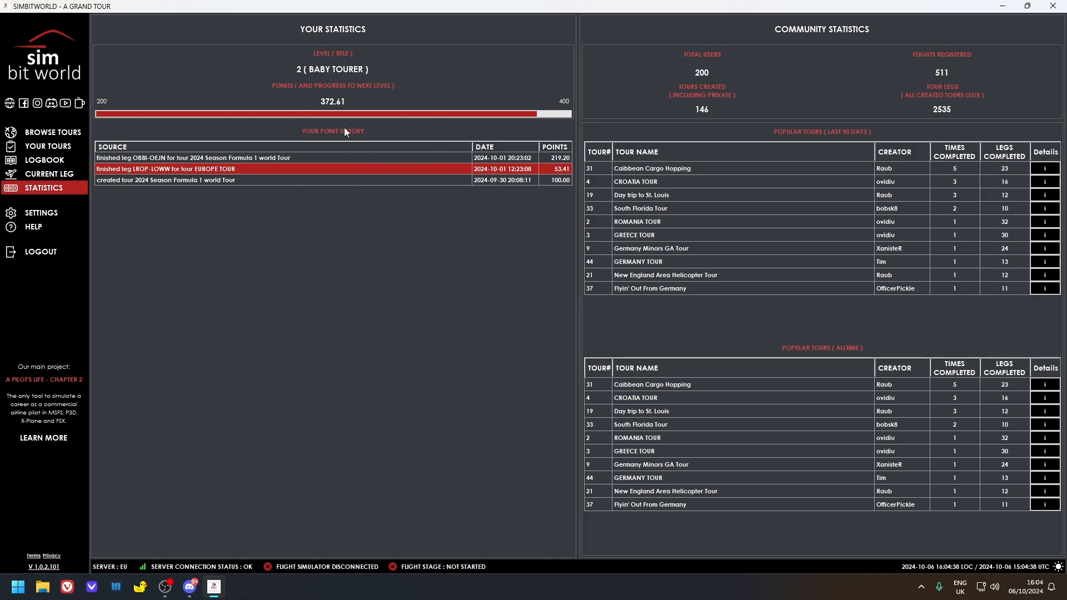
mouse_move(727, 75)
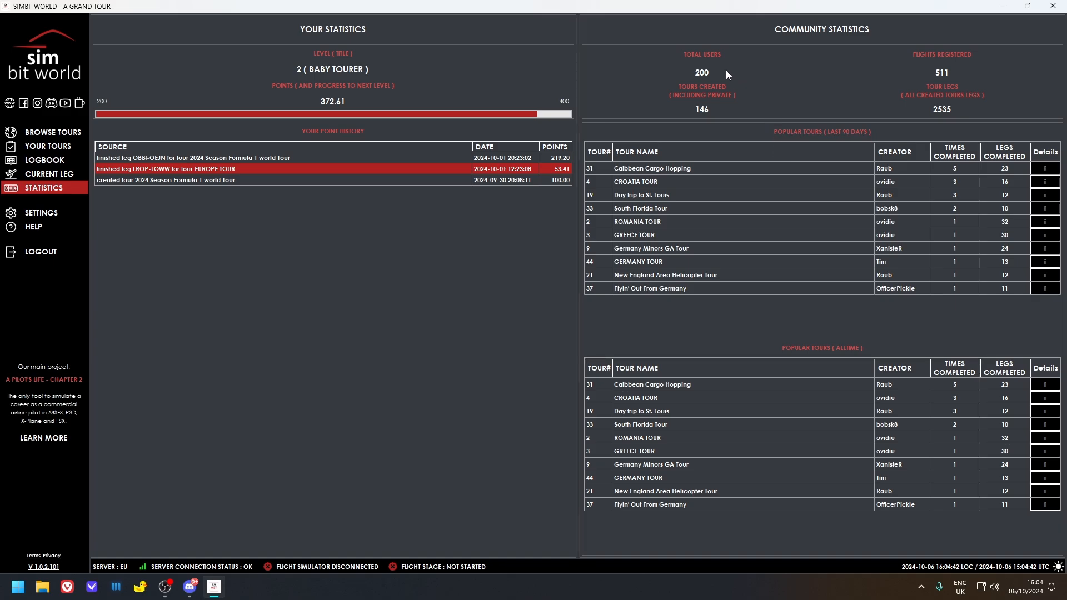
mouse_move(841, 136)
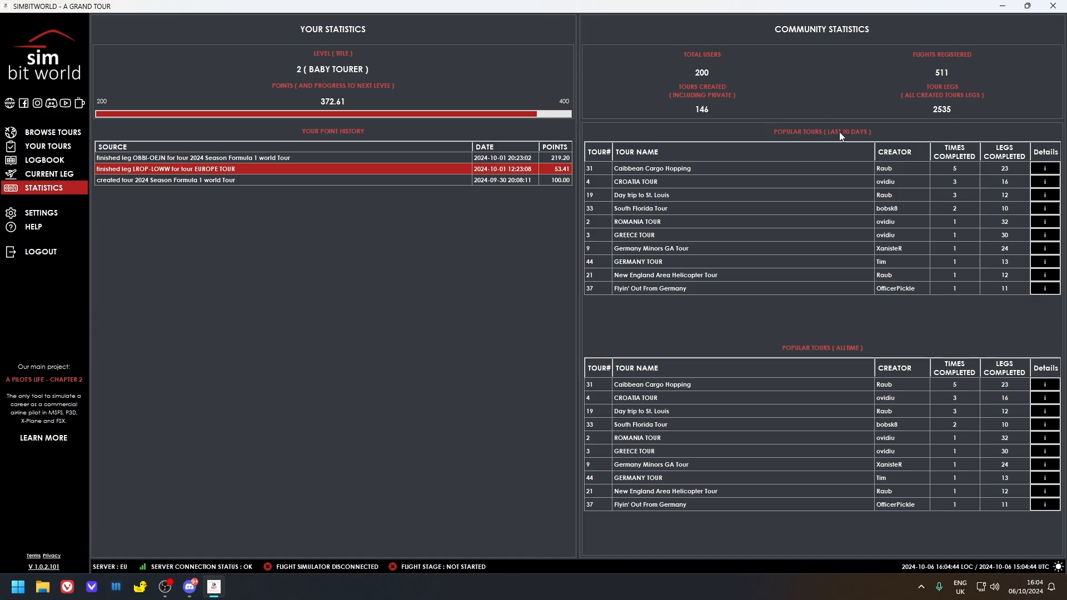
mouse_move(610, 182)
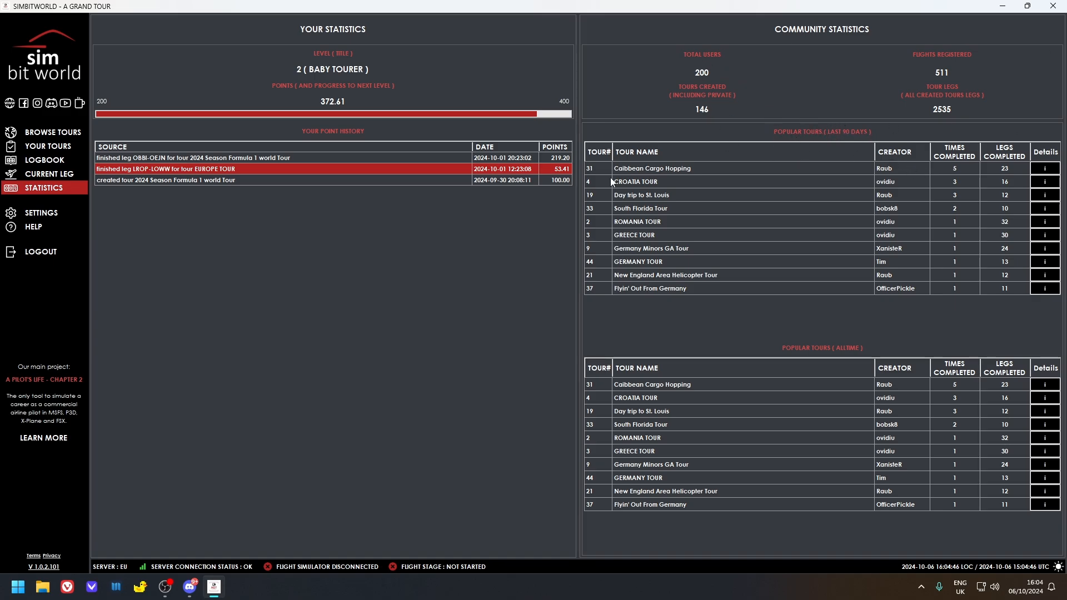
mouse_move(682, 436)
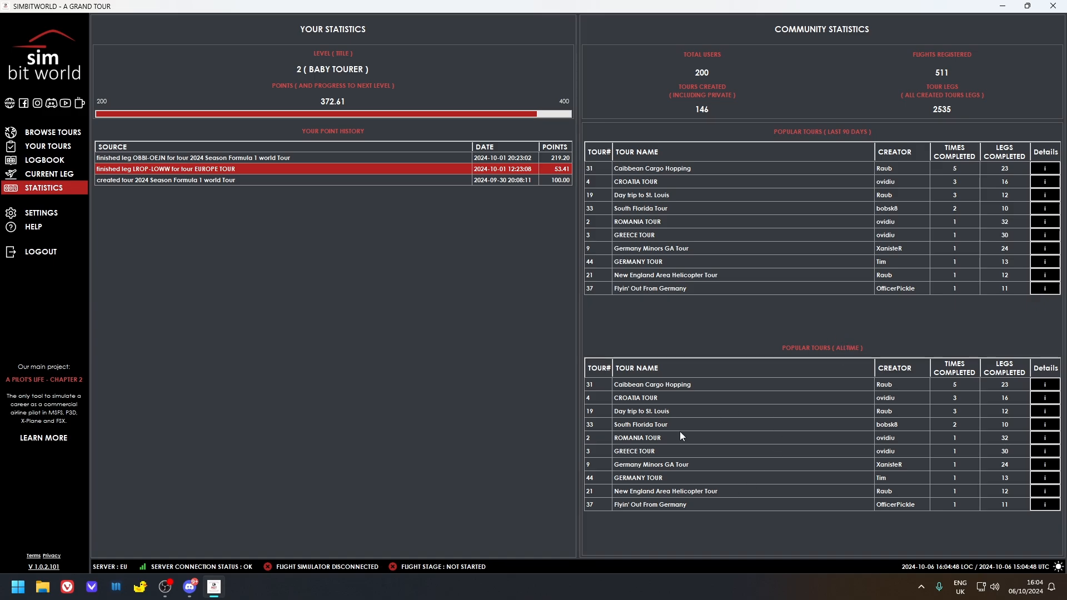
mouse_move(743, 287)
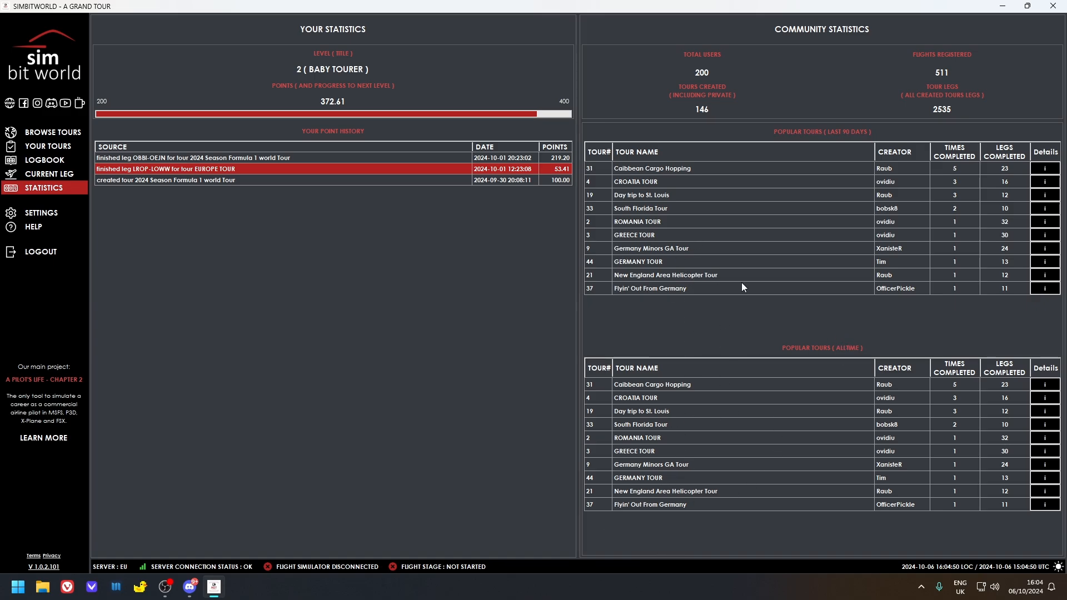
mouse_move(830, 139)
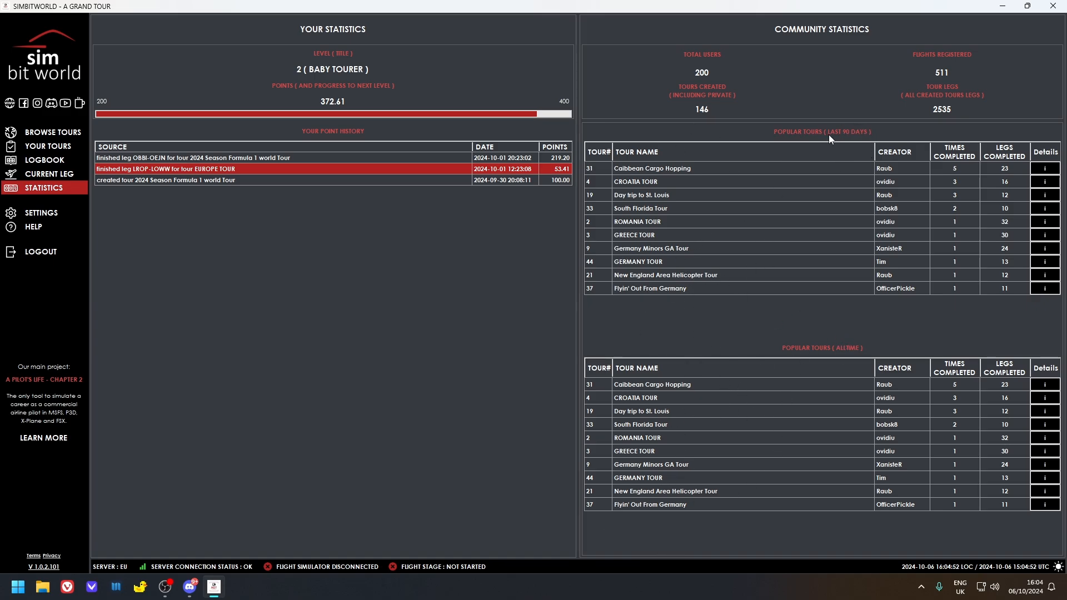
mouse_move(860, 139)
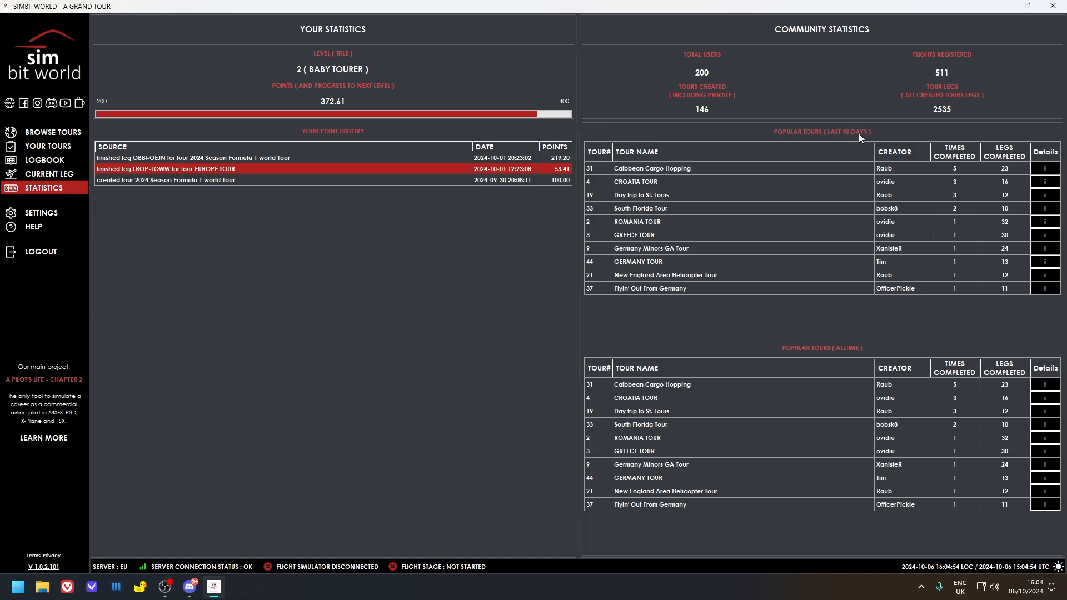
mouse_move(656, 406)
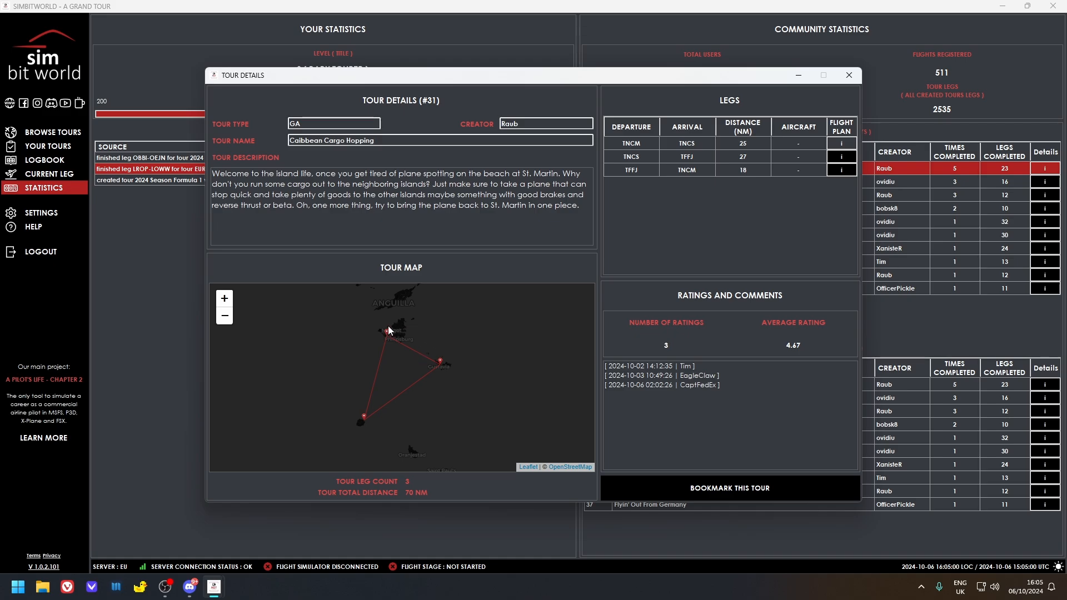
mouse_move(397, 340)
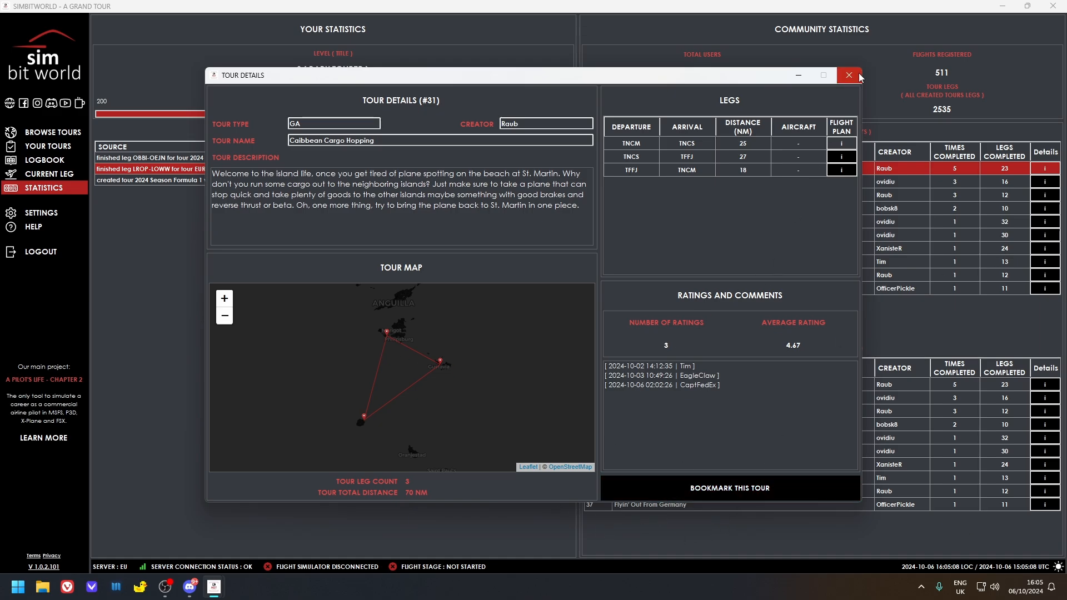
Step: Close the Caibbean Cargo Hopping tour details window, returning to the statistics page
left_click(849, 75)
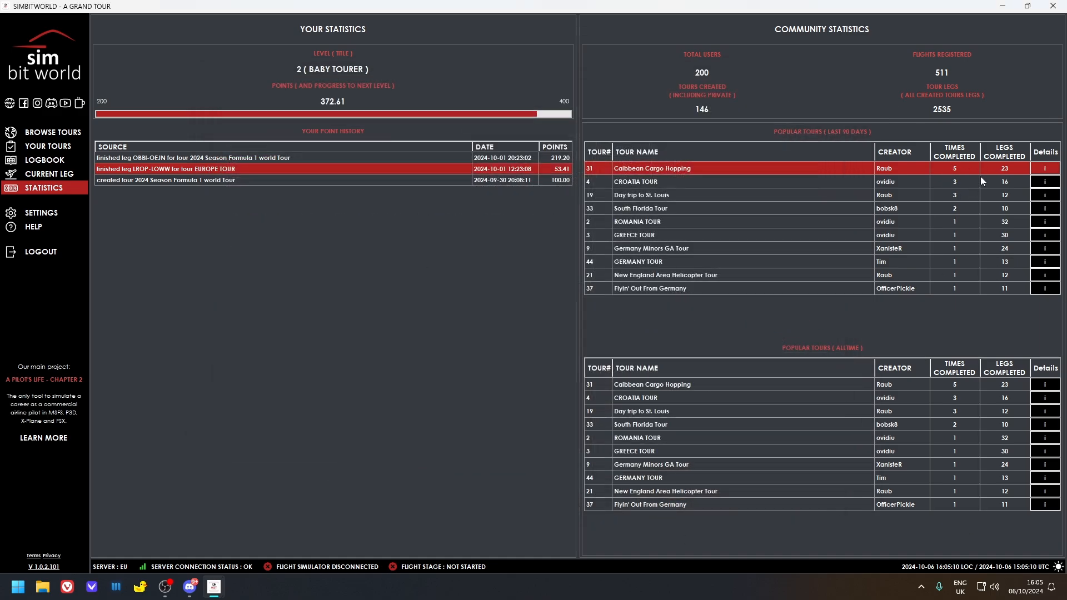
mouse_move(762, 286)
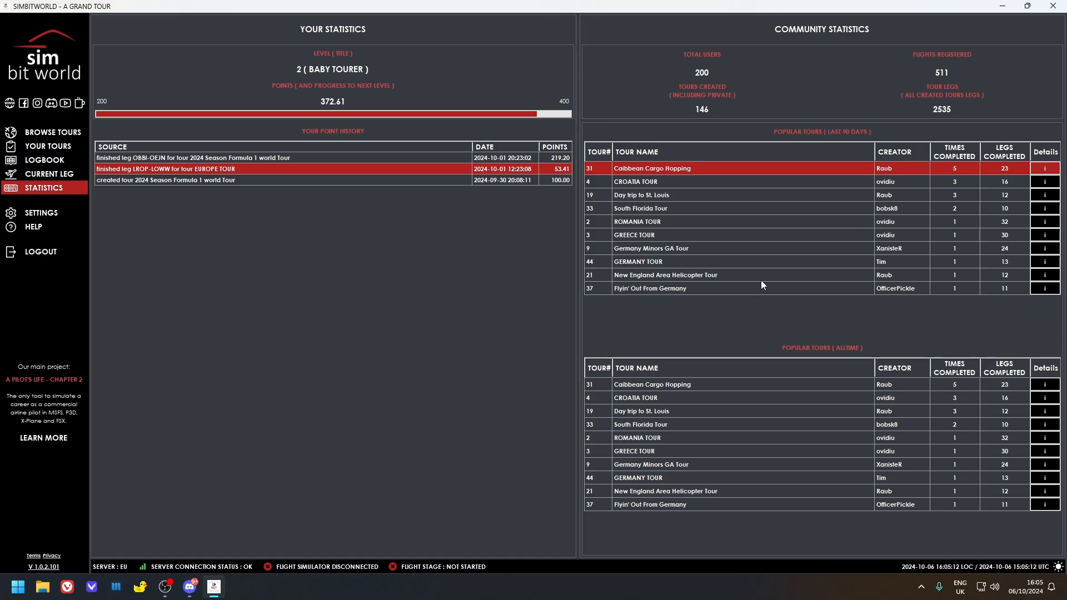
mouse_move(285, 352)
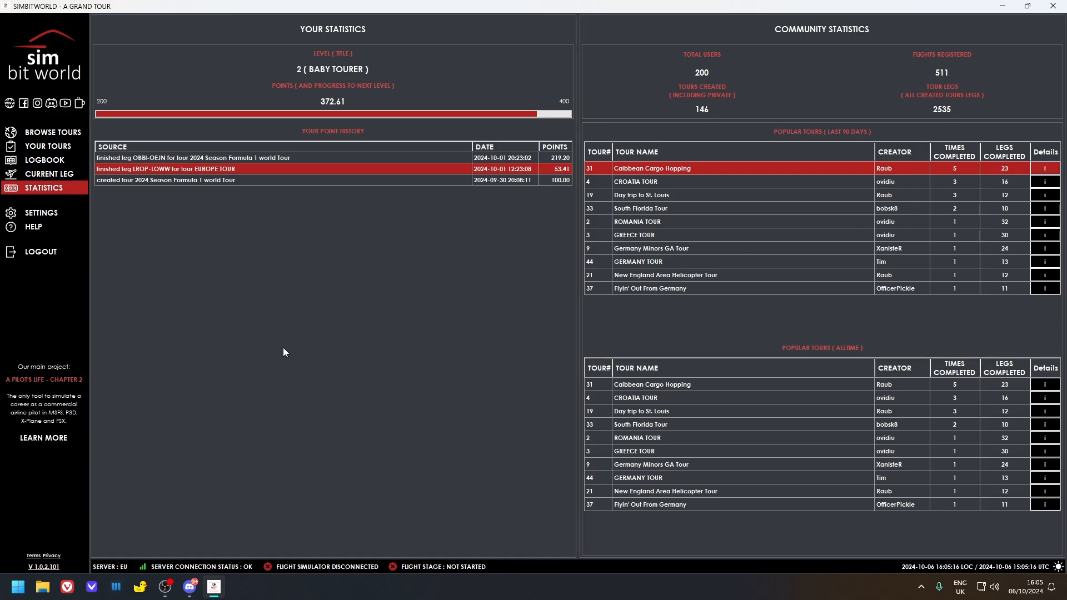
mouse_move(43, 159)
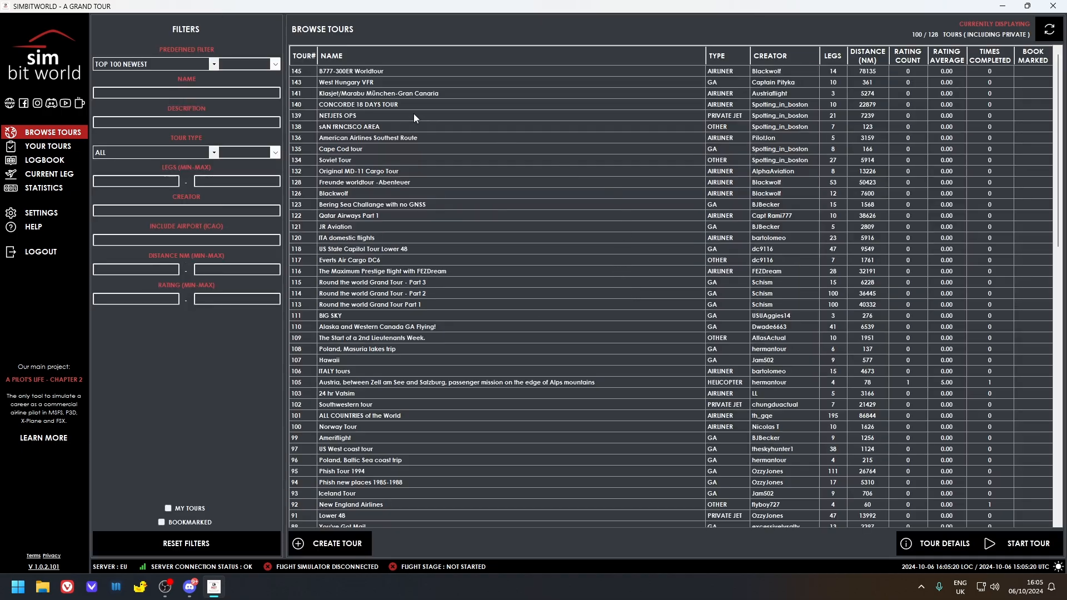
mouse_move(383, 218)
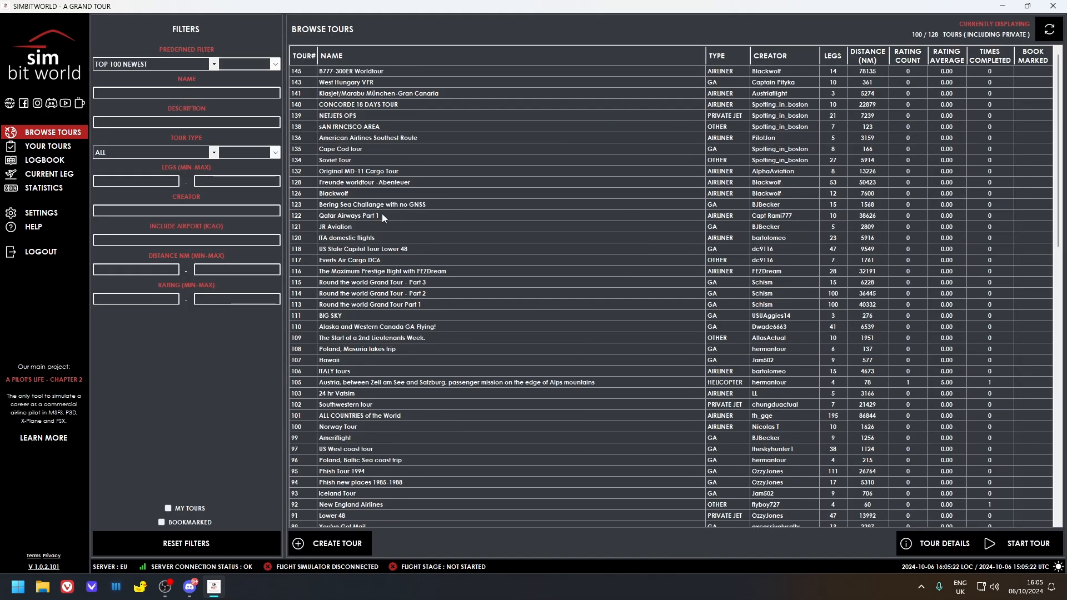
Step: Select Qatar Airways Part 1 (#122) in the tour list and show its details
left_click(381, 215)
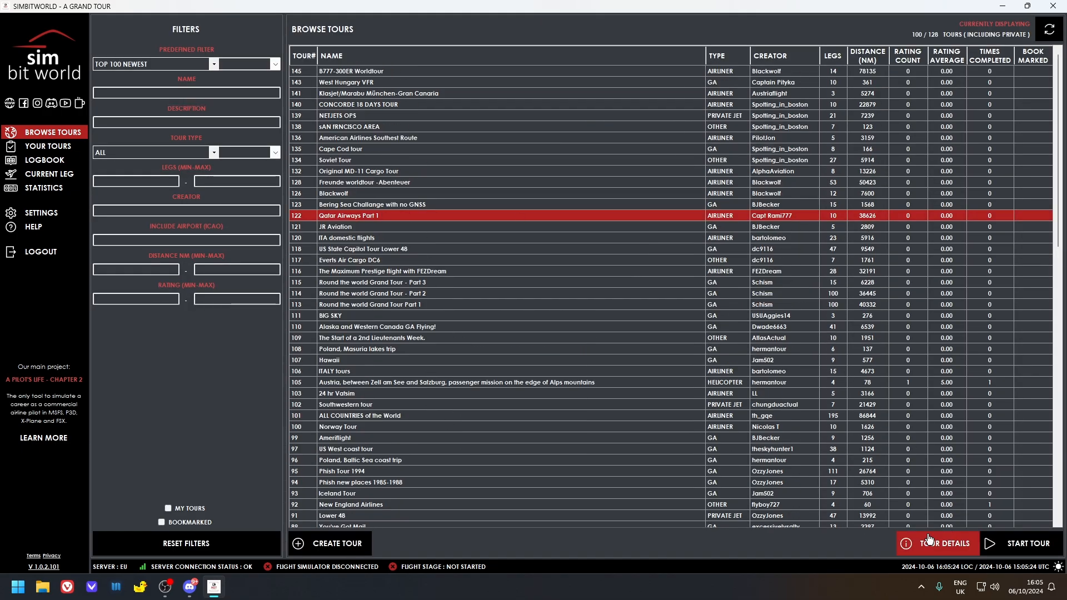
left_click(945, 543)
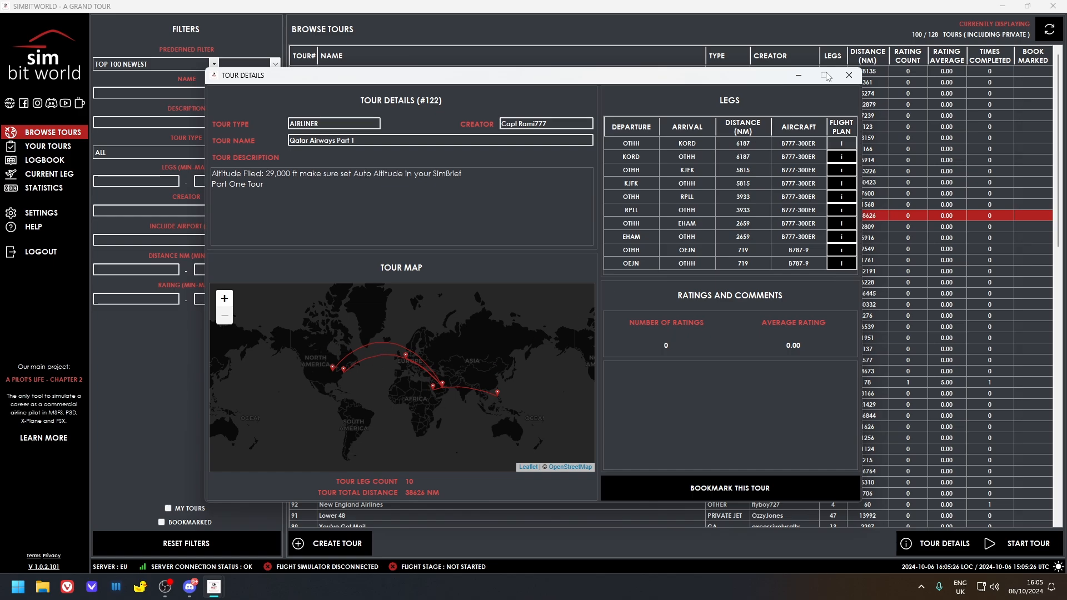
left_click(849, 75)
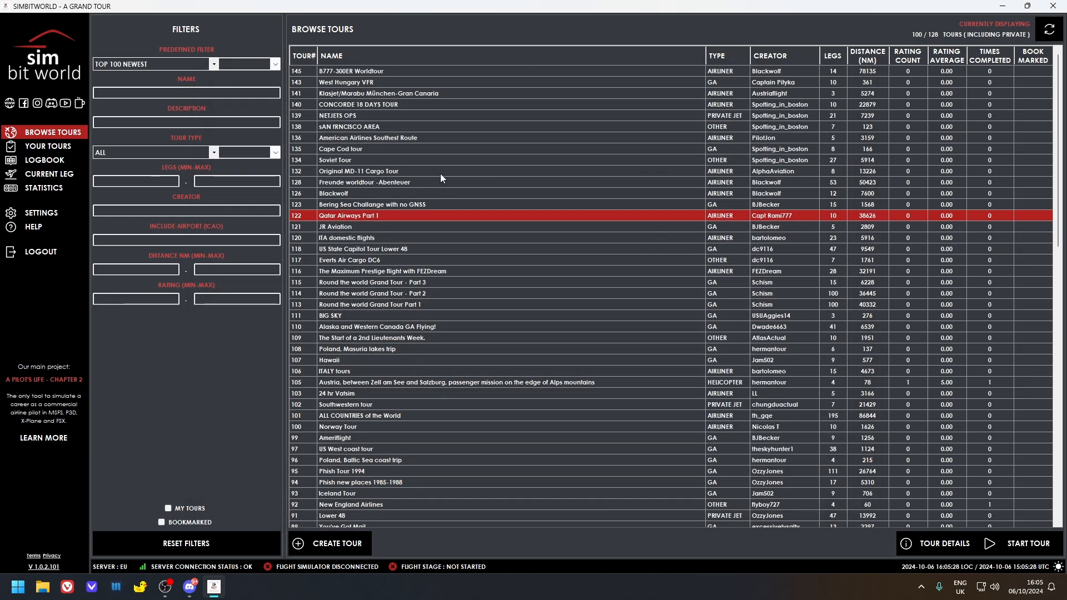
mouse_move(394, 210)
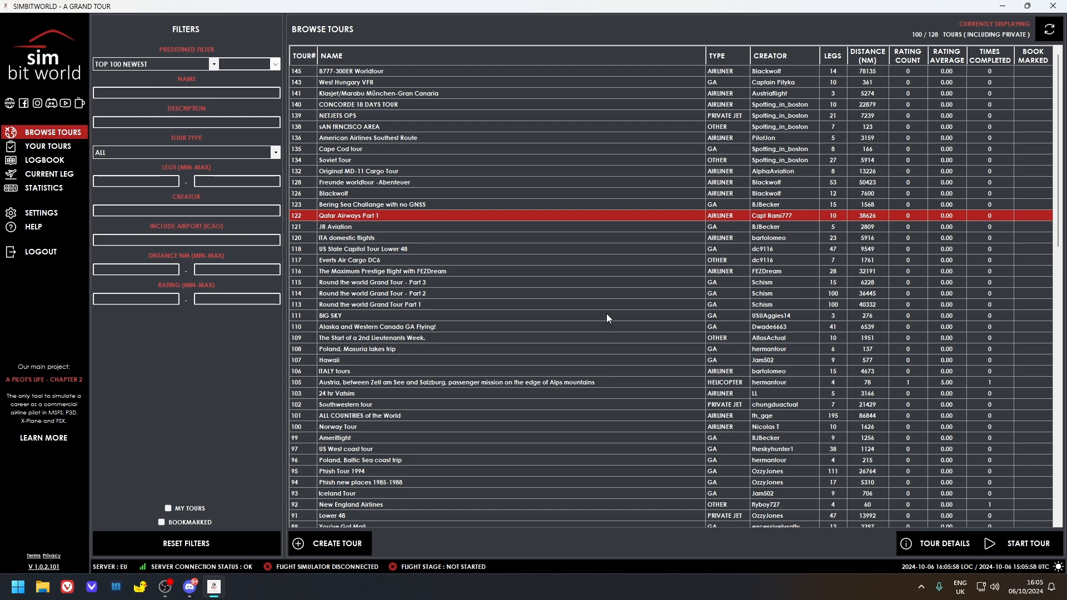
mouse_move(662, 318)
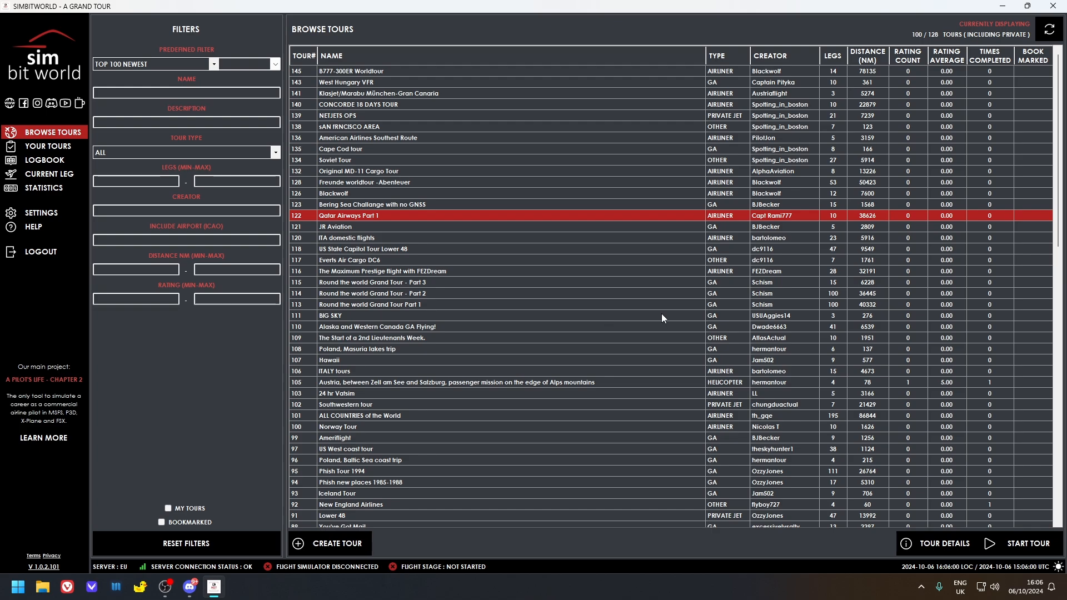
mouse_move(335, 354)
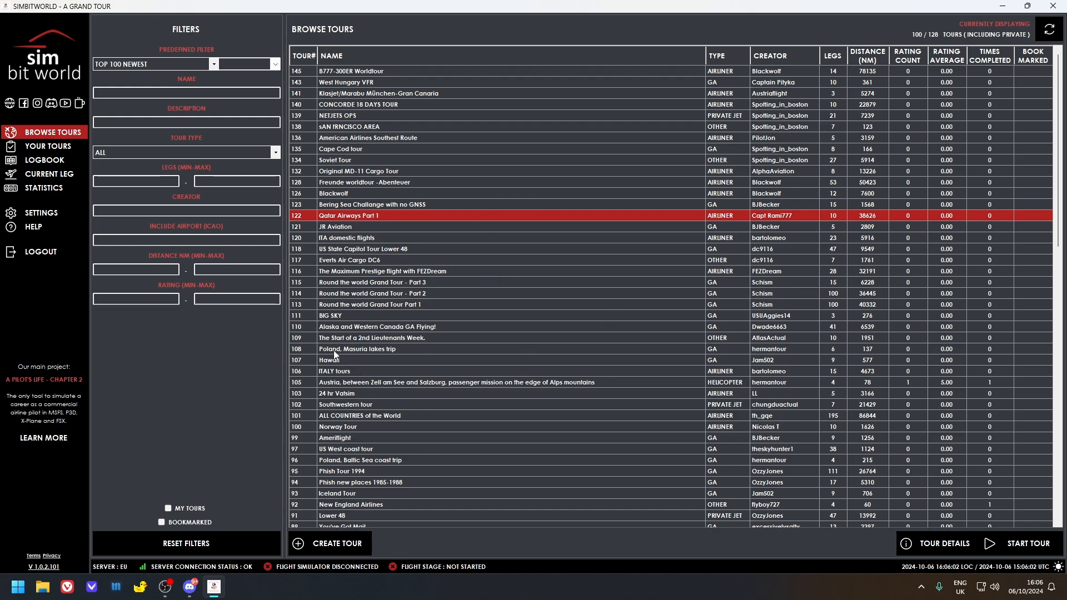
mouse_move(193, 379)
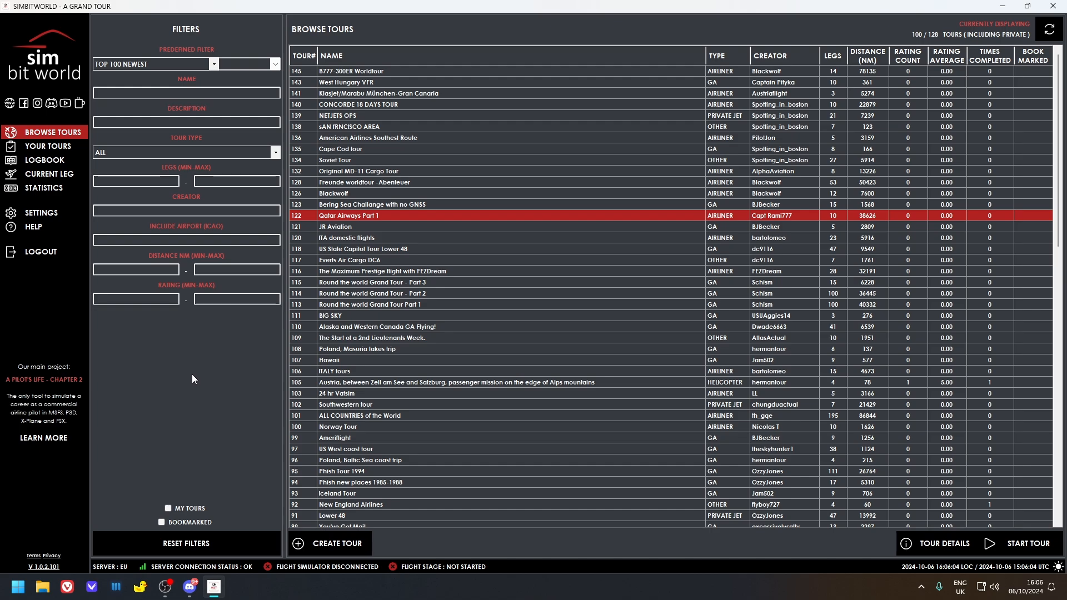
mouse_move(182, 373)
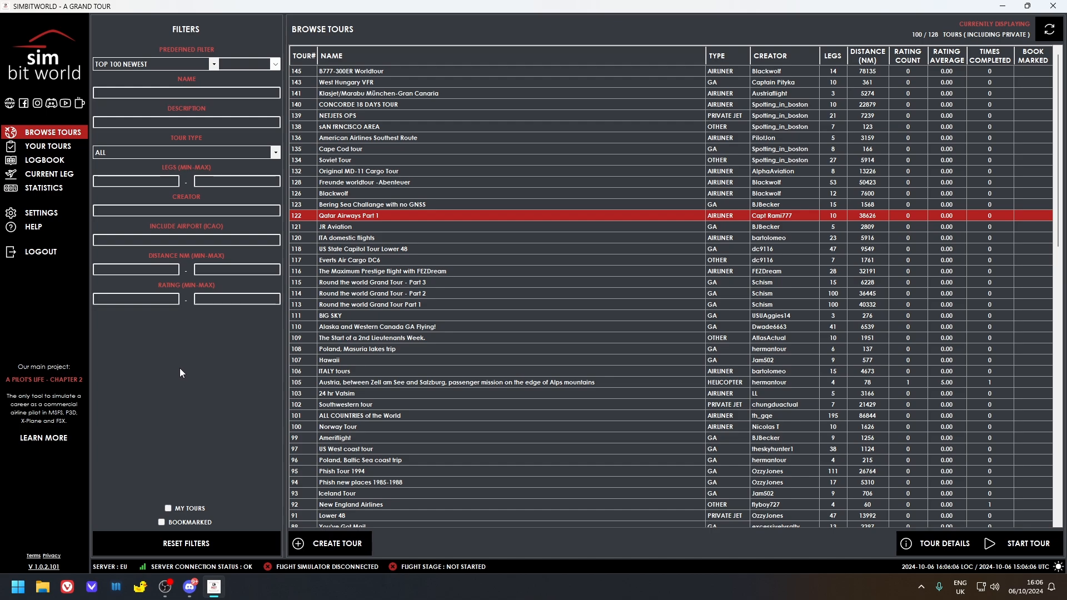
mouse_move(204, 439)
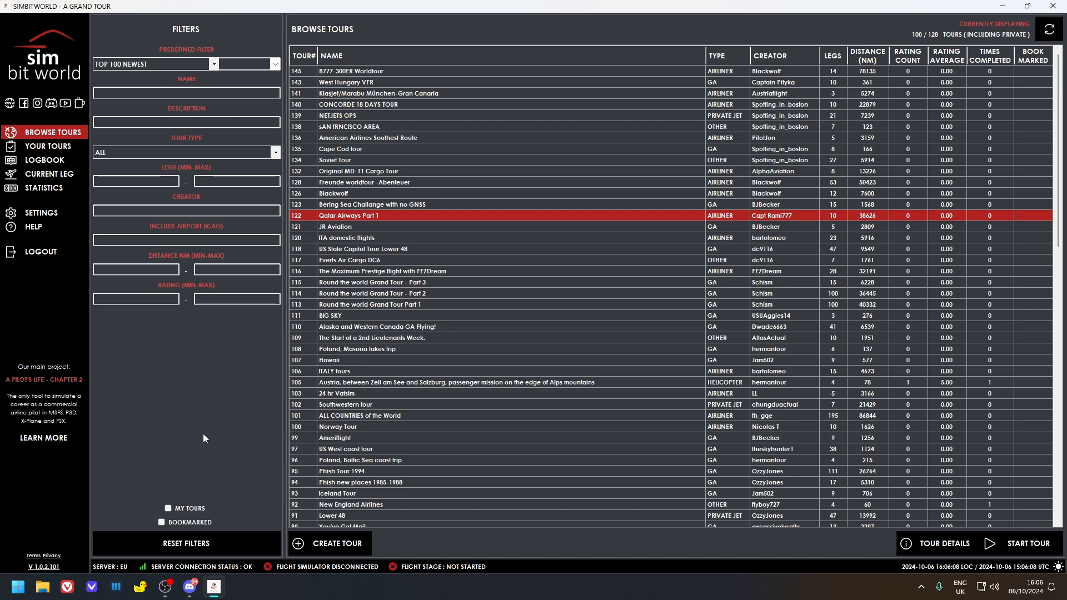
mouse_move(257, 452)
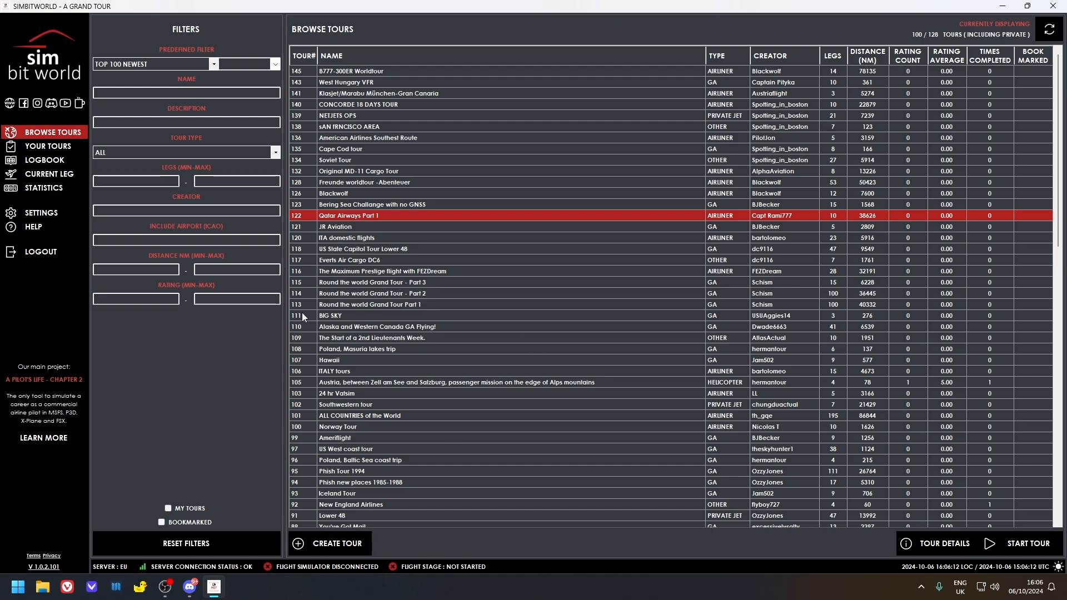
mouse_move(219, 348)
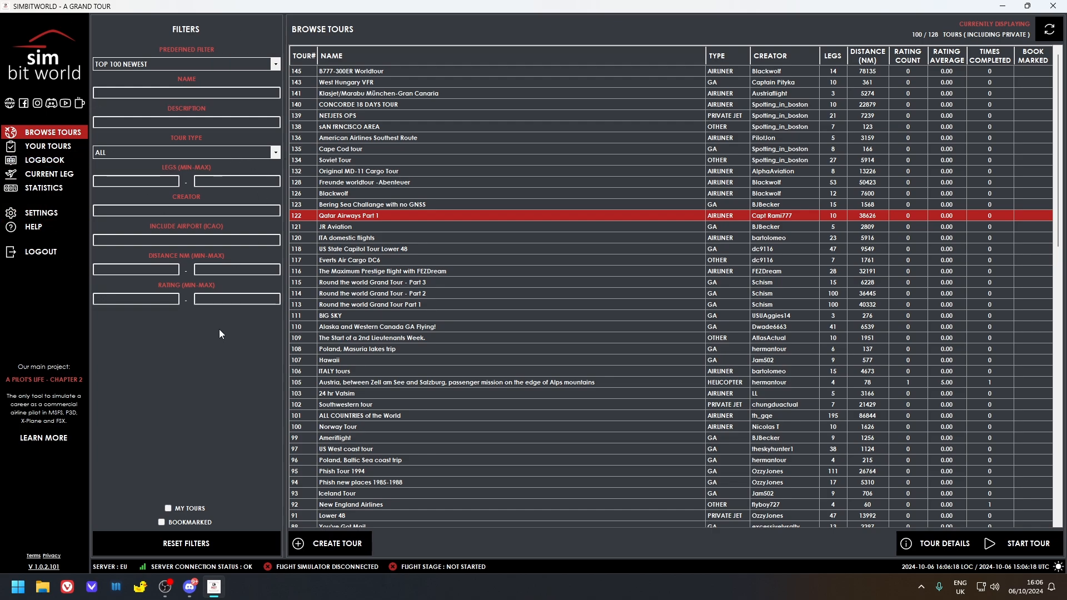
mouse_move(615, 249)
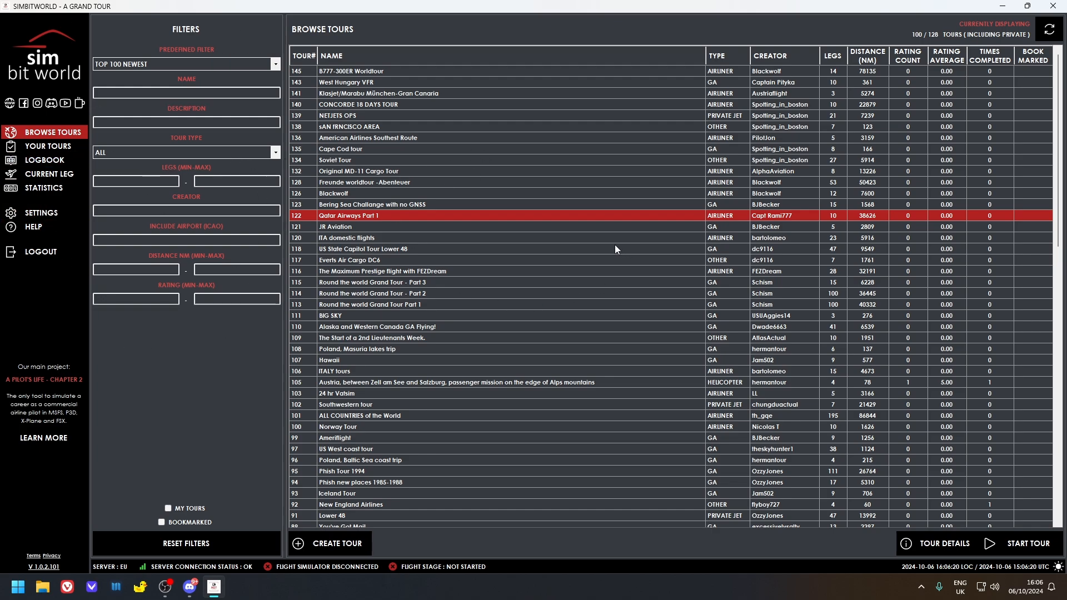
mouse_move(513, 292)
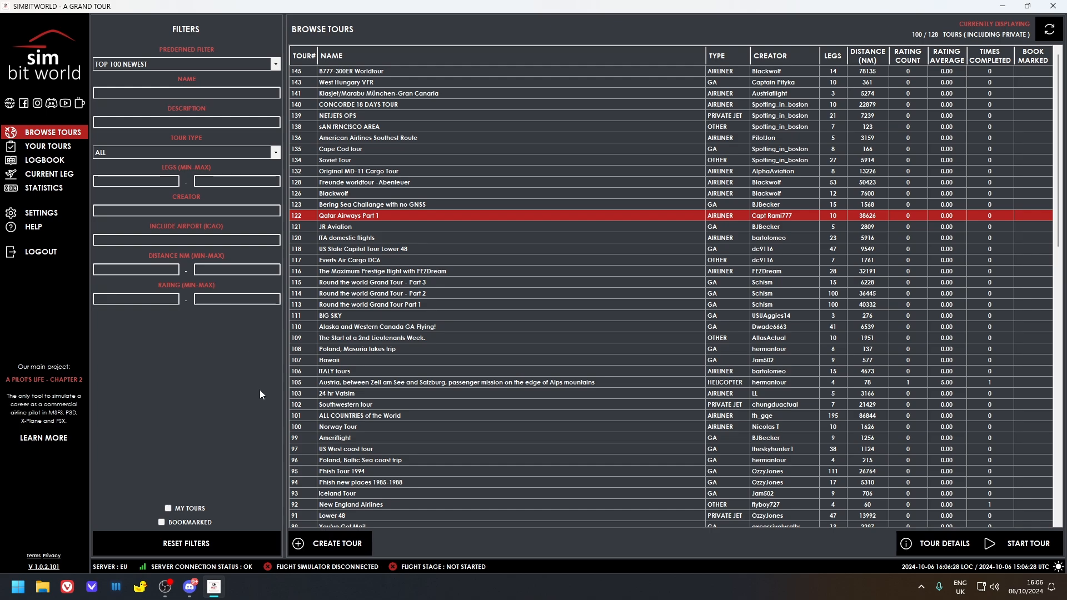
mouse_move(259, 400)
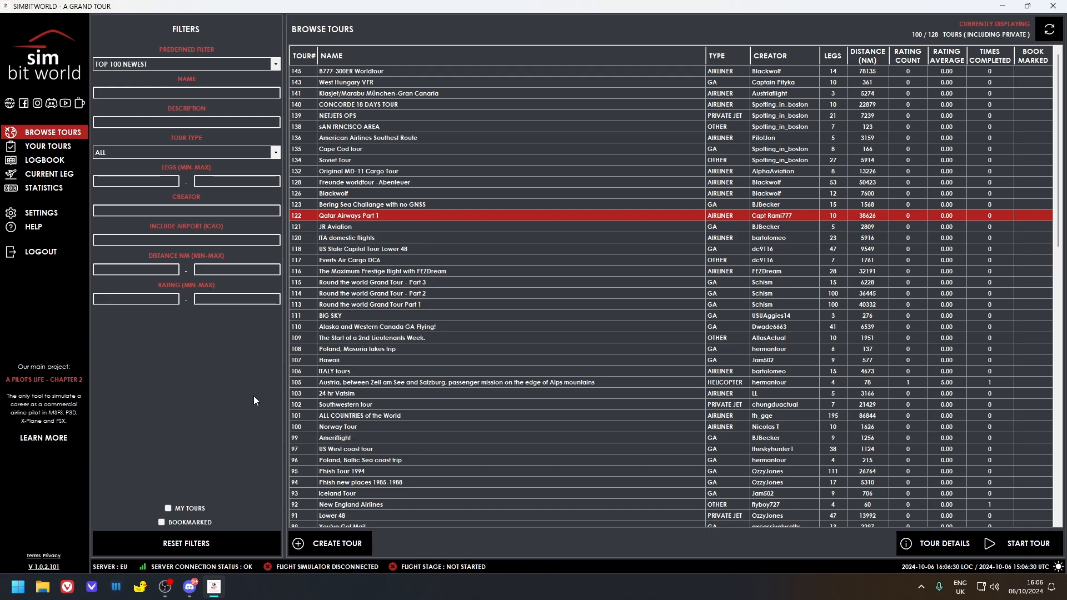
mouse_move(256, 401)
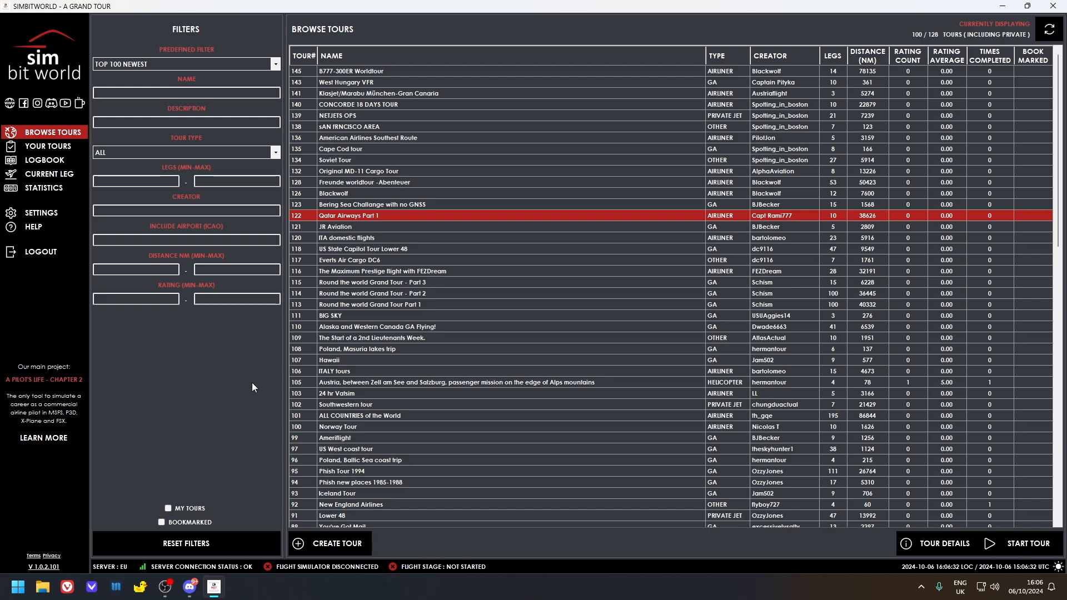
mouse_move(252, 388)
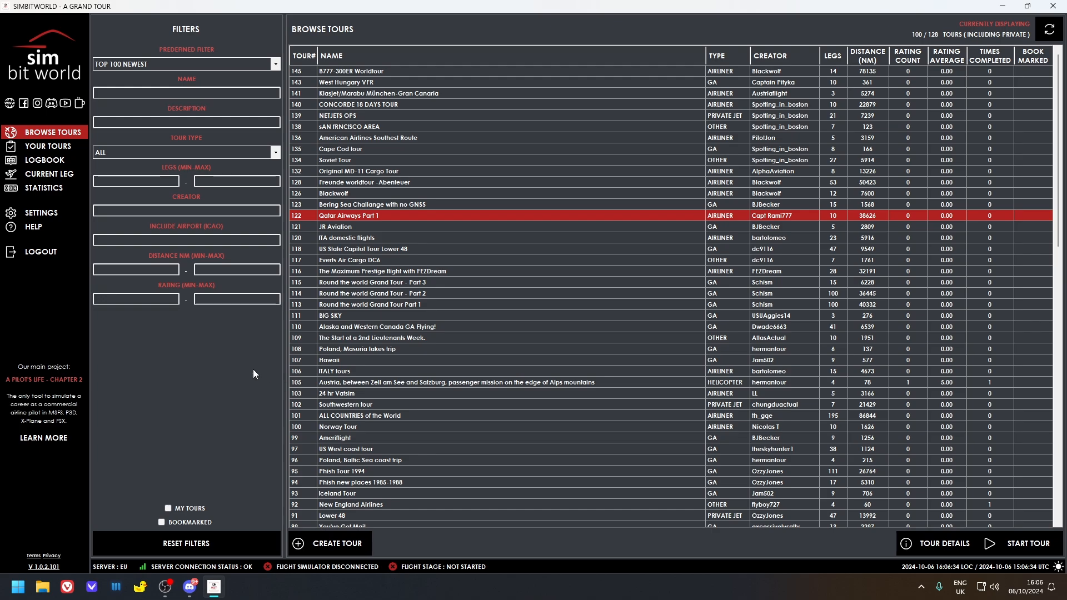
mouse_move(215, 358)
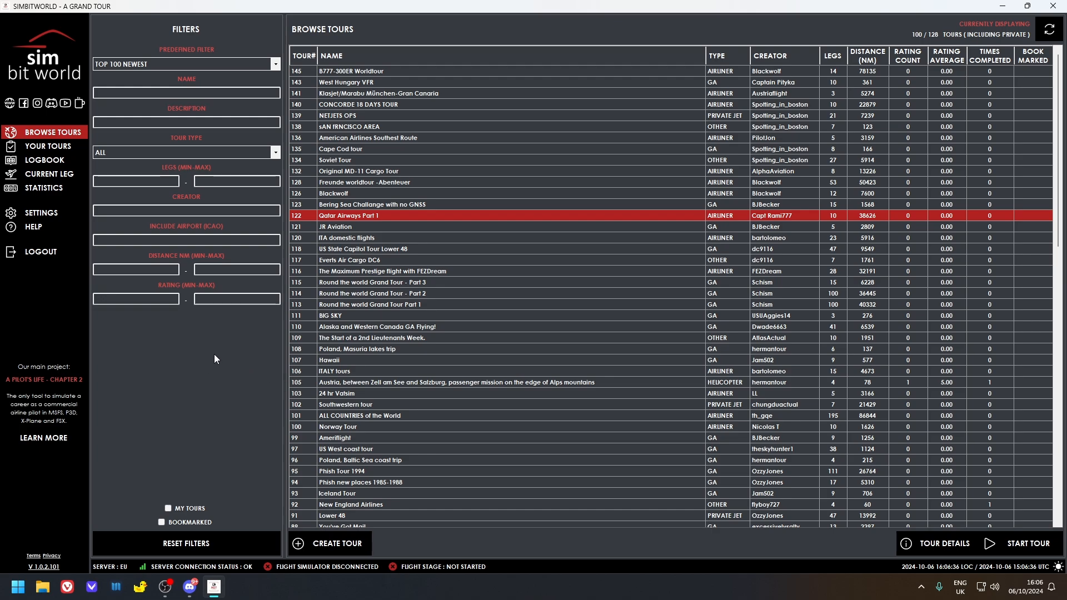
mouse_move(258, 318)
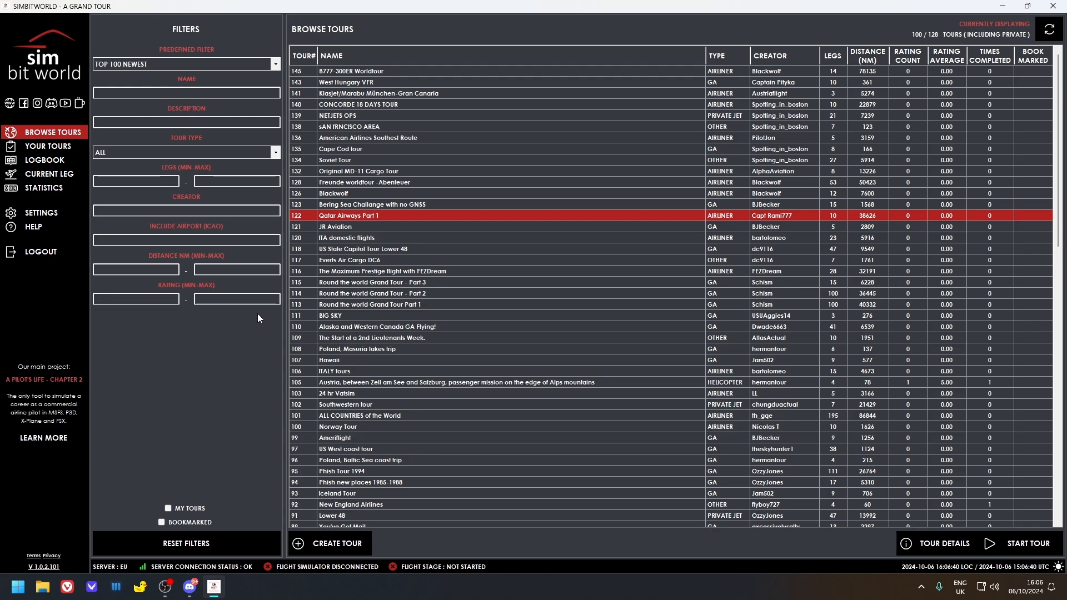
mouse_move(131, 411)
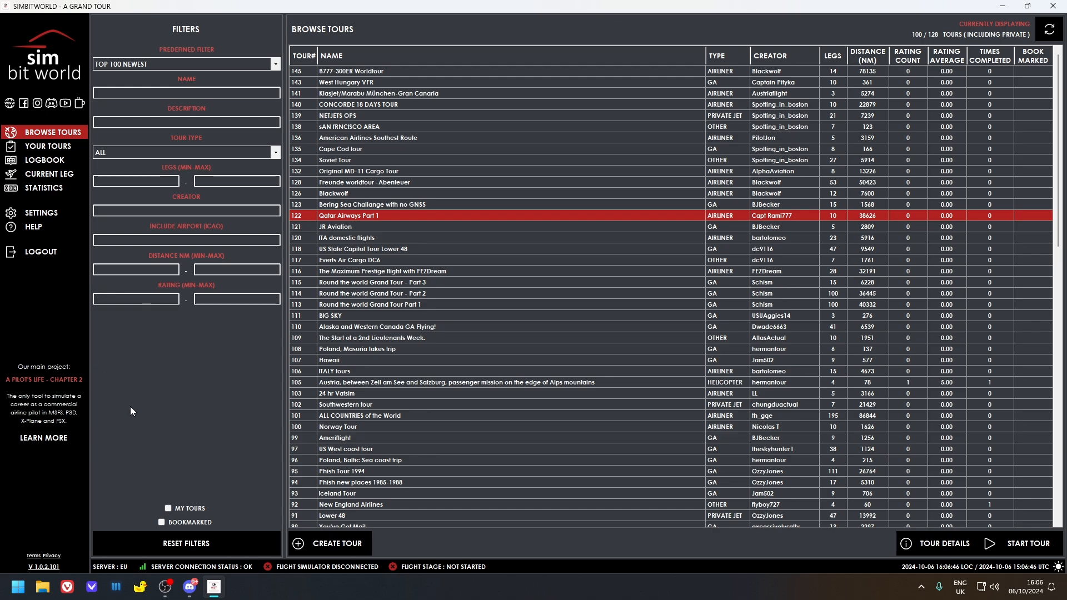
mouse_move(200, 381)
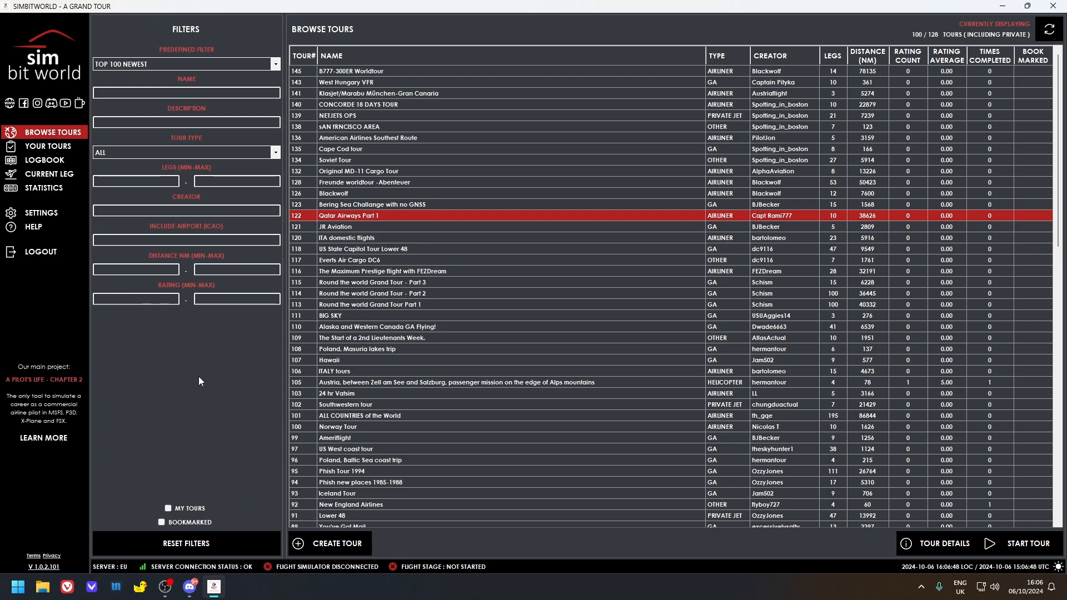
mouse_move(130, 409)
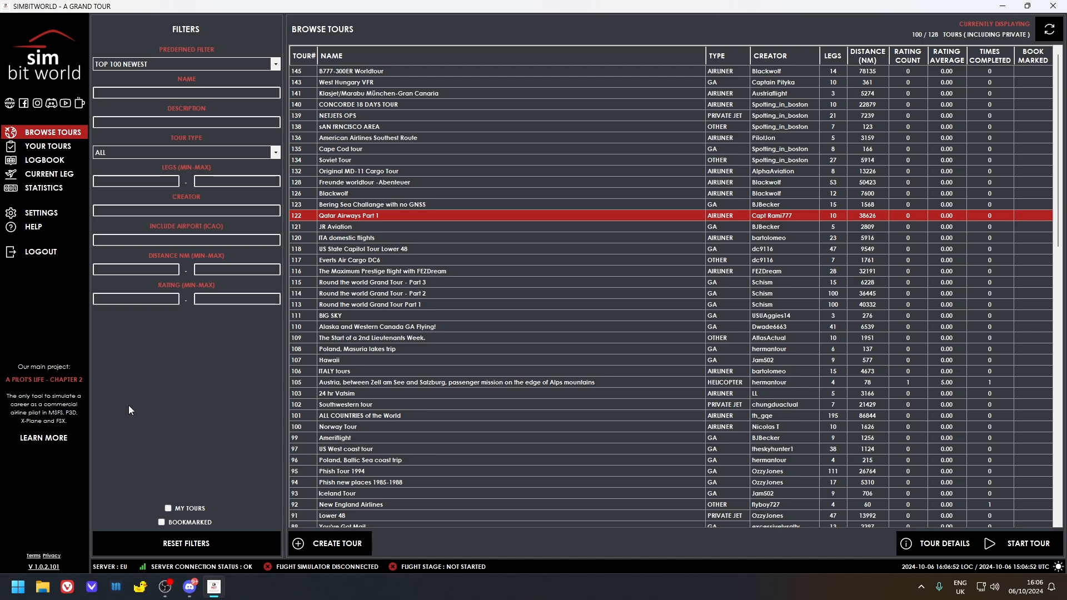
mouse_move(239, 336)
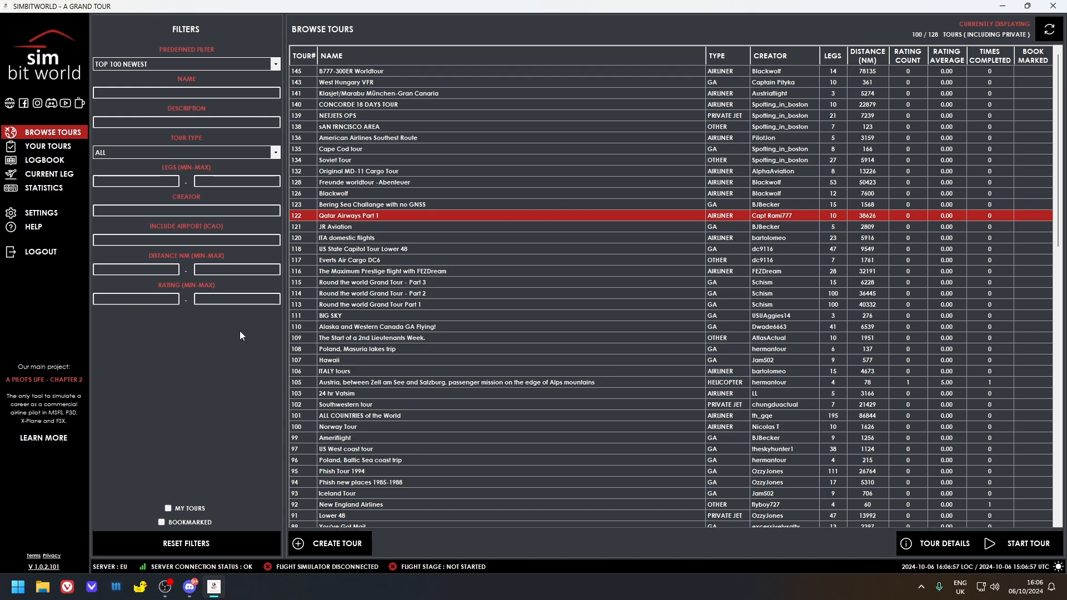
mouse_move(412, 399)
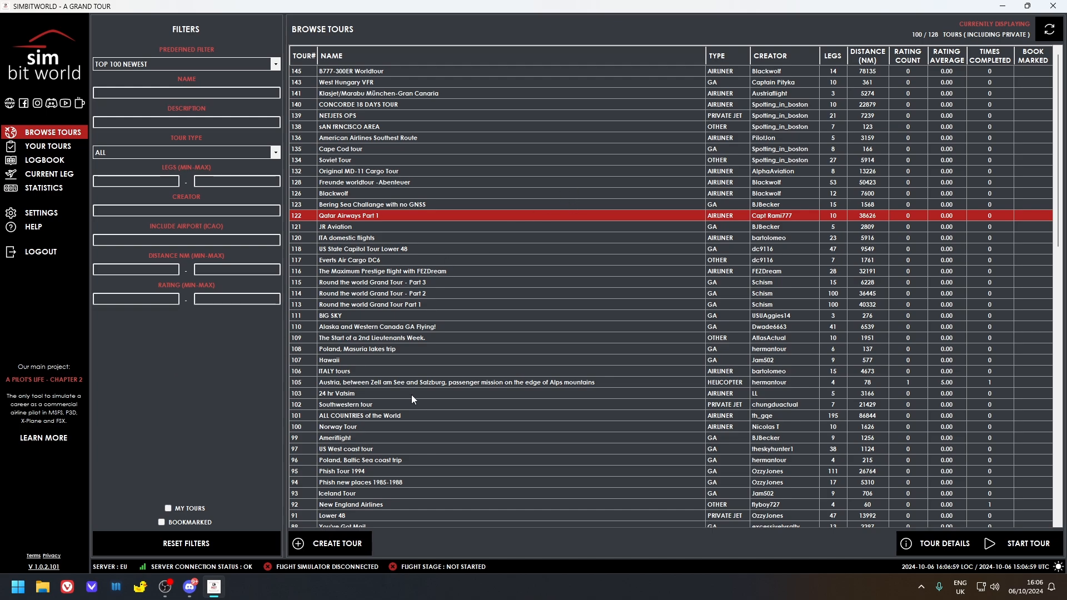
mouse_move(272, 485)
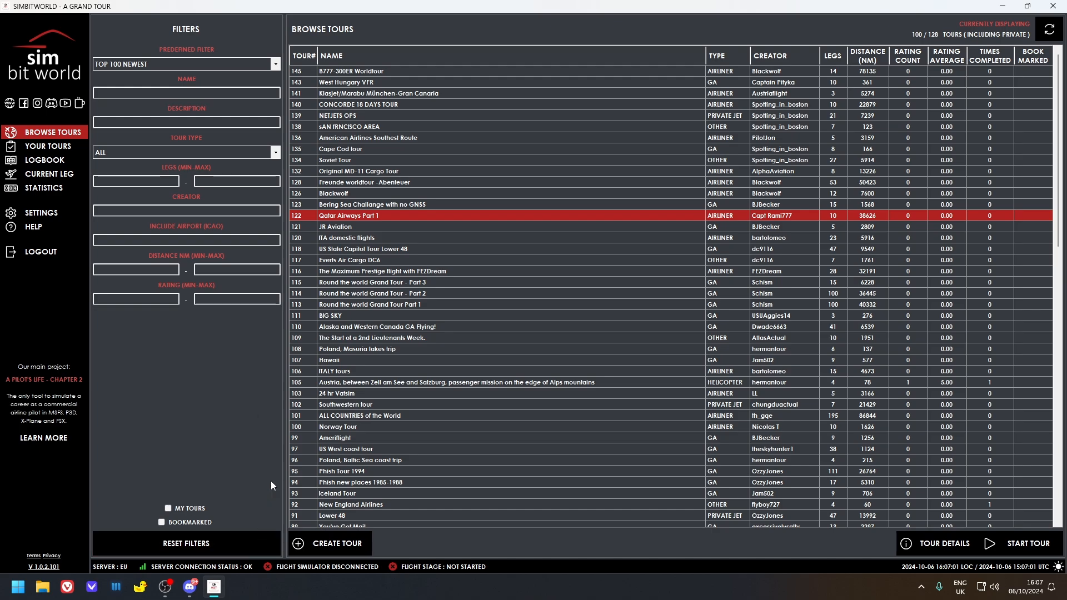
mouse_move(726, 315)
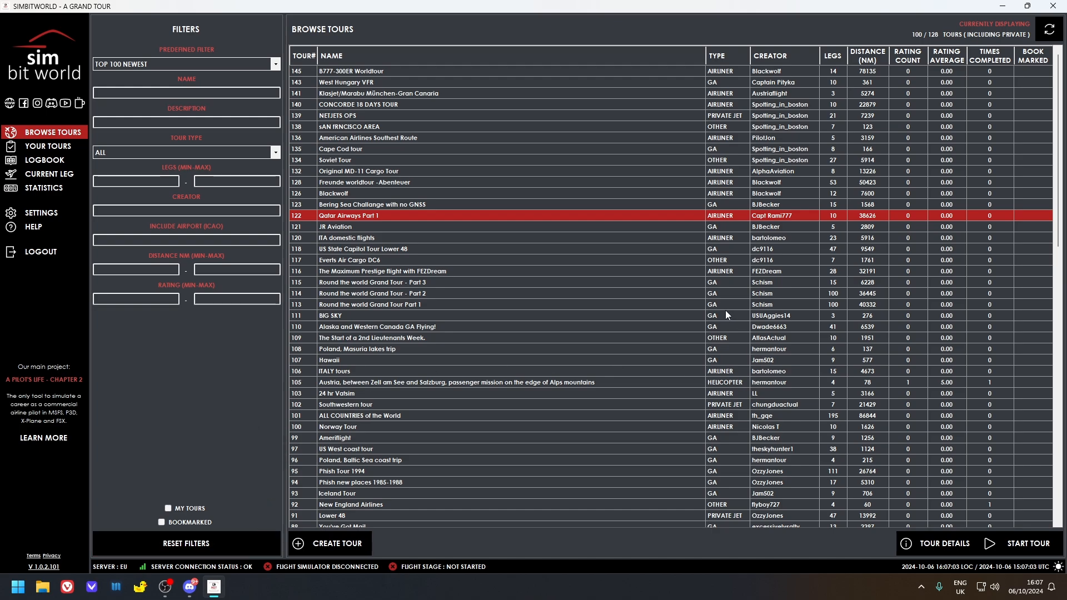
mouse_move(776, 151)
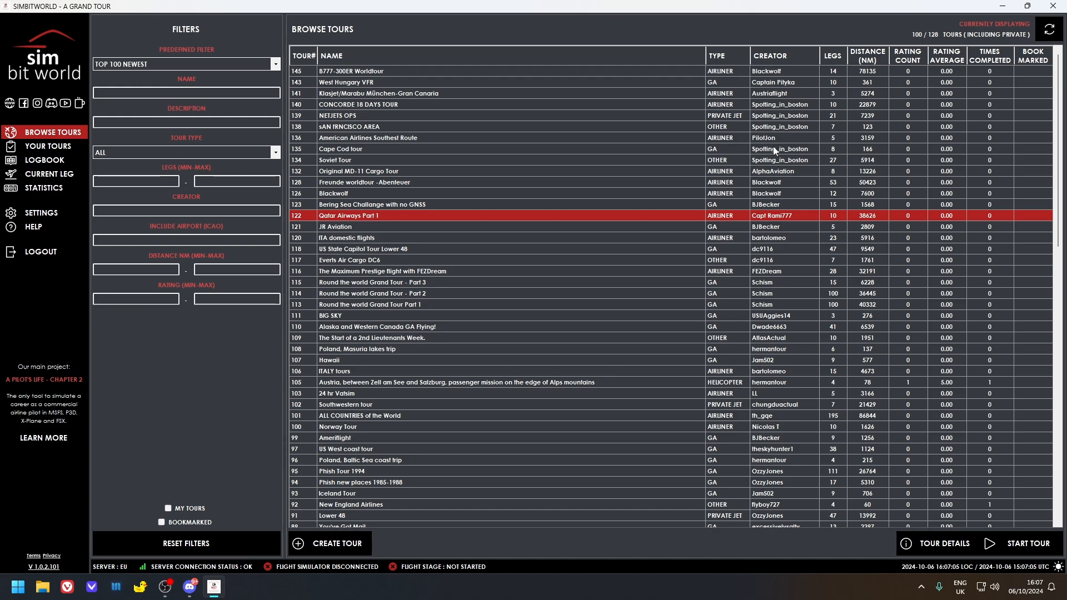
mouse_move(763, 325)
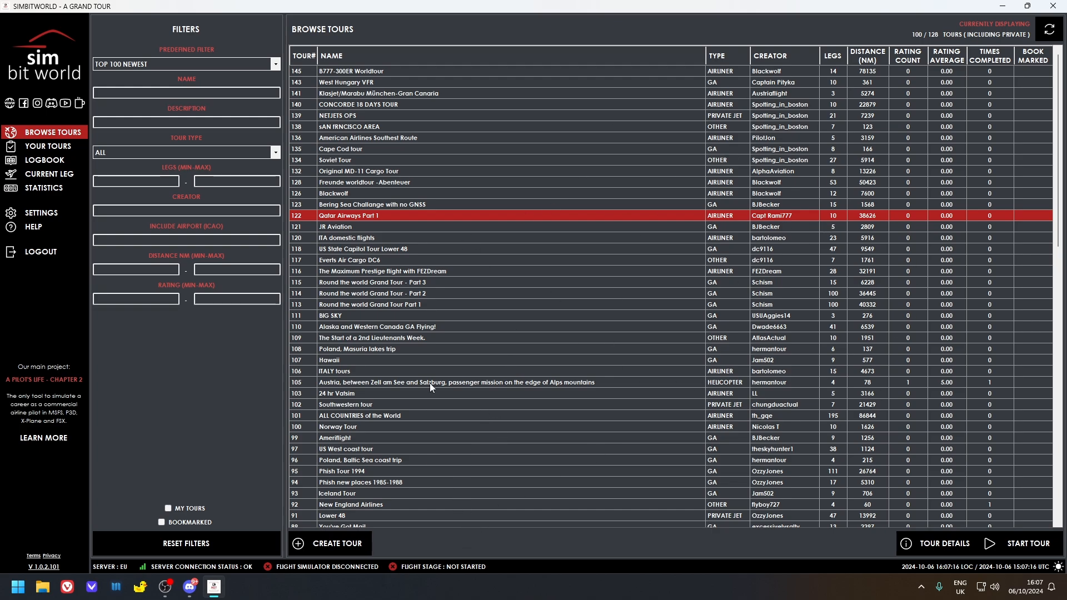
mouse_move(369, 337)
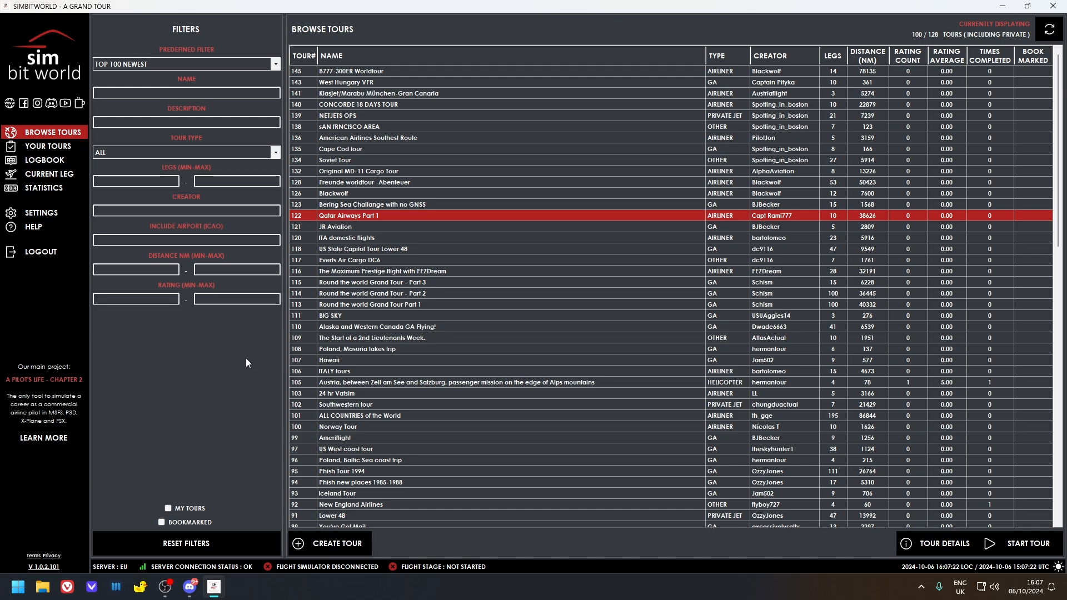
mouse_move(182, 413)
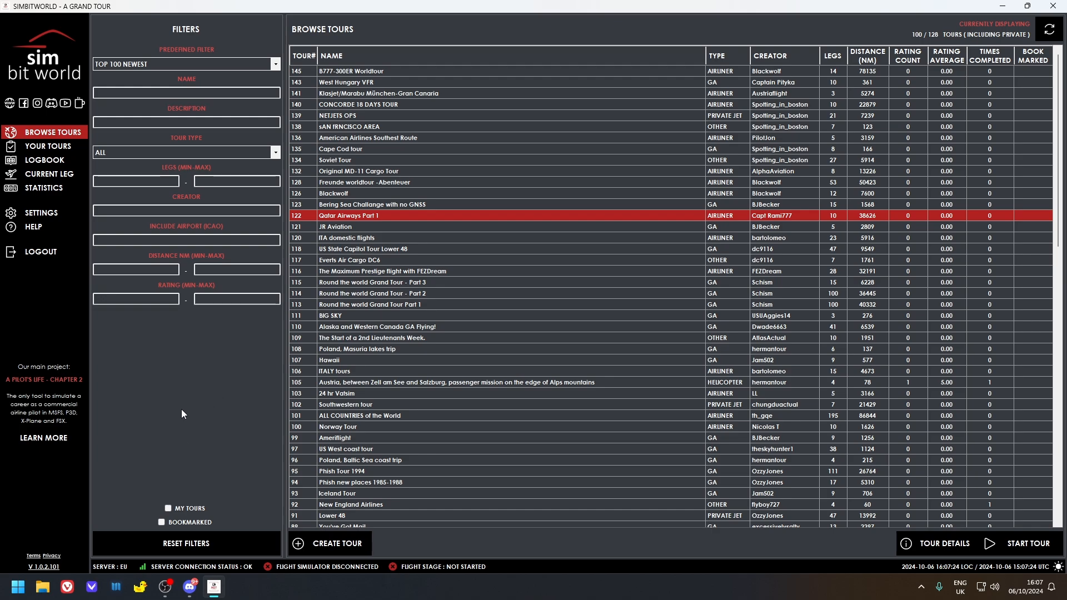
mouse_move(207, 399)
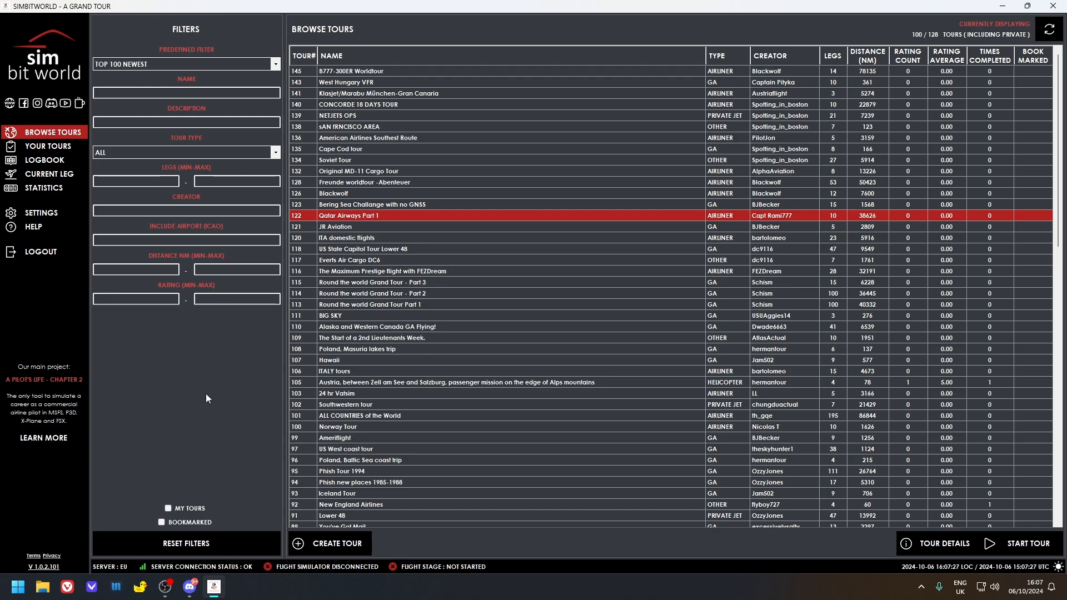
mouse_move(195, 388)
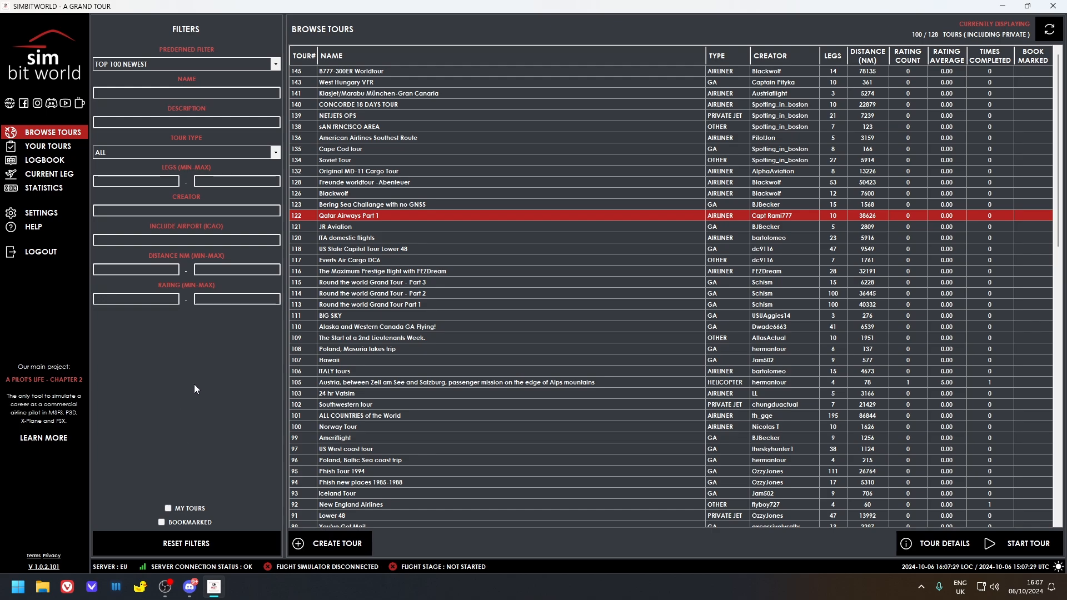